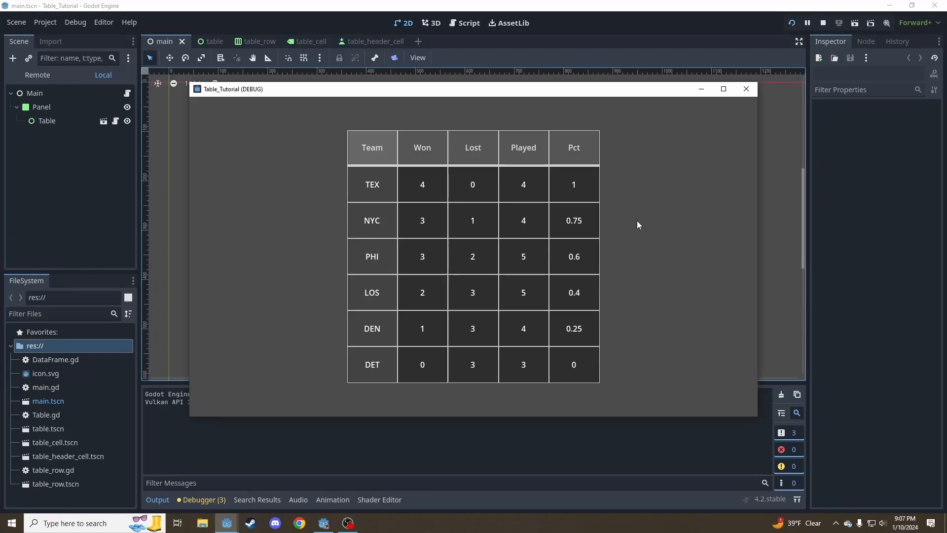
pyautogui.moveTo(641, 227)
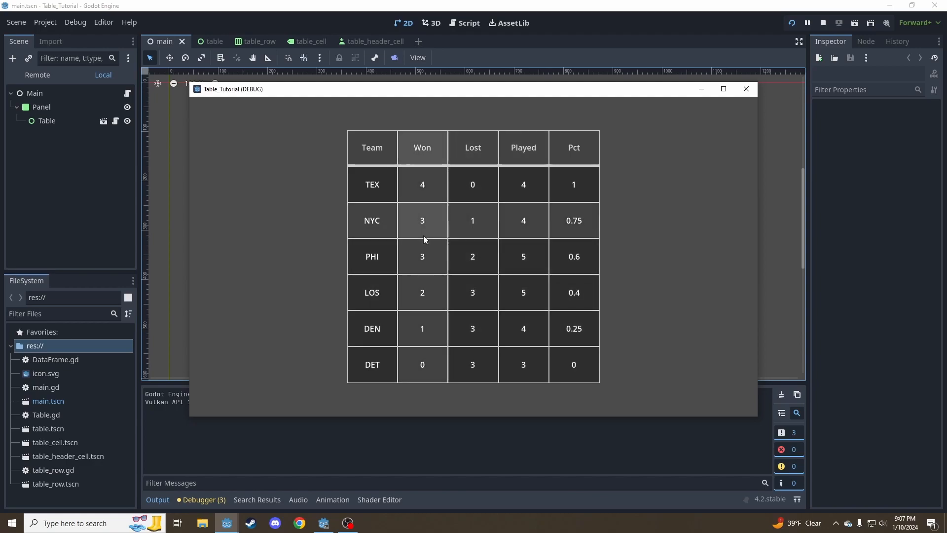
pyautogui.moveTo(598, 169)
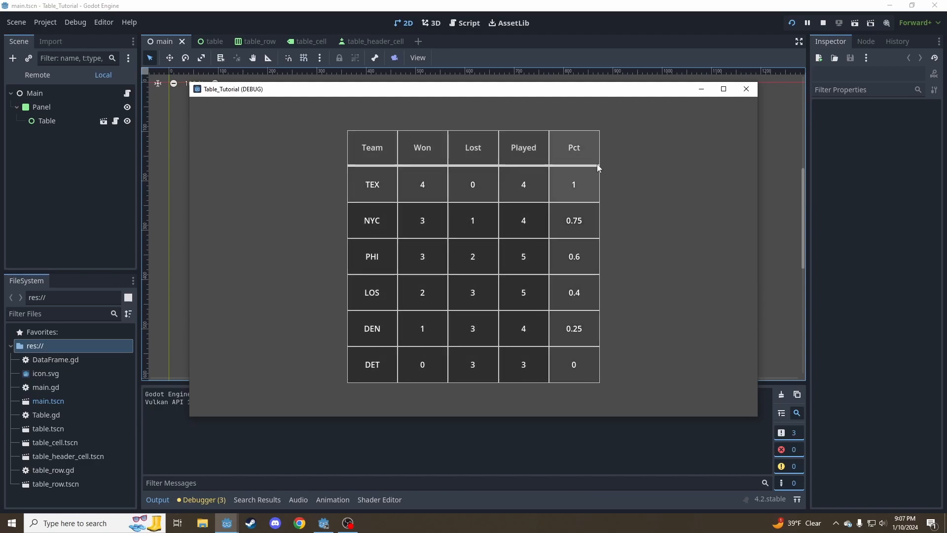
# Stop the finished table demo and run the recording project's standings table with its Total column
pyautogui.click(572, 148)
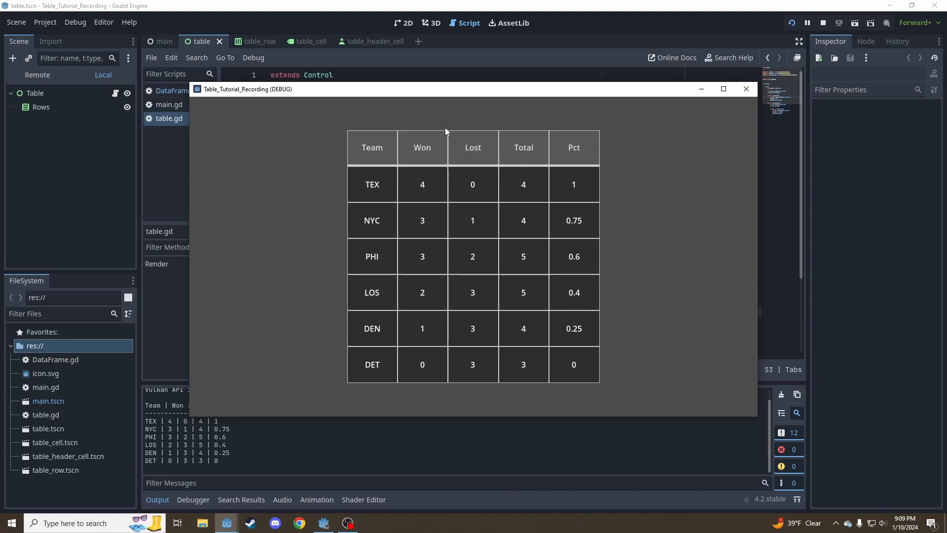
# Close the running table window and inspect SortBy's column name check in DataFrame.gd
pyautogui.click(372, 148)
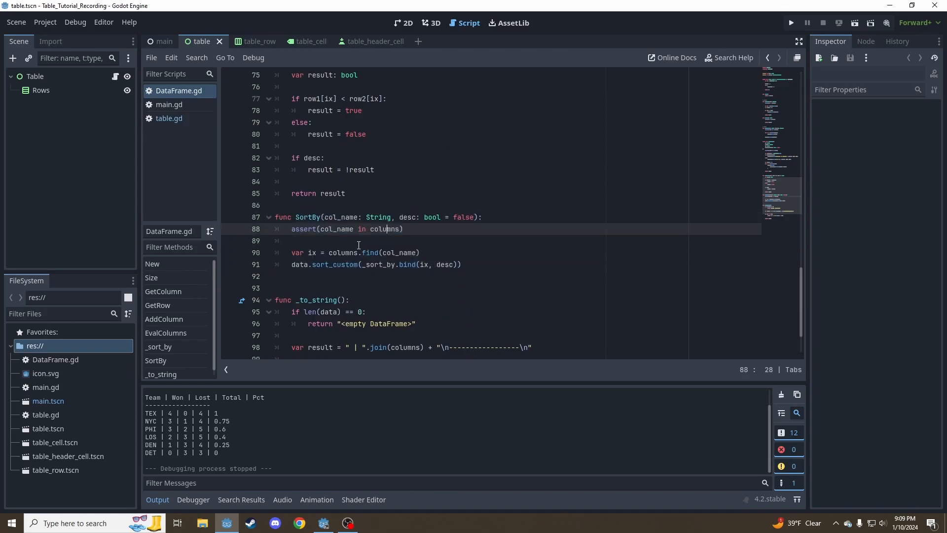
pyautogui.click(170, 105)
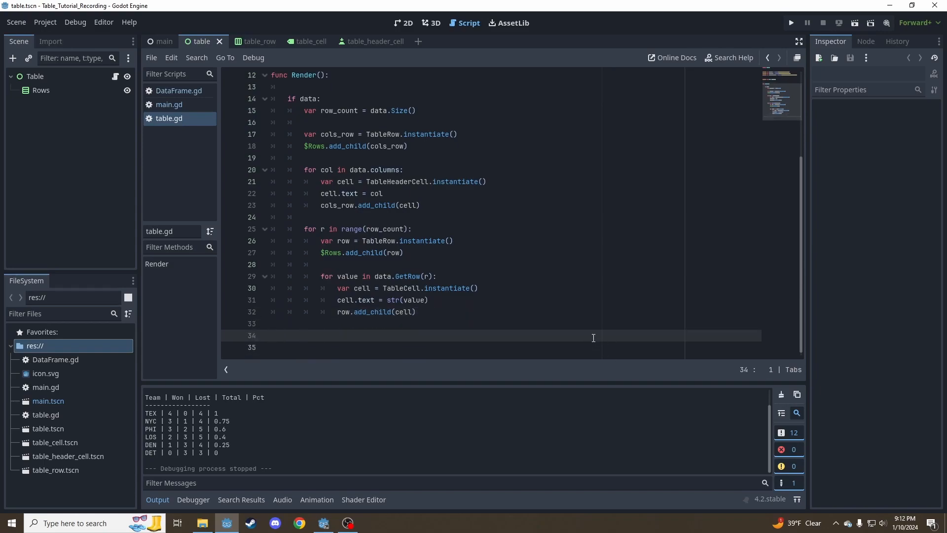
# Add an empty _on_header_clicked function below Render in table.gd and save the scene
pyautogui.write('f')
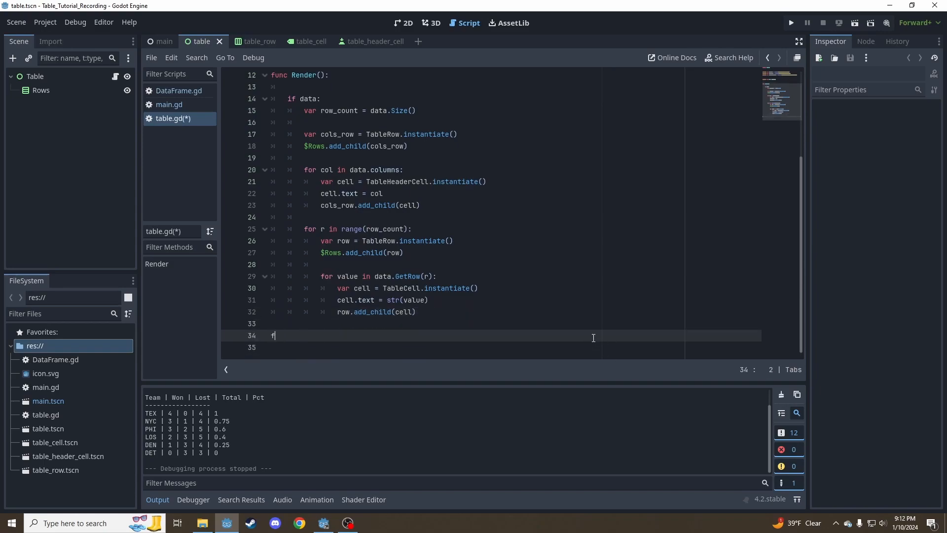
pyautogui.write('unc _on_header_clicked():')
pyautogui.click(514, 346)
pyautogui.write('pa')
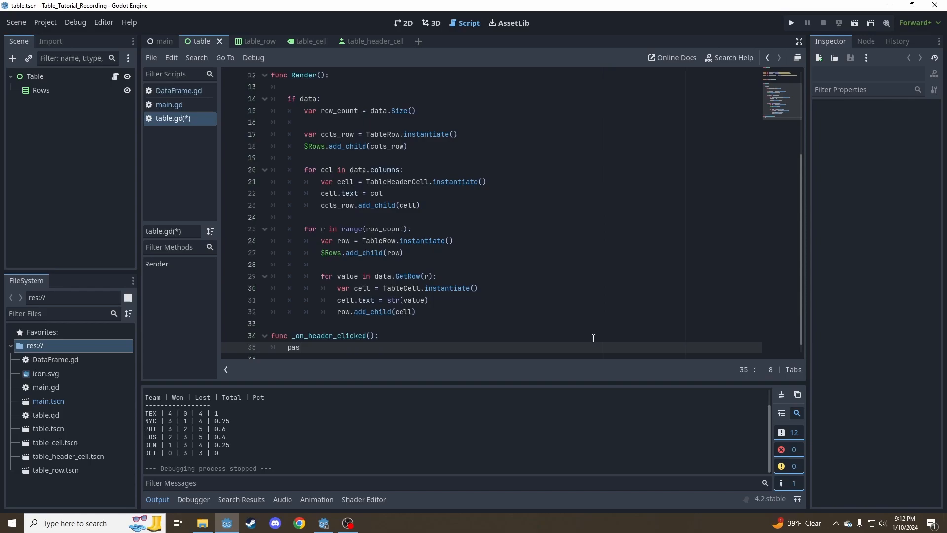
pyautogui.write('s')
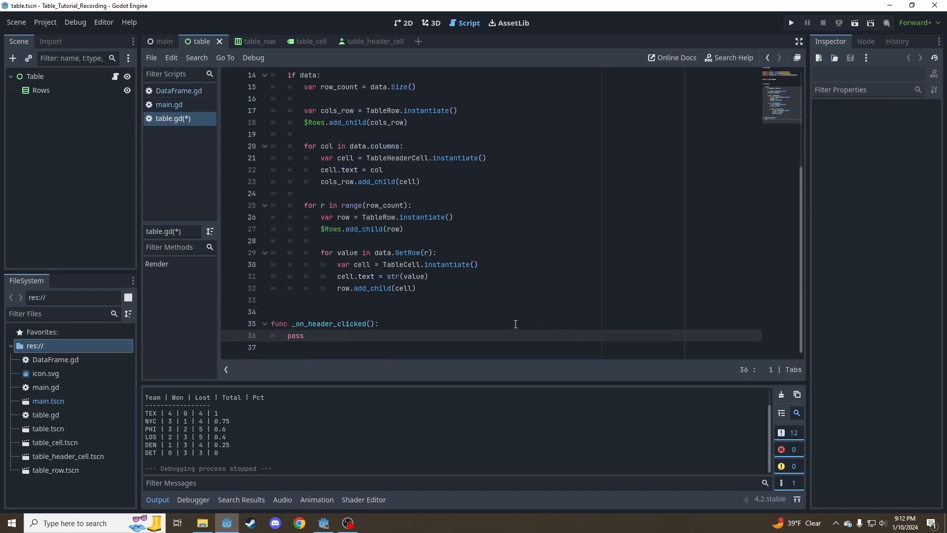
pyautogui.write('co')
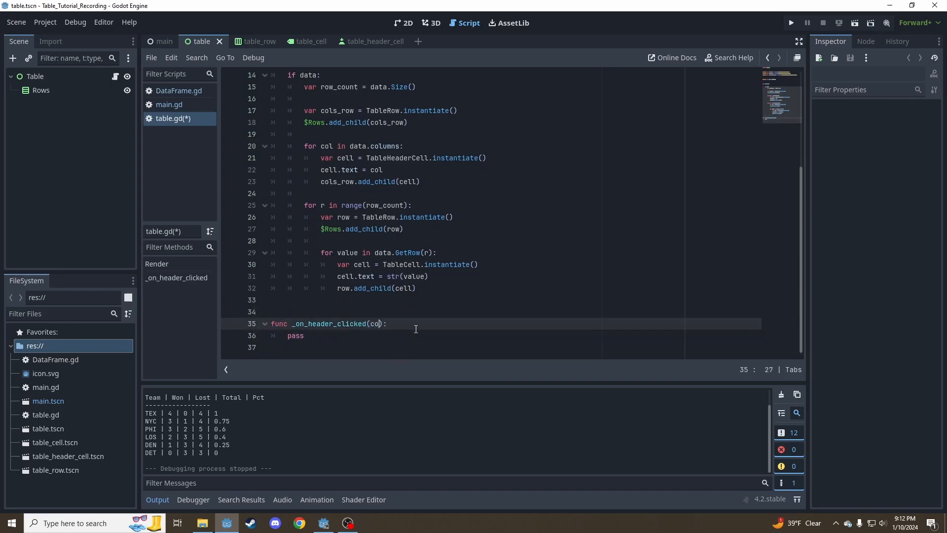
pyautogui.press('ctrl+s')
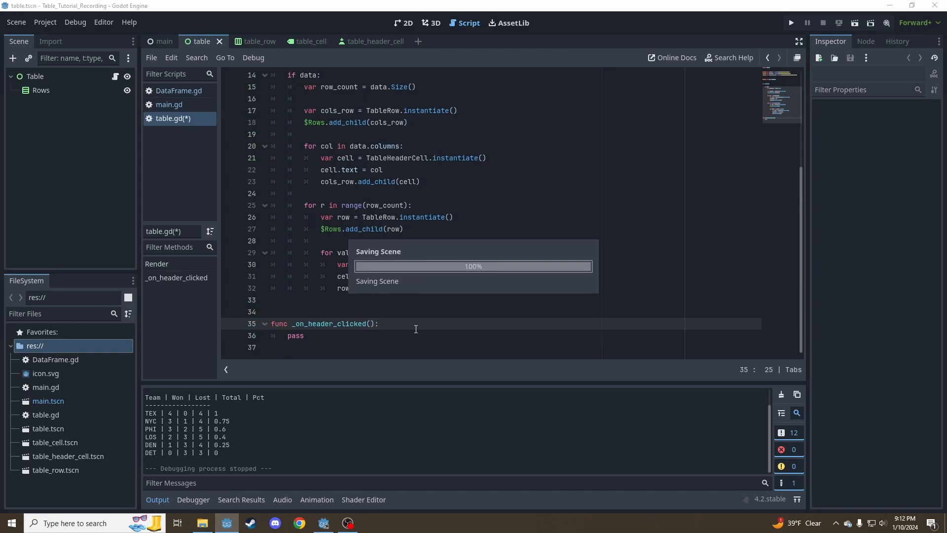
pyautogui.press('ctrl+s')
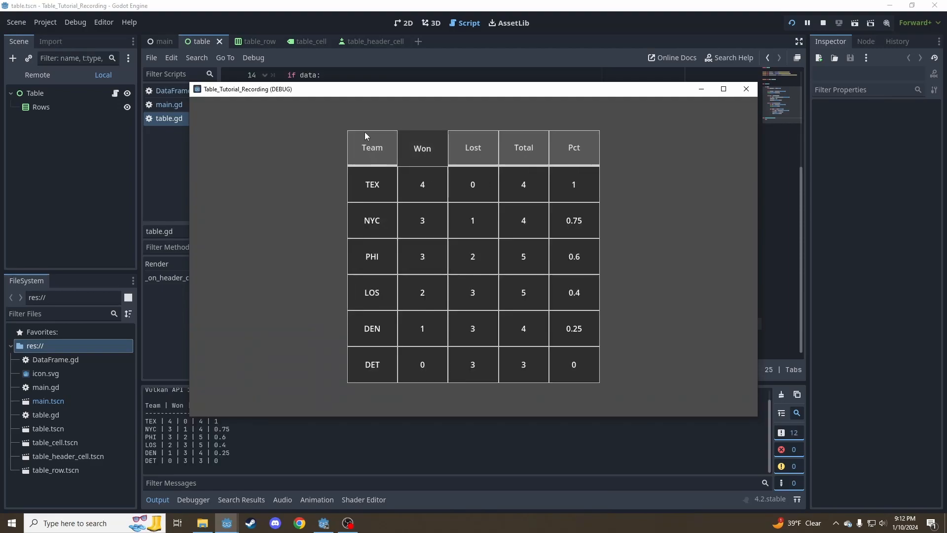
pyautogui.moveTo(523, 139)
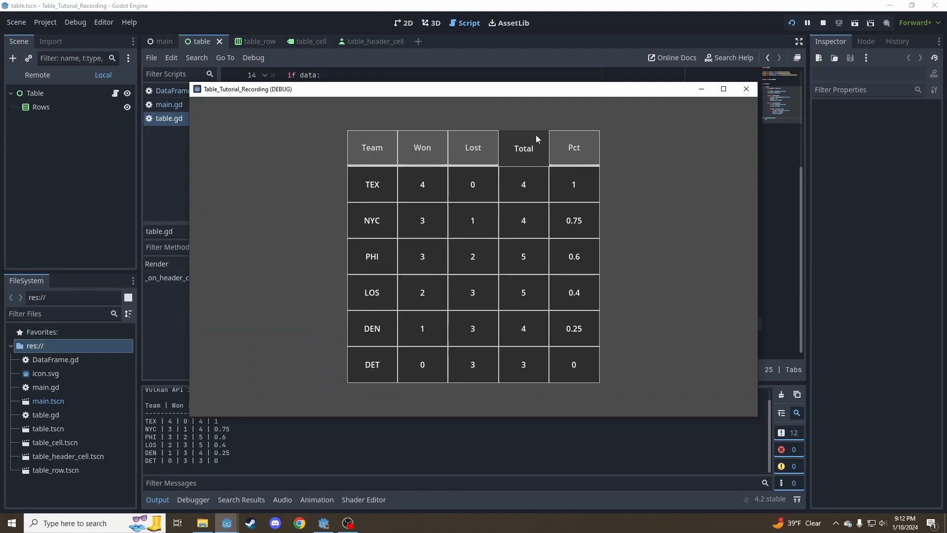
pyautogui.click(824, 23)
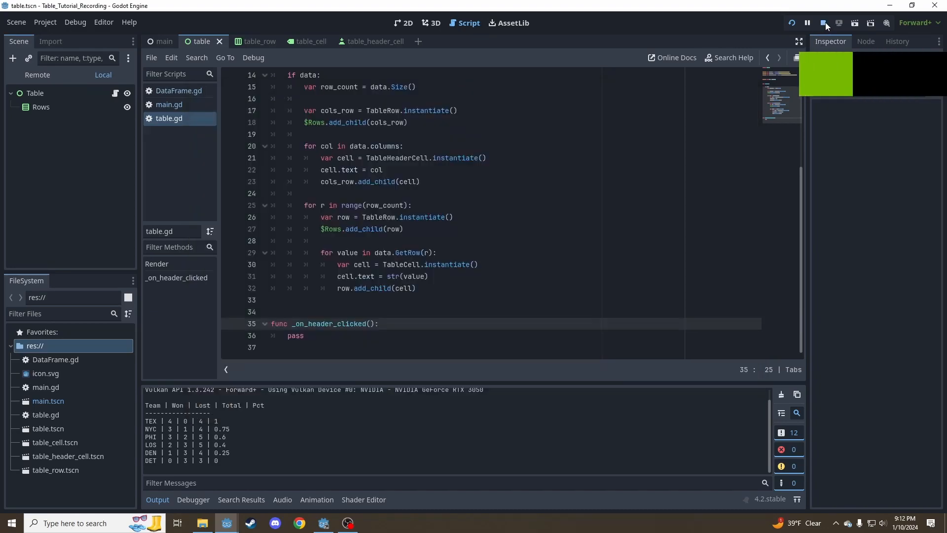
pyautogui.click(823, 23)
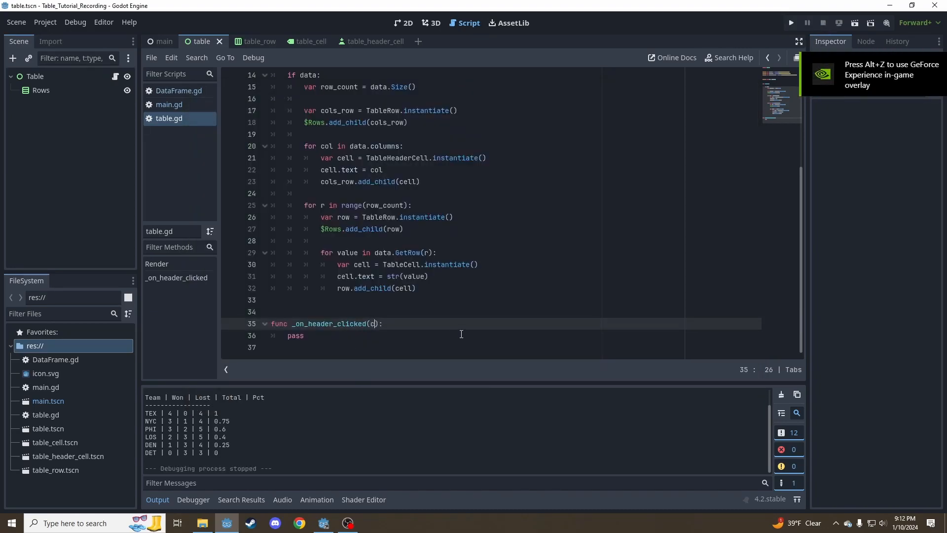
# Give _on_header_clicked a col: String parameter and print "Column clicked: " with col
pyautogui.write('ol: String')
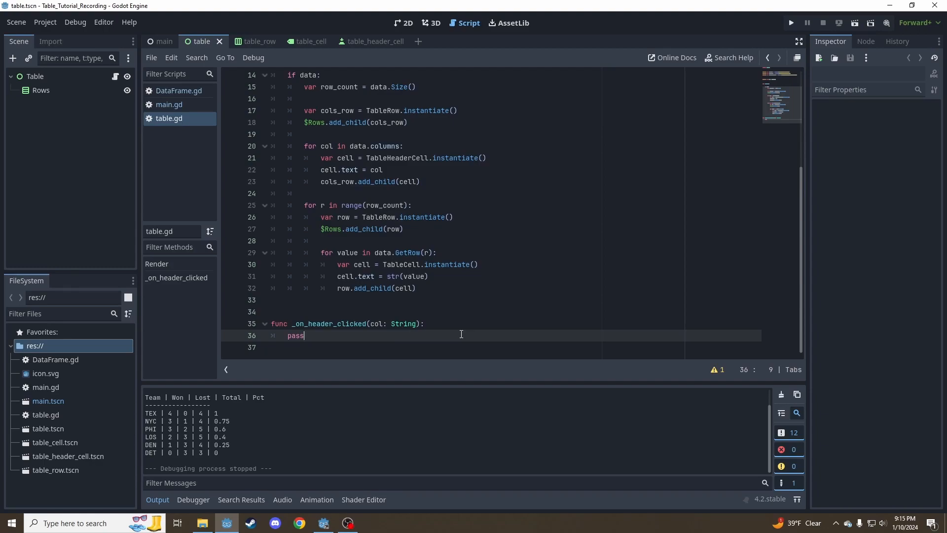
pyautogui.write('print(')
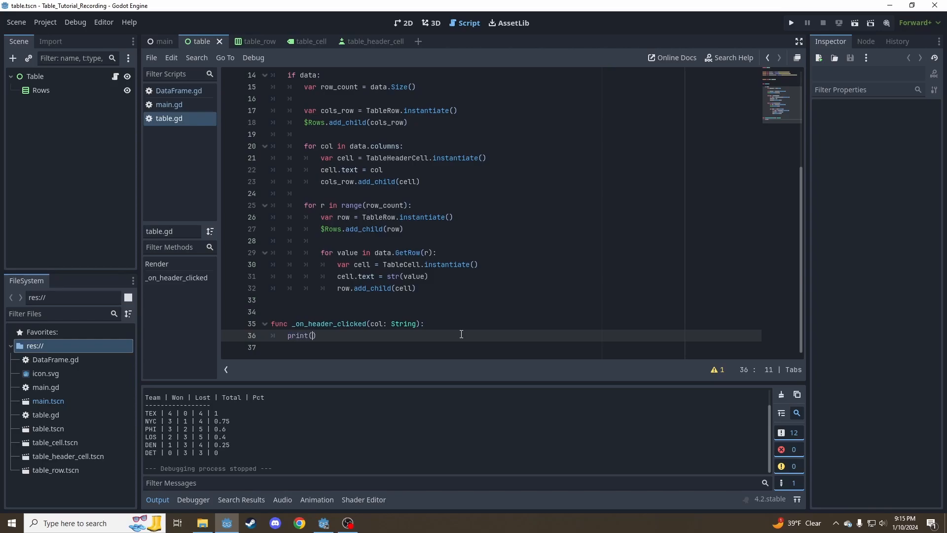
pyautogui.write('"Column"')
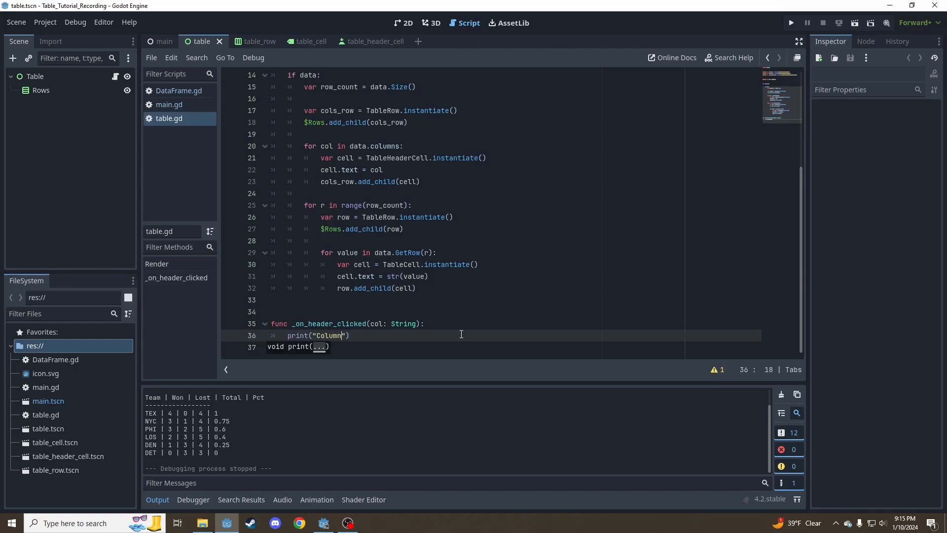
pyautogui.write('clicked')
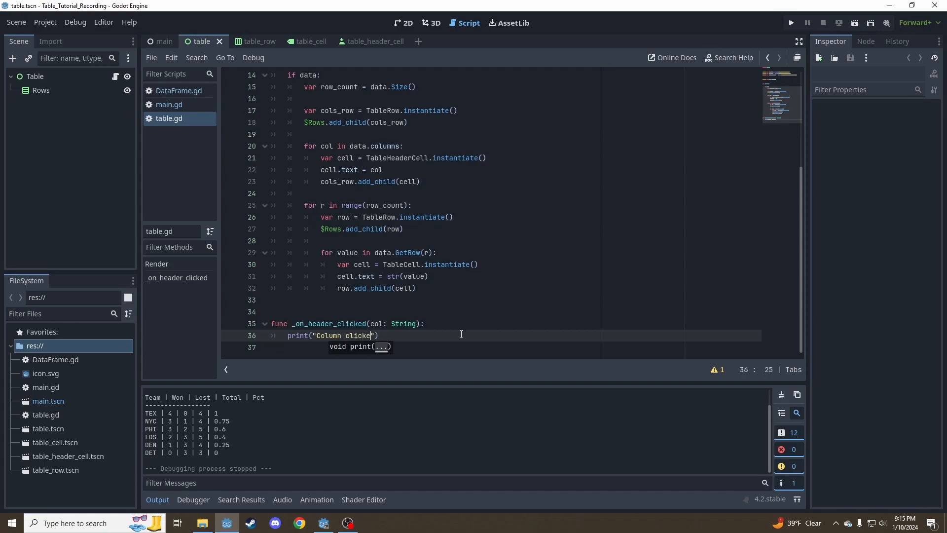
pyautogui.write(': ", col)')
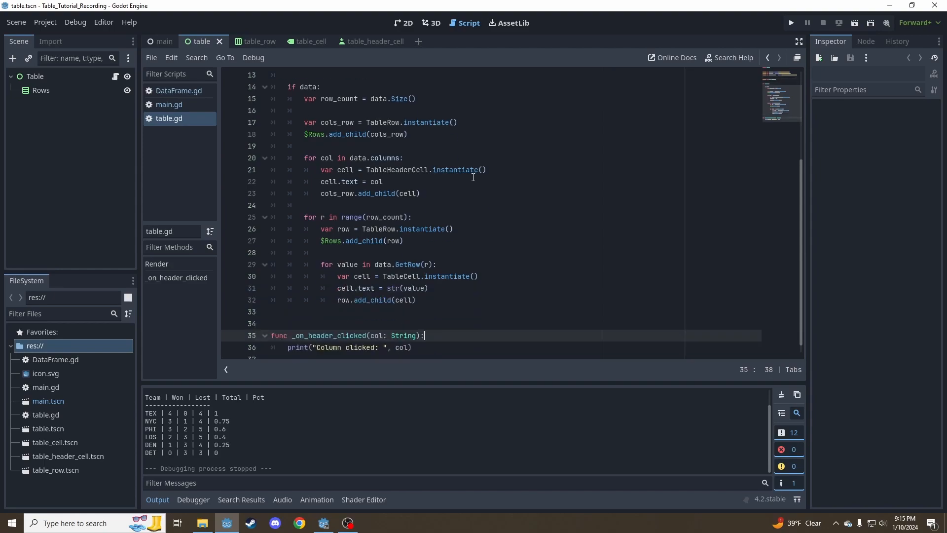
# Open the TableHeaderCell scene and review the header cell's available signals
pyautogui.doubleClick(398, 169)
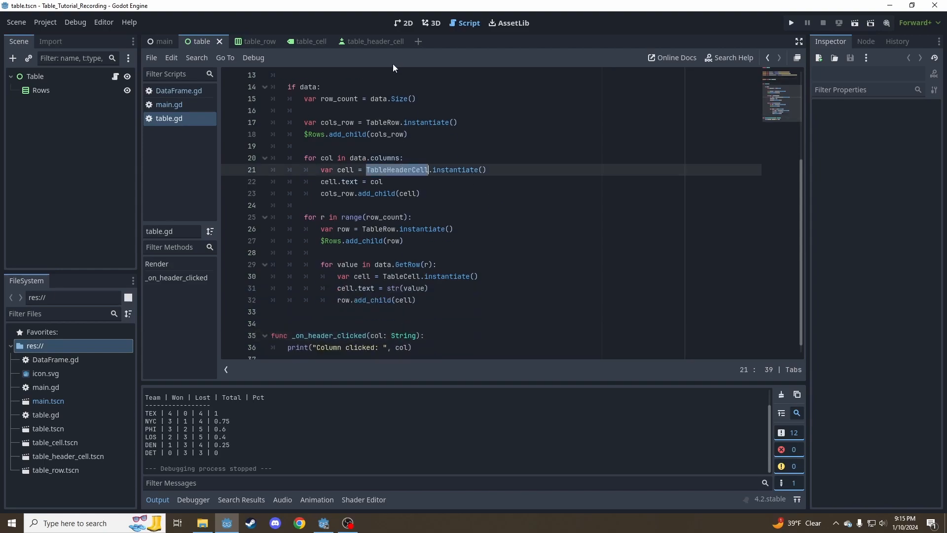
pyautogui.click(373, 41)
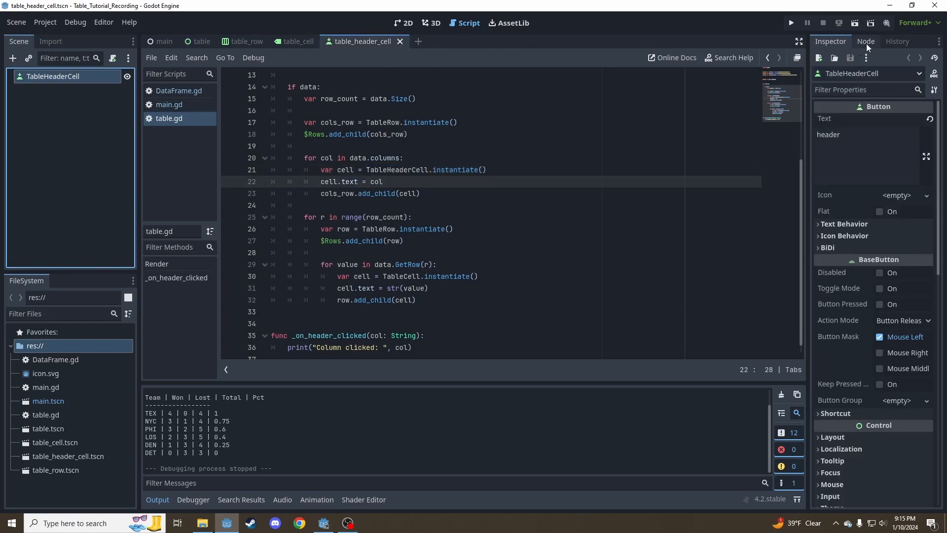
pyautogui.click(865, 41)
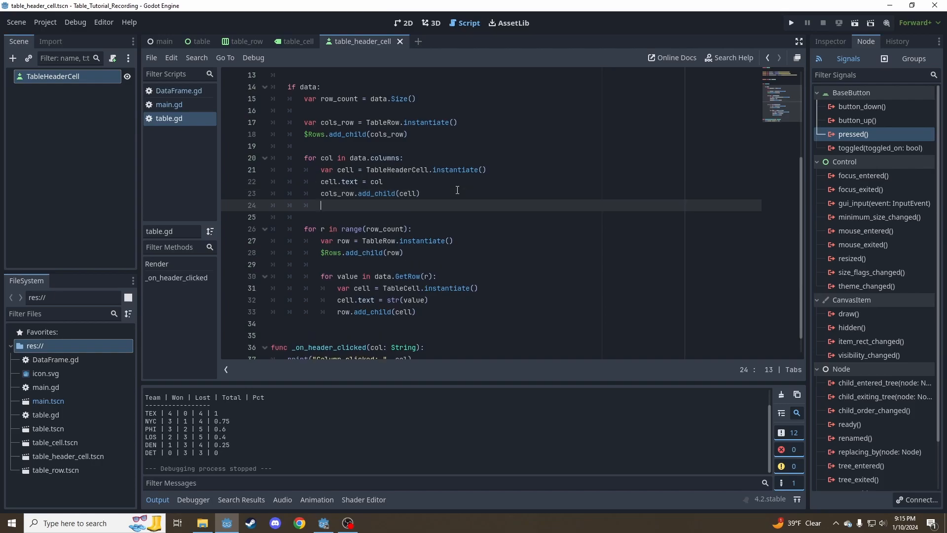
# Add cell.pressed.connect(_on_header_clicked.bind(col)) inside the columns loop
pyautogui.write('cell')
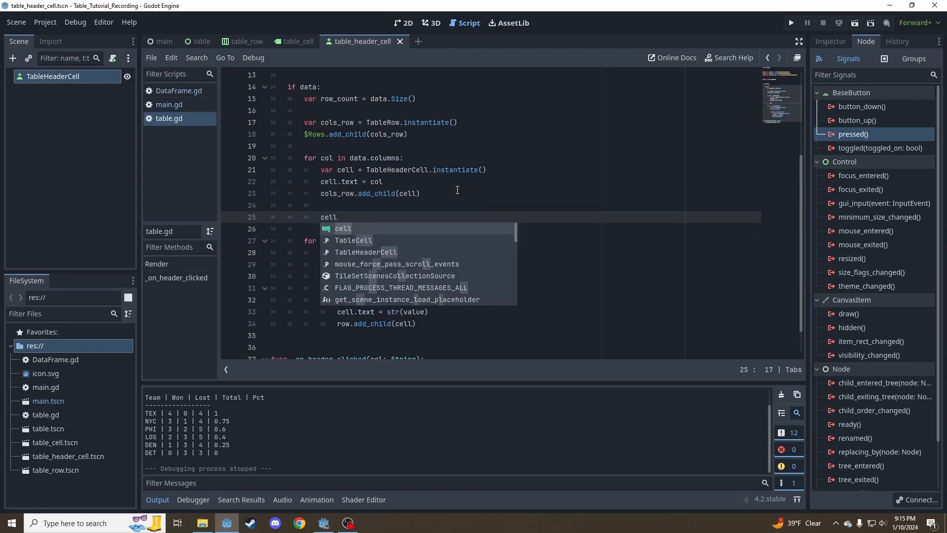
pyautogui.write('.pressed.c')
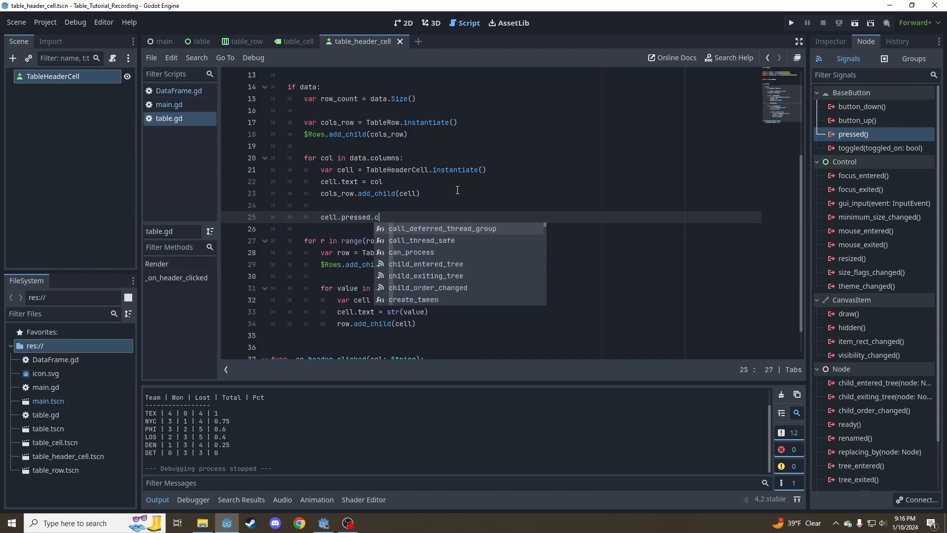
pyautogui.write('onnect()')
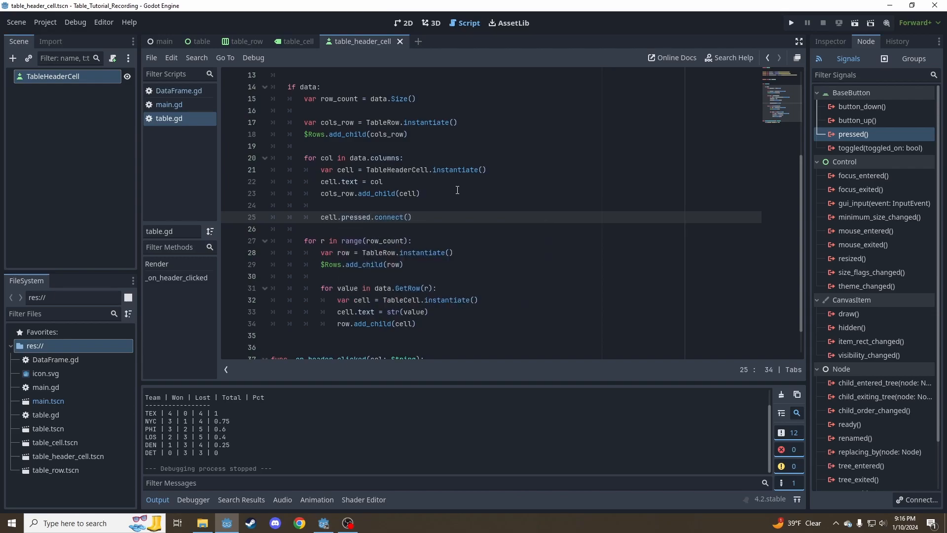
pyautogui.write('_on_header_clicked(')
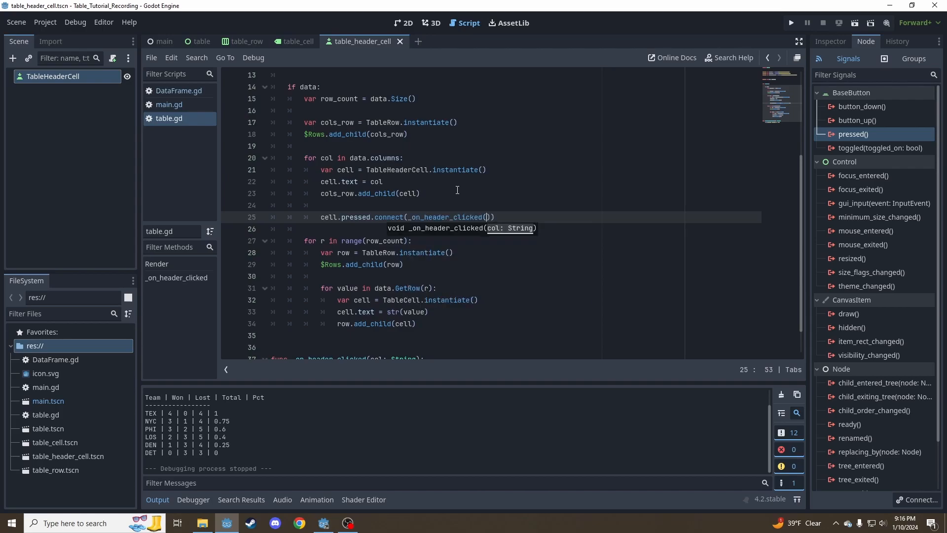
pyautogui.press('Backspace')
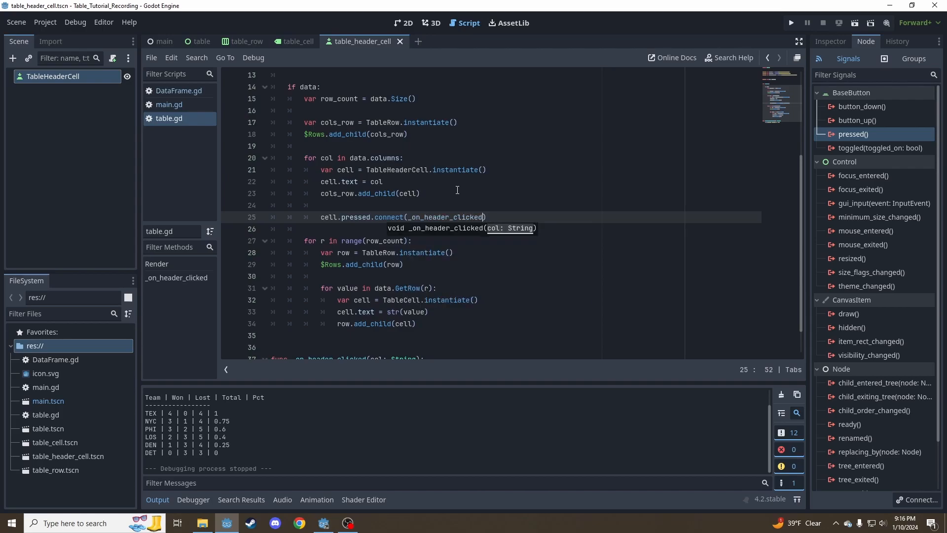
pyautogui.write('()')
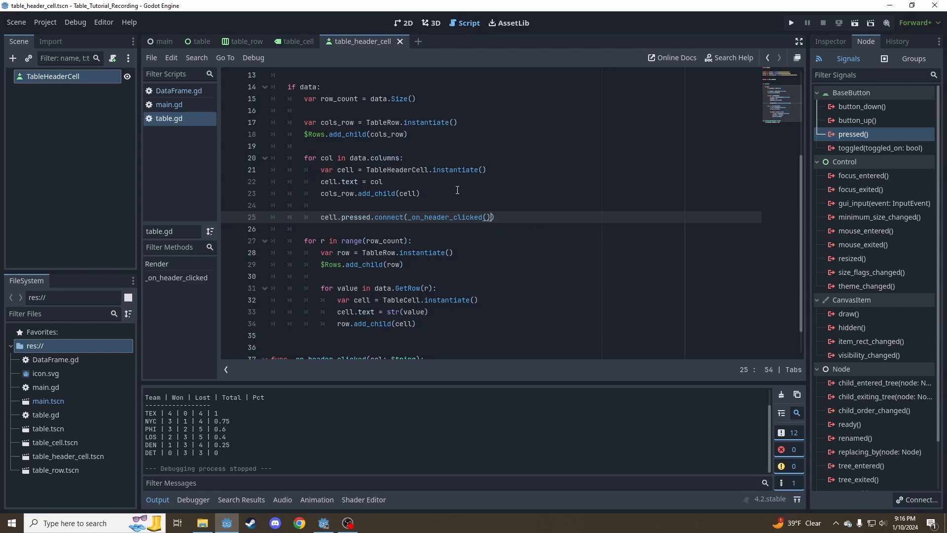
pyautogui.press('BackSpace')
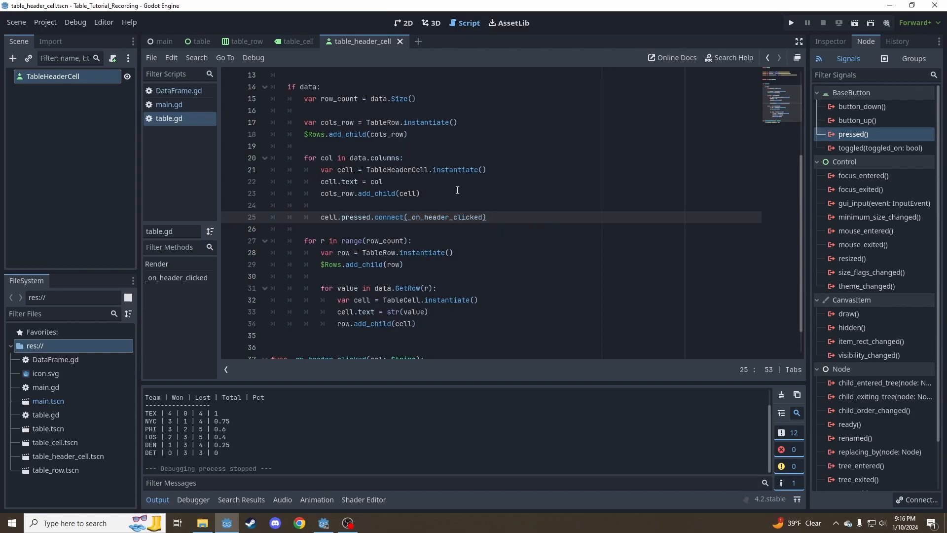
pyautogui.doubleClick(445, 217)
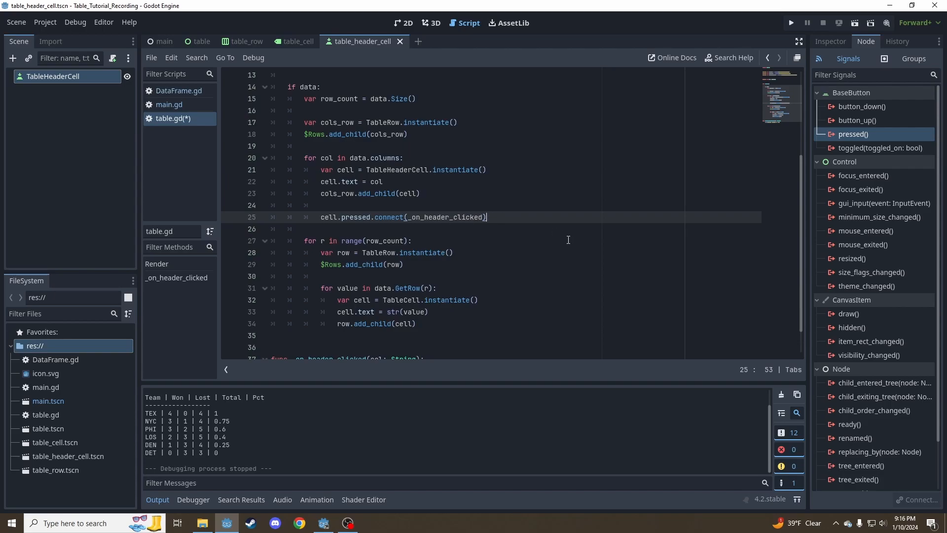
pyautogui.write('()')
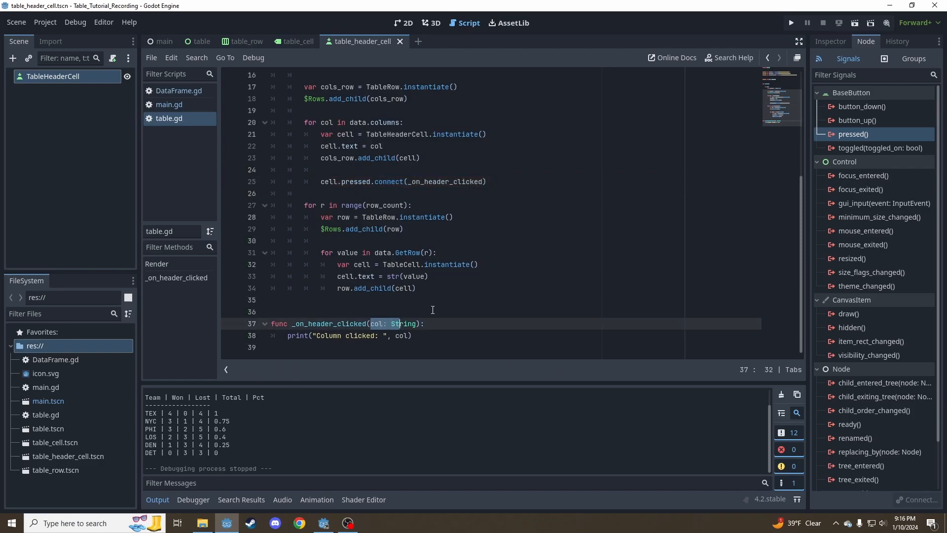
pyautogui.write('.bind(')
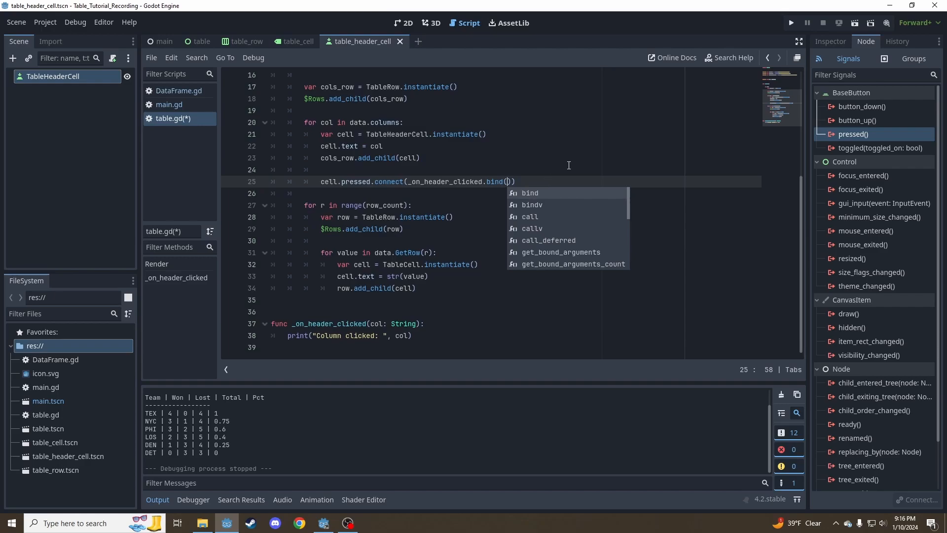
pyautogui.write('col')
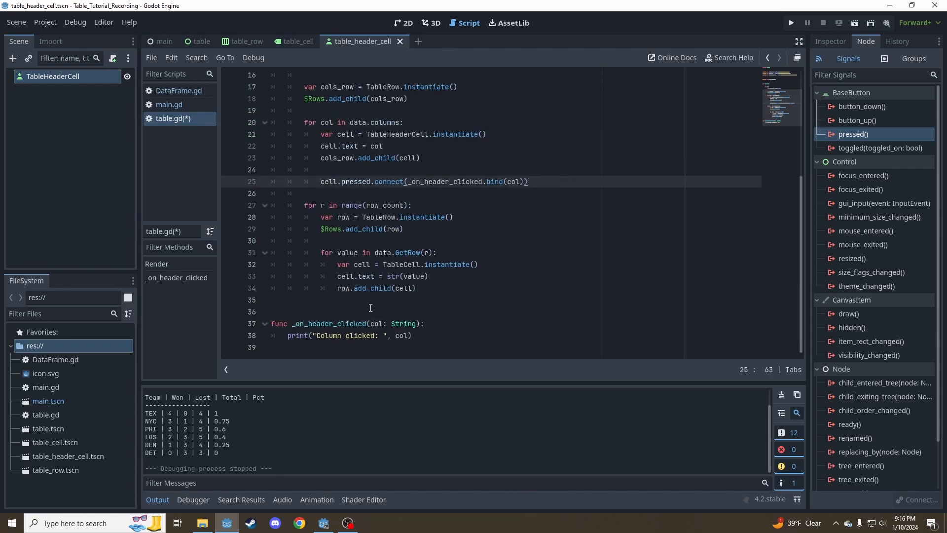
pyautogui.moveTo(512, 263)
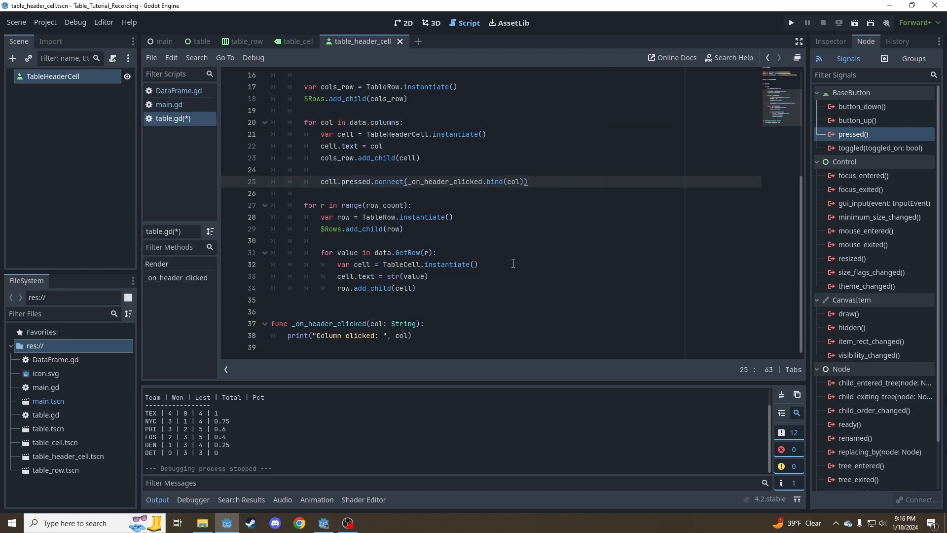
pyautogui.moveTo(654, 228)
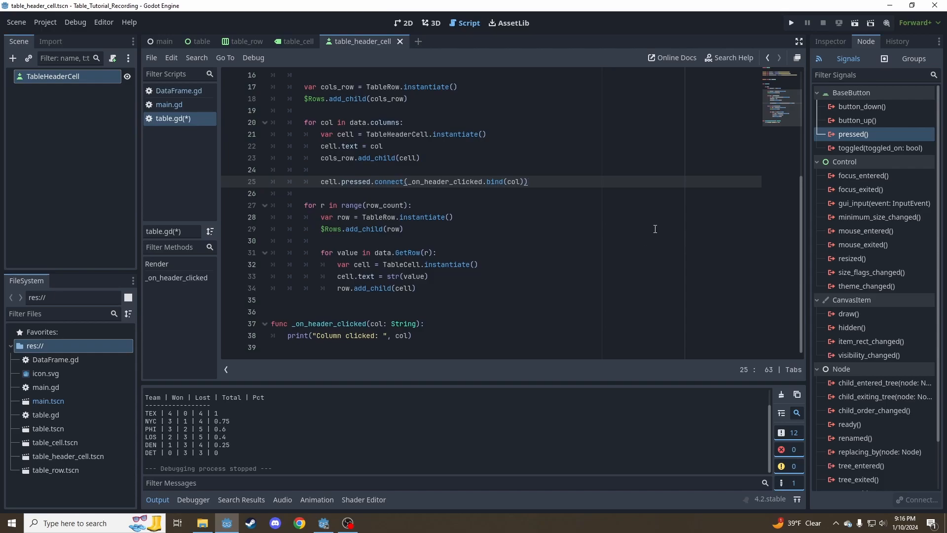
# Test-run the project, clicking the Won, Total and Pct headers to print their names, then stop
pyautogui.click(790, 23)
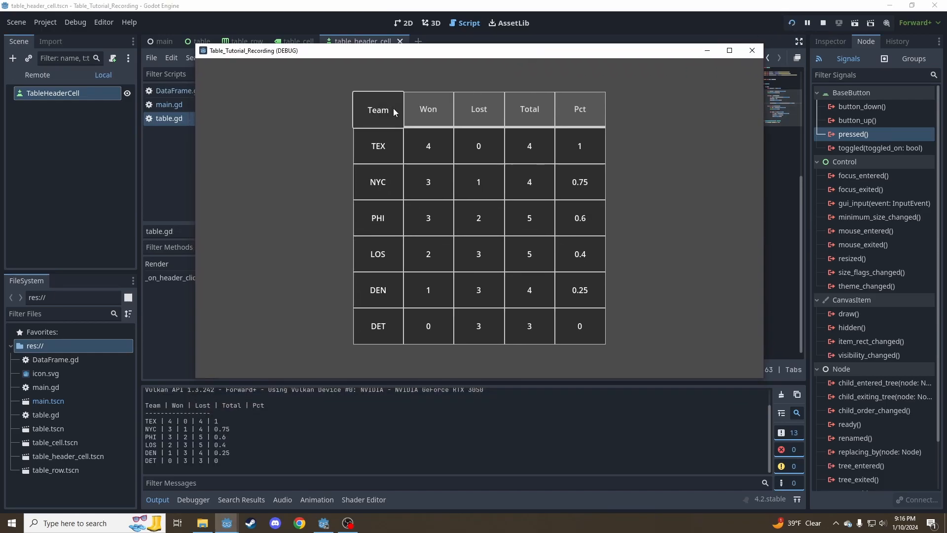
pyautogui.click(428, 109)
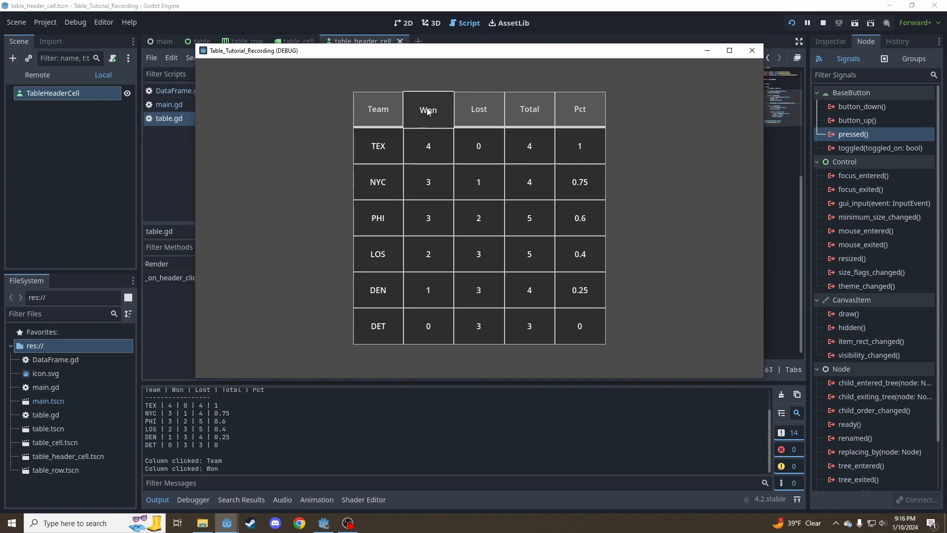
pyautogui.click(528, 109)
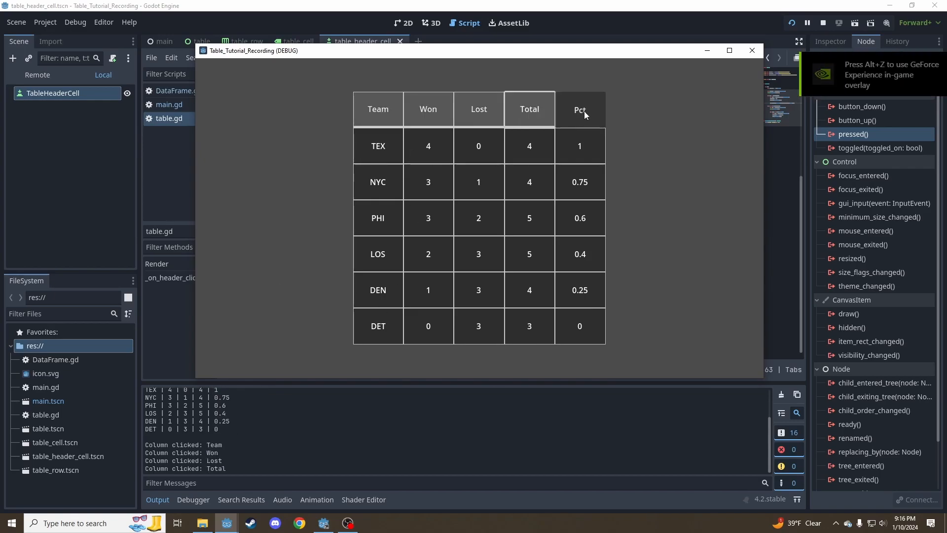
pyautogui.click(579, 109)
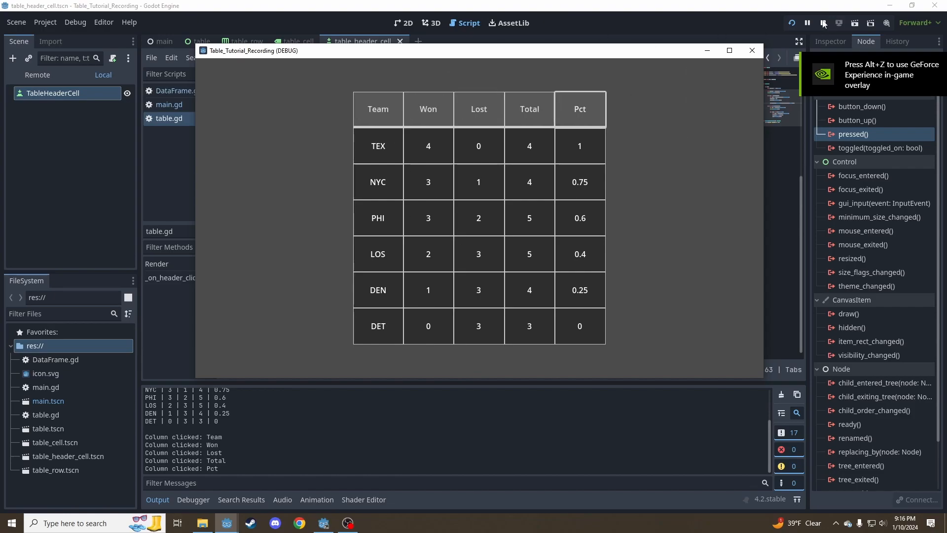
pyautogui.click(823, 23)
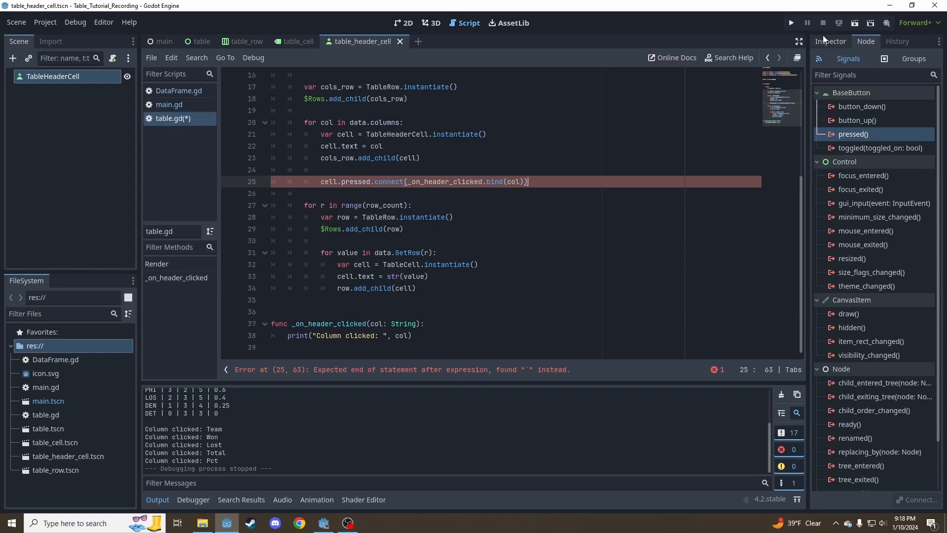
pyautogui.click(829, 41)
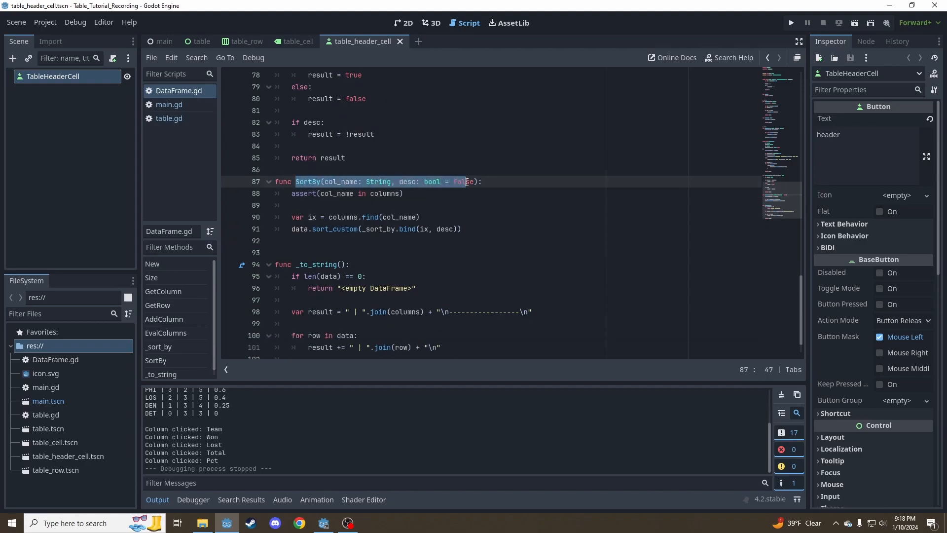
pyautogui.doubleClick(409, 181)
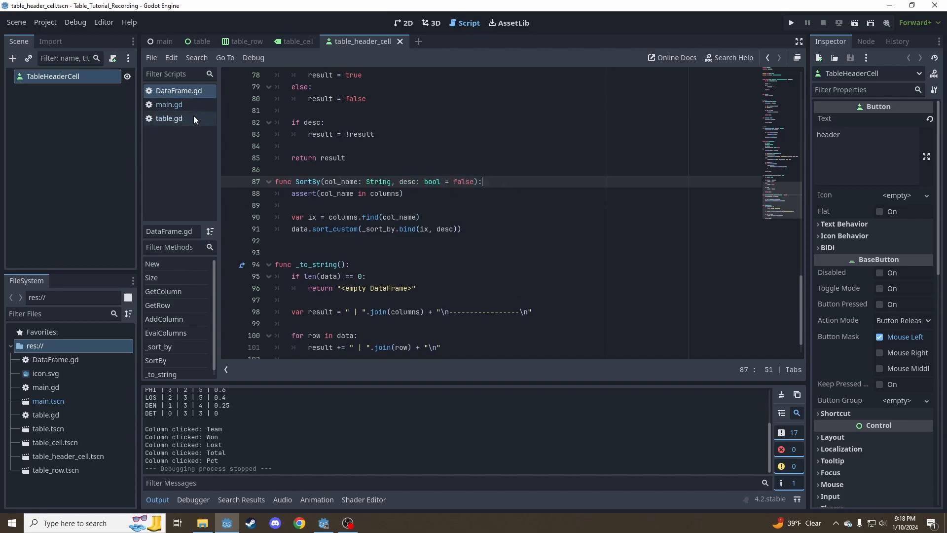
pyautogui.click(170, 118)
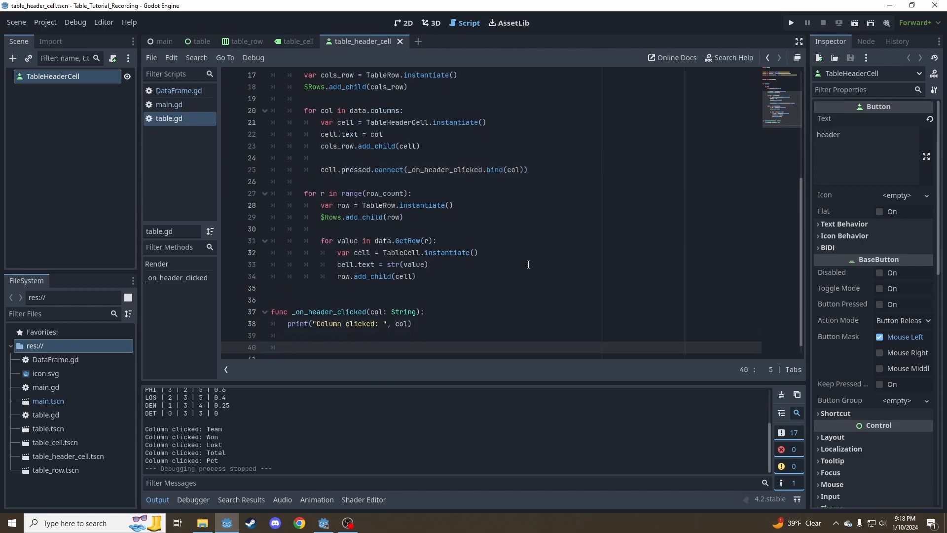
# Call data.SortBy(col) and Render() in _on_header_clicked, then test-run the project
pyautogui.write('data.SortBy(')
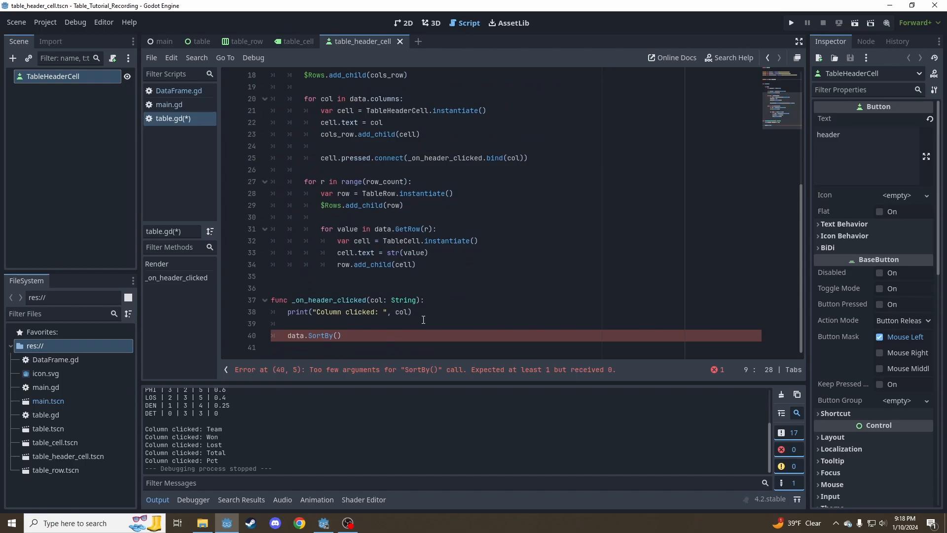
pyautogui.write('q')
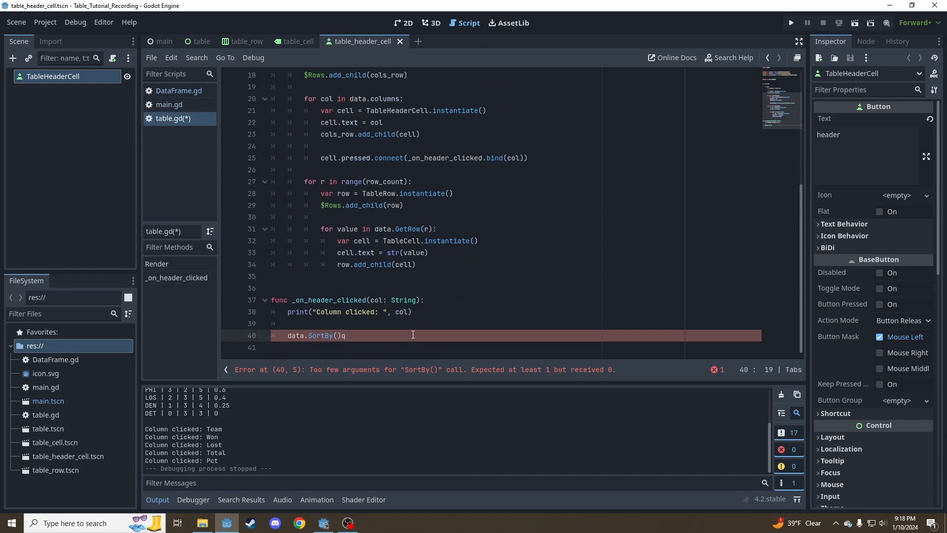
pyautogui.write('col')
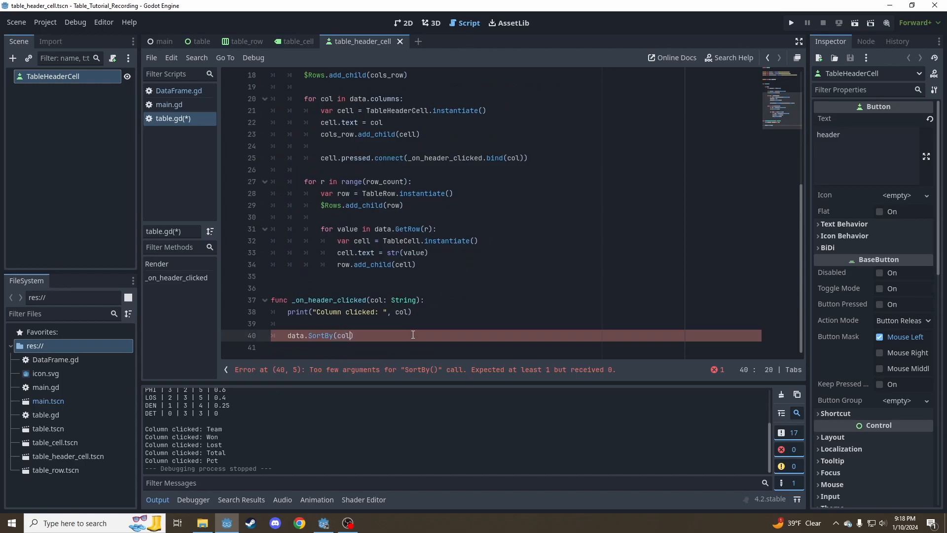
pyautogui.press('enter')
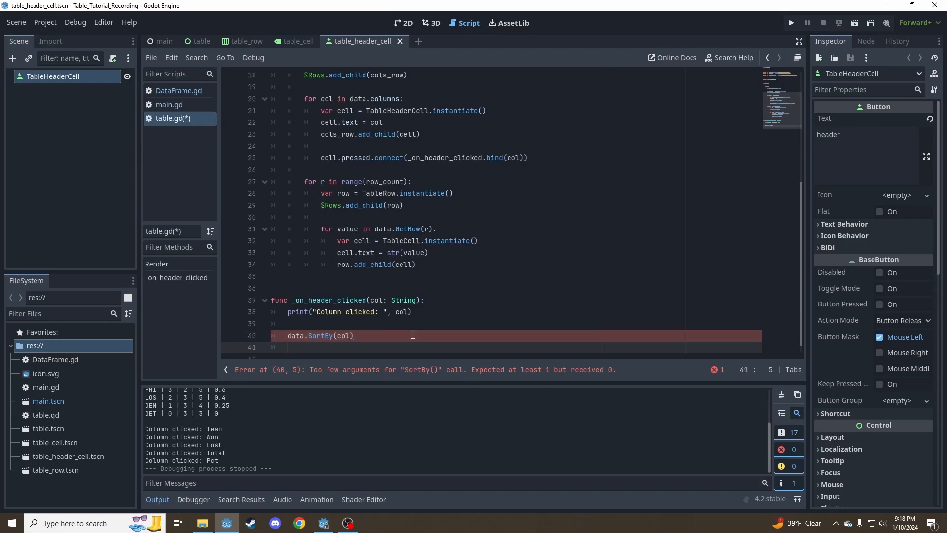
pyautogui.write('Render(')
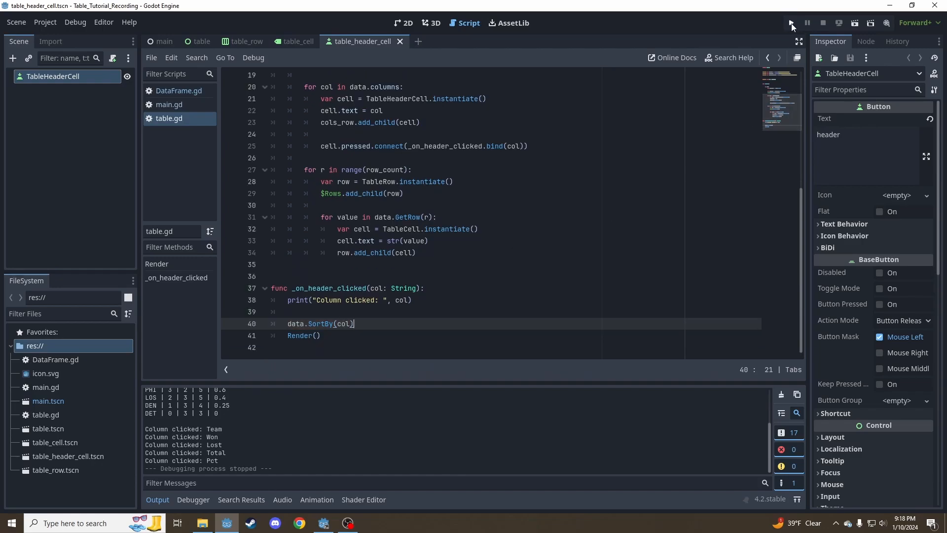
pyautogui.click(791, 23)
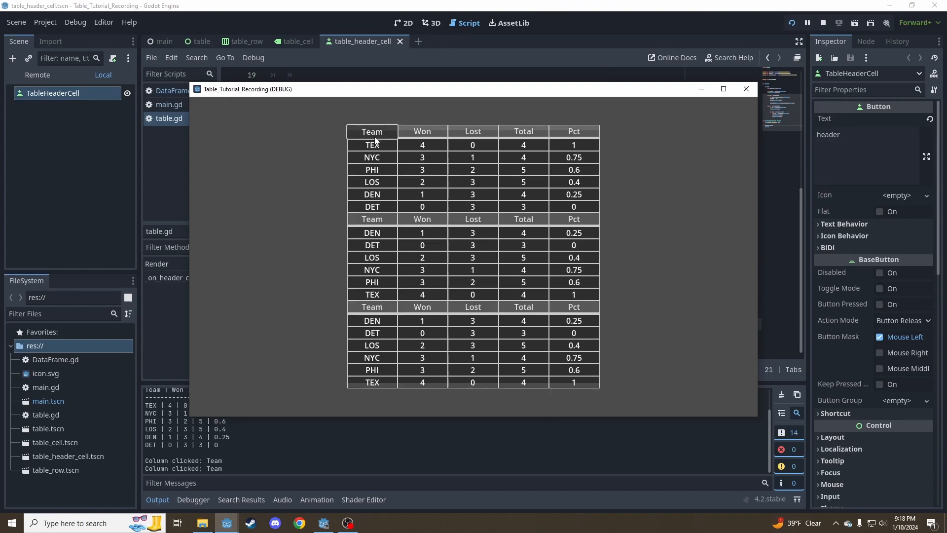
pyautogui.moveTo(386, 267)
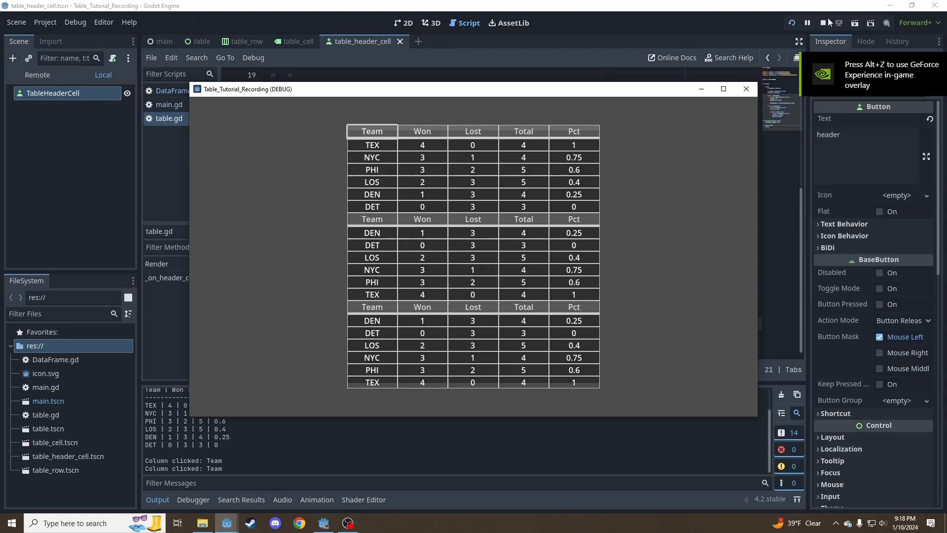
pyautogui.click(821, 23)
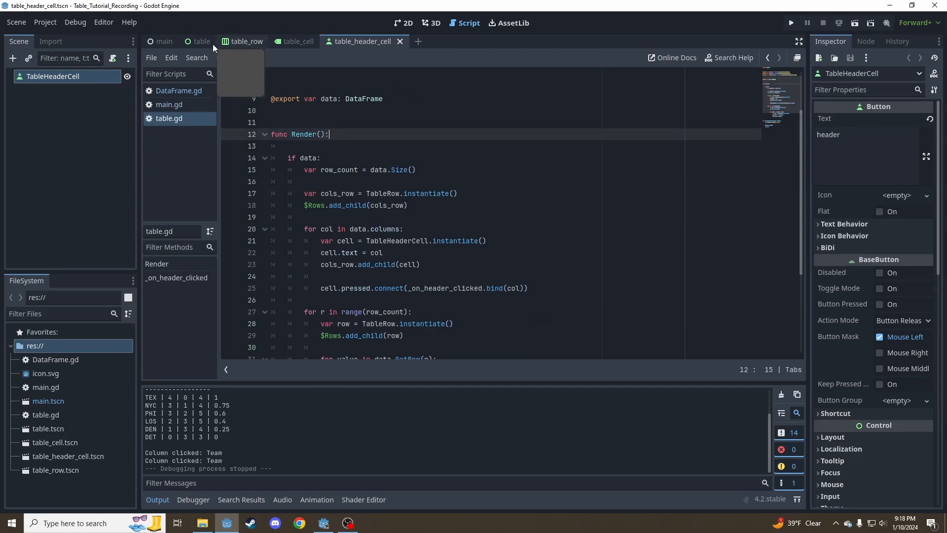
# Free every child of $Rows with queue_free() at the start of Render()
pyautogui.click(201, 41)
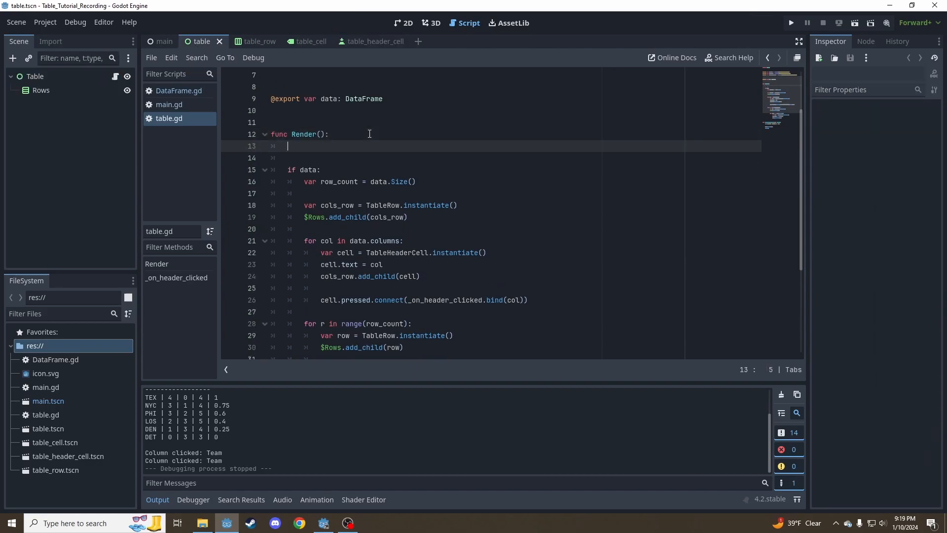
pyautogui.write('for n in $R')
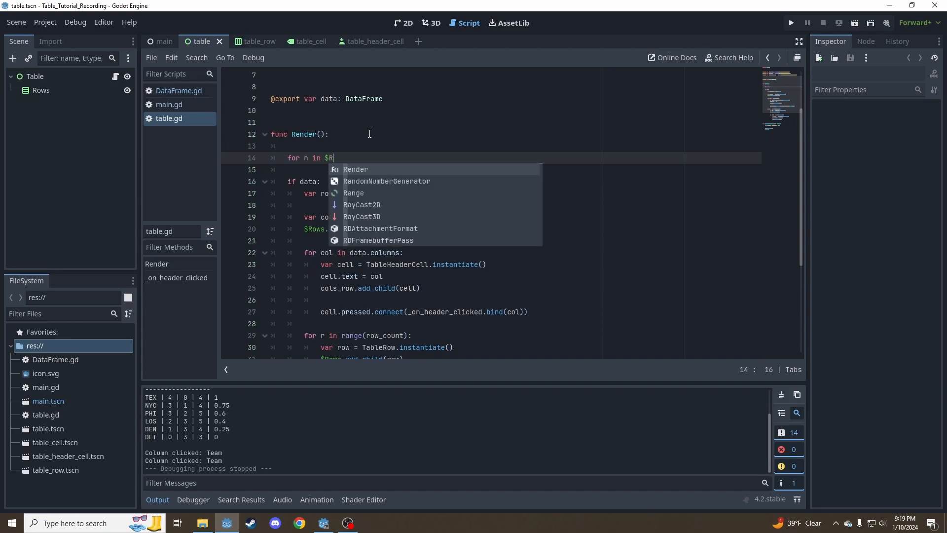
pyautogui.write('ows')
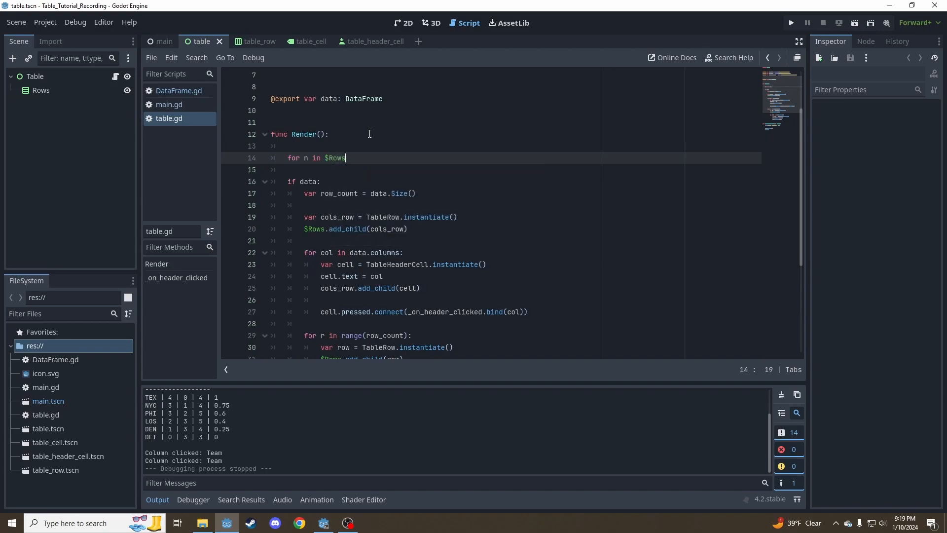
pyautogui.write('.get_chil')
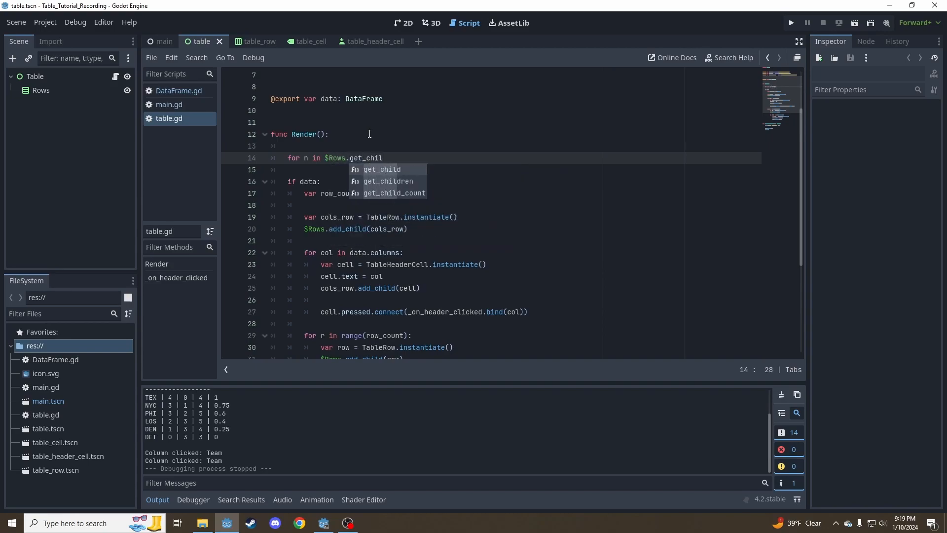
pyautogui.click(388, 180)
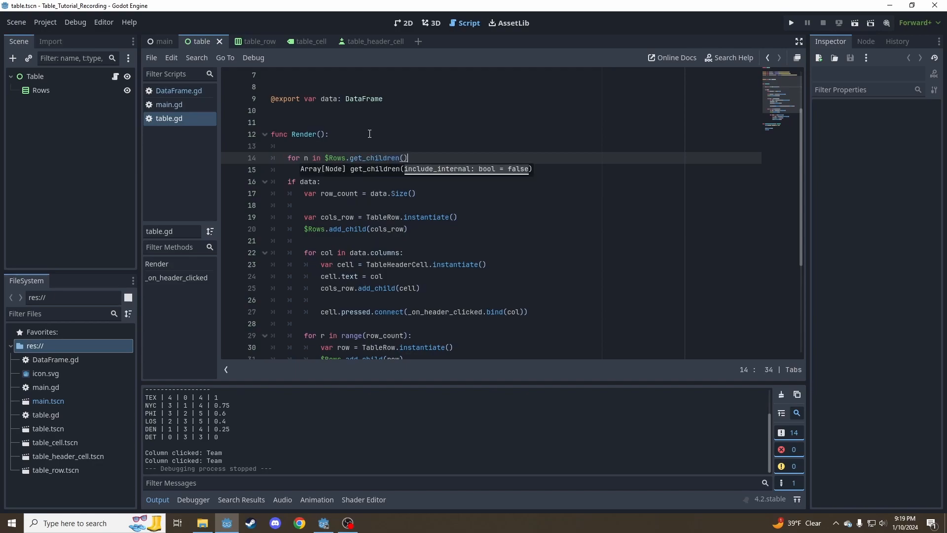
pyautogui.write('n.queue_free(')
pyautogui.write(':')
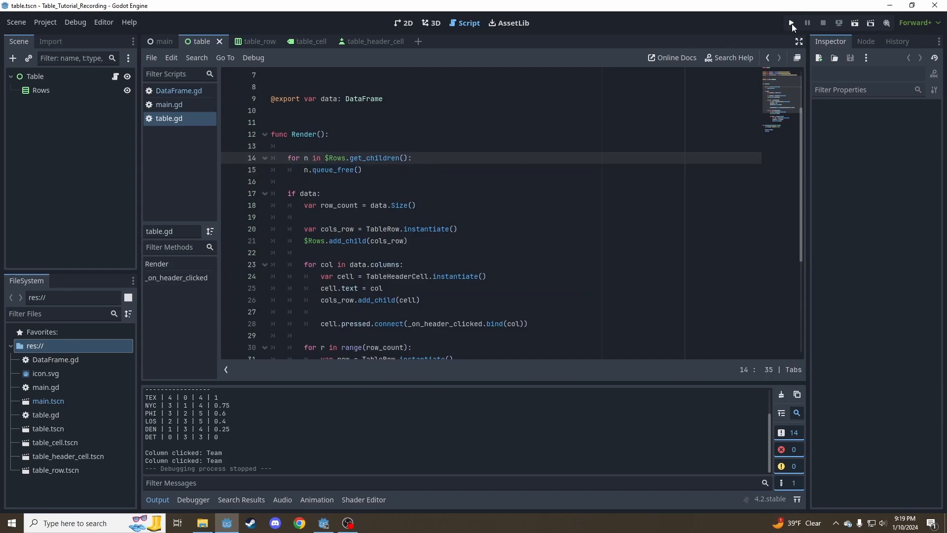
# Run the project and sort the table by Won, Lost, Total and Pct
pyautogui.click(791, 23)
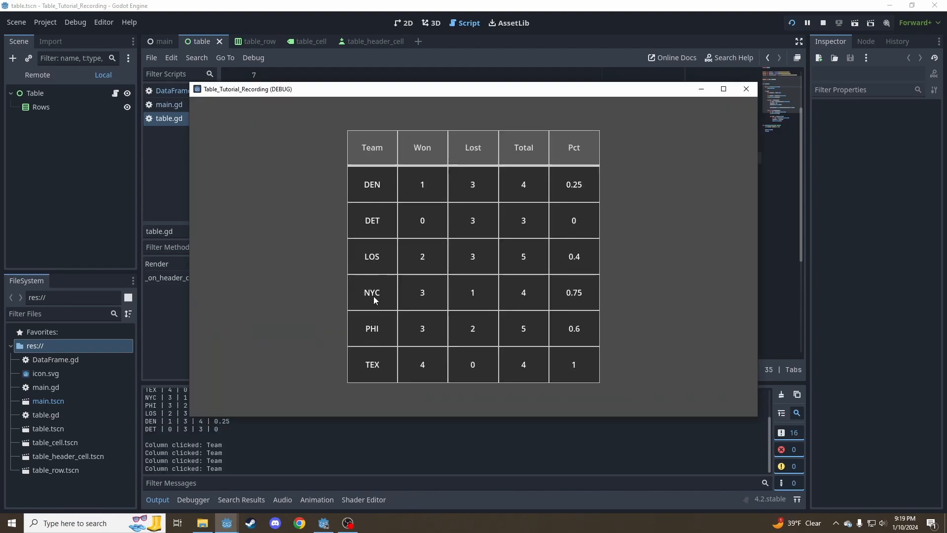
pyautogui.click(422, 147)
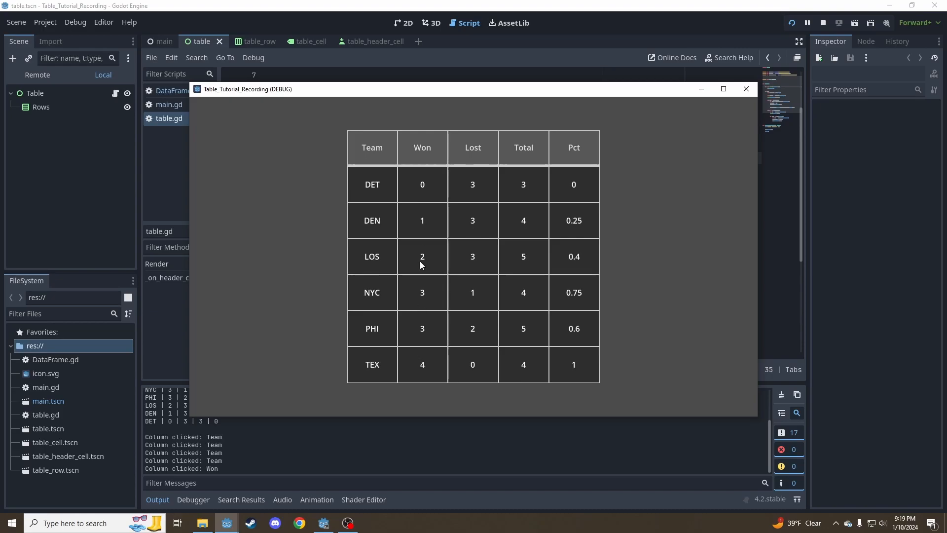
pyautogui.click(473, 147)
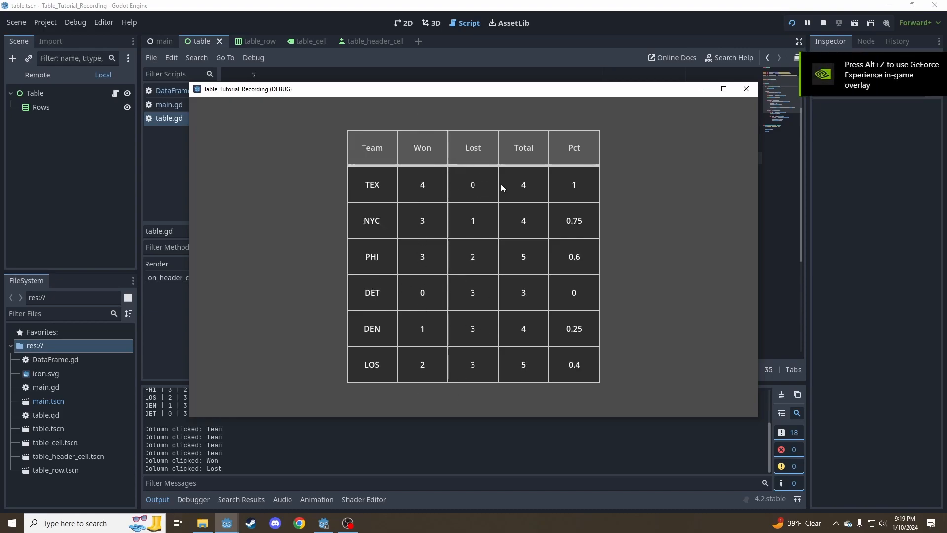
pyautogui.click(573, 147)
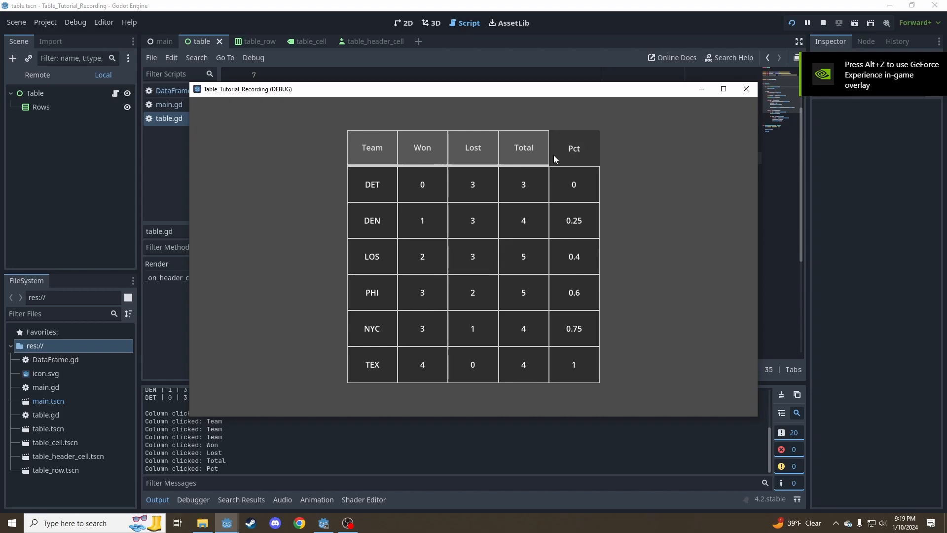
pyautogui.click(573, 148)
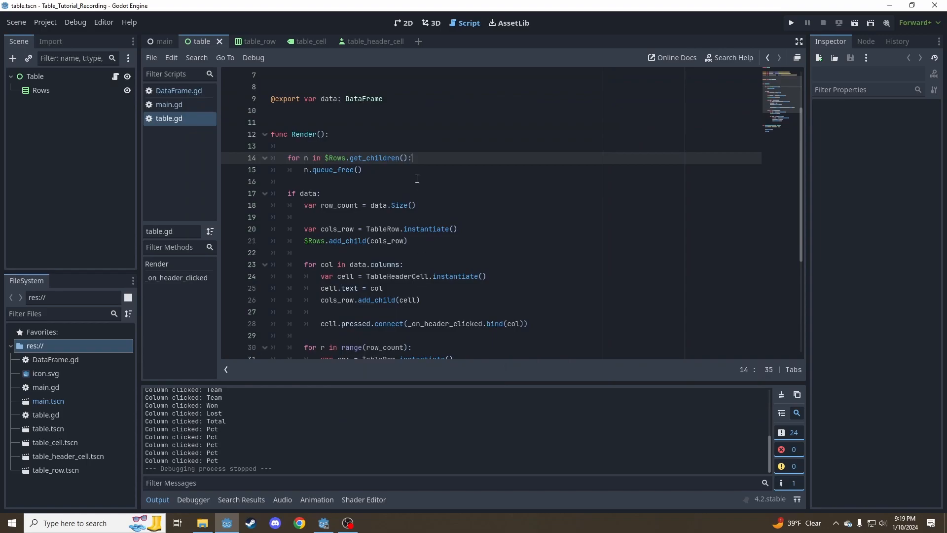
# Check SortBy's desc parameter and declare var sorted_desc: bool = false in table.gd
pyautogui.click(179, 91)
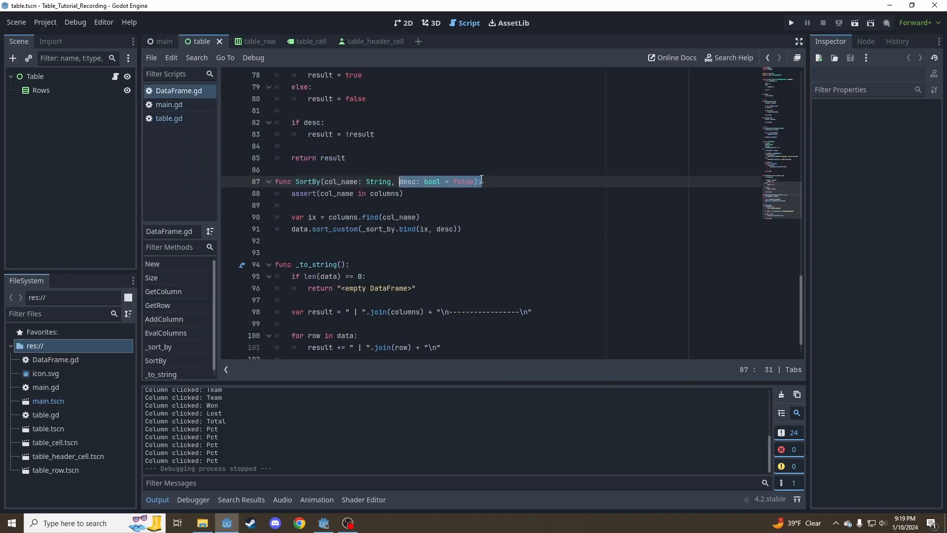
pyautogui.click(169, 118)
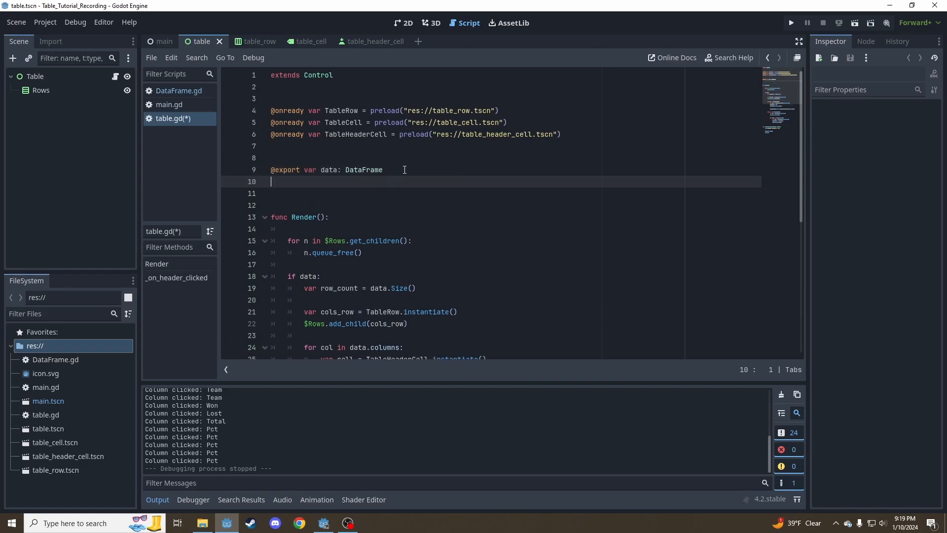
pyautogui.write('var so')
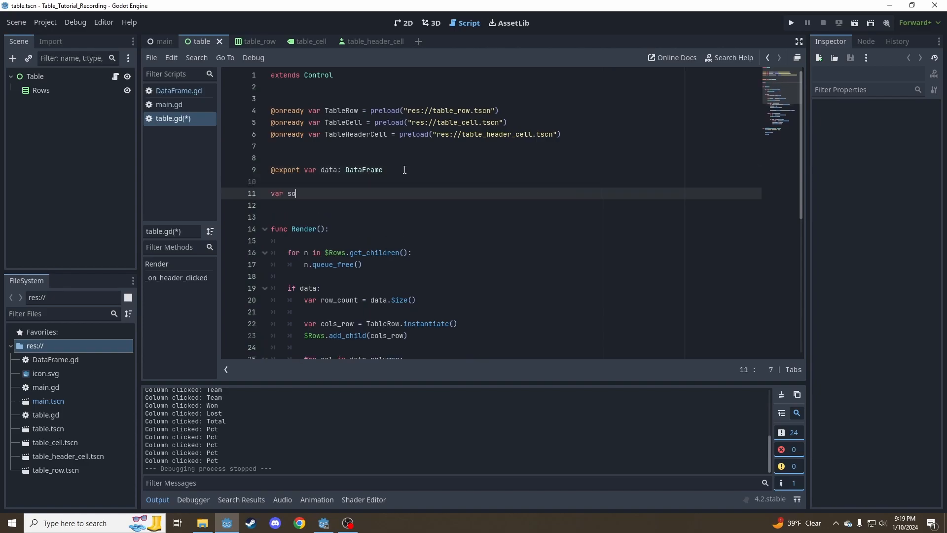
pyautogui.write('desc_s')
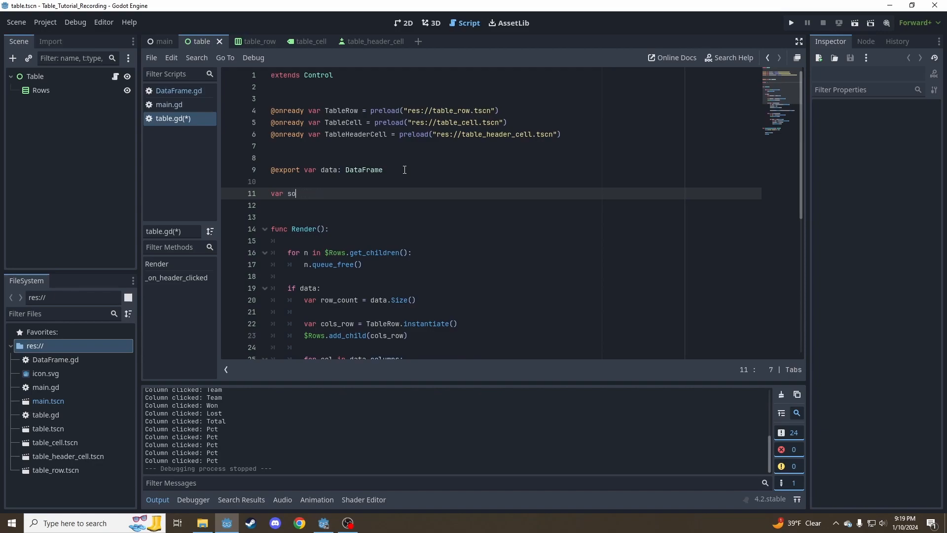
pyautogui.write('rted_desc')
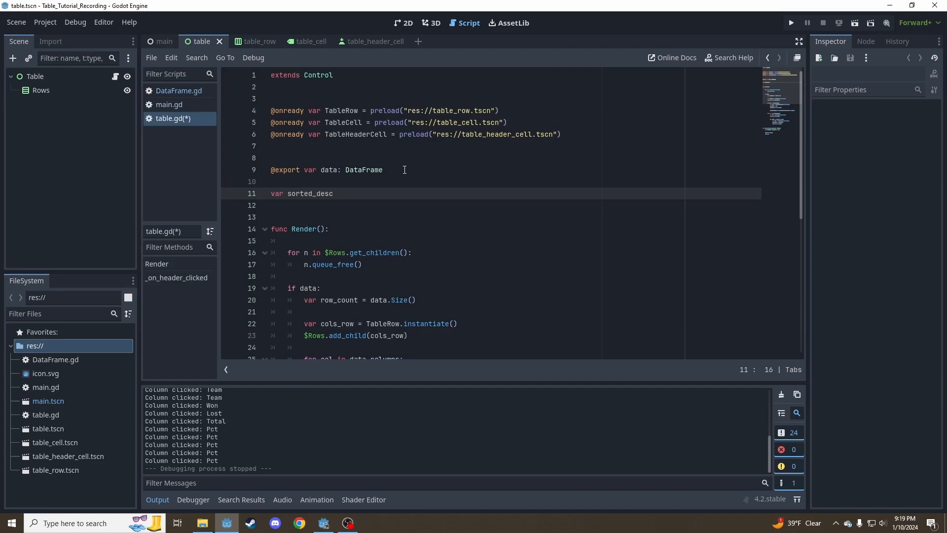
pyautogui.write(': bool')
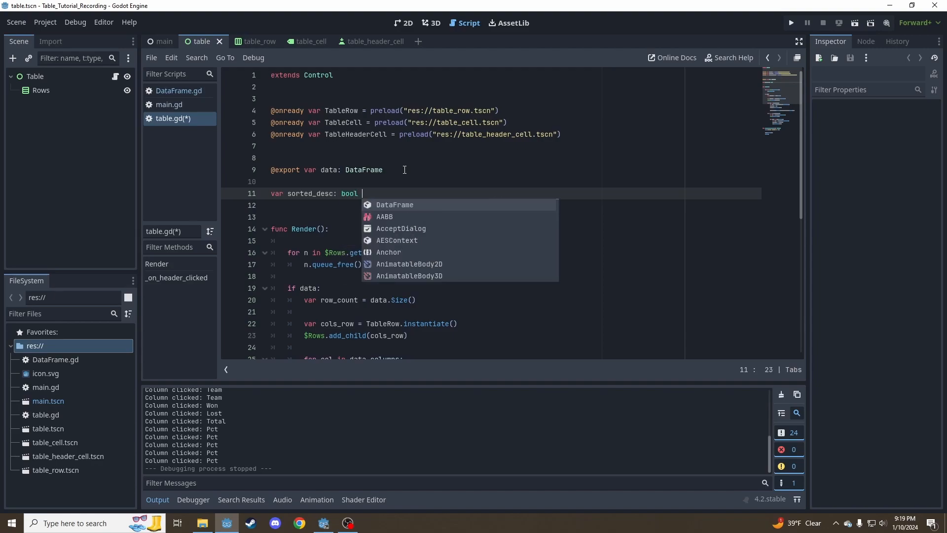
pyautogui.write('= f')
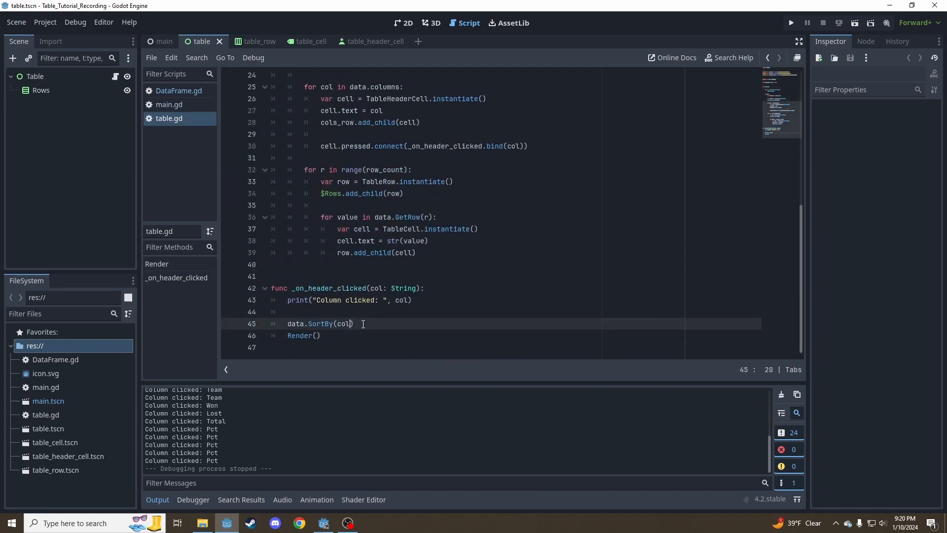
# Pass sorted_desc to data.SortBy and flip it with sorted_desc = !sorted_desc
pyautogui.write(', sorted_desc')
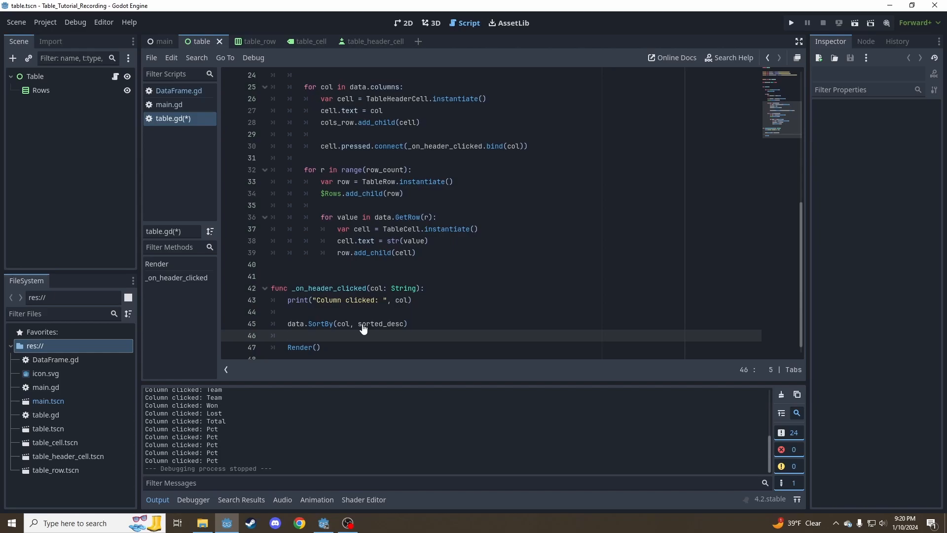
pyautogui.write('sorted_desc =')
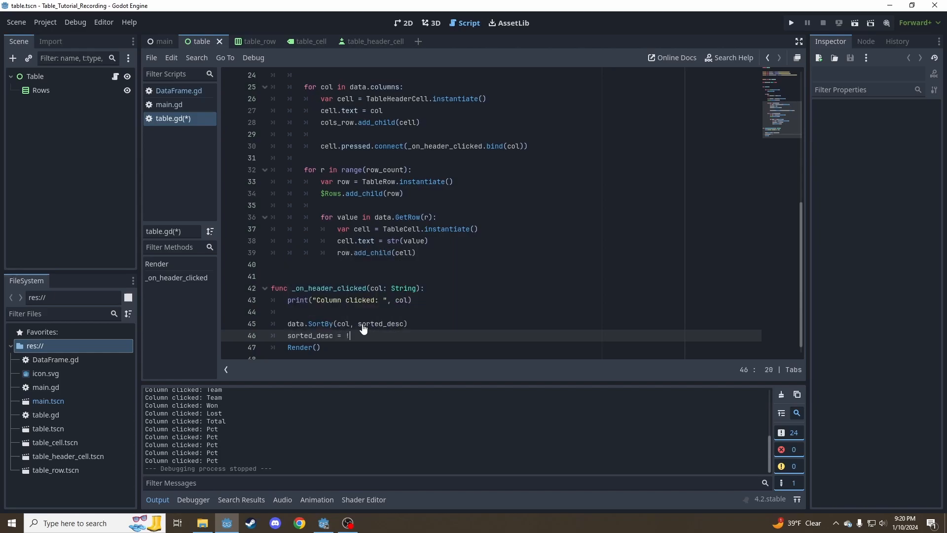
pyautogui.write('!sorted_desc')
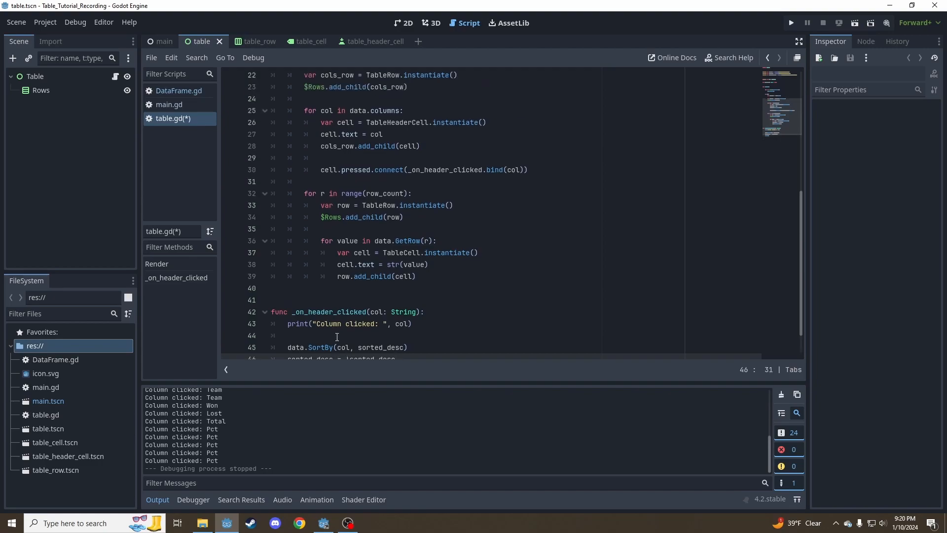
pyautogui.write('sorted_desc = !sorted_desc')
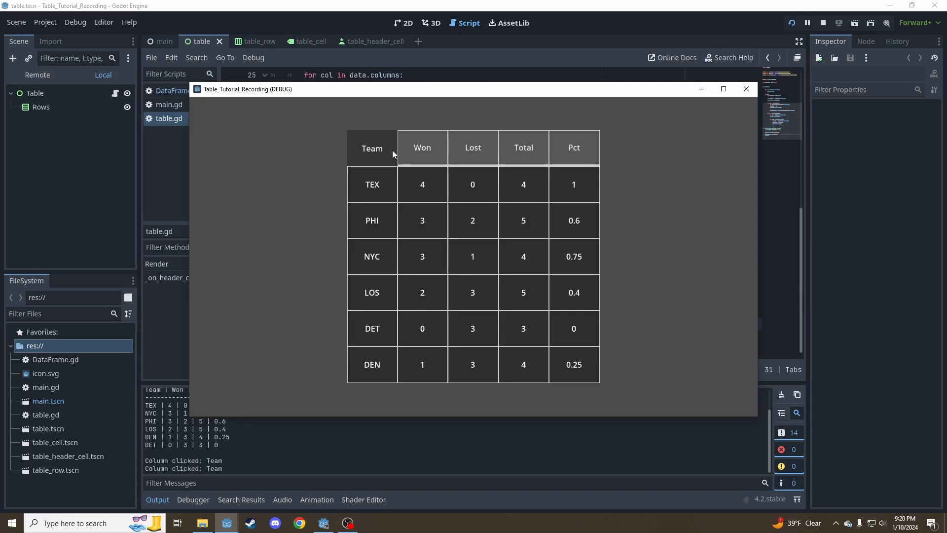
# Sort by Team and Pct twice each to reverse their order, then sort by Lost
pyautogui.click(372, 148)
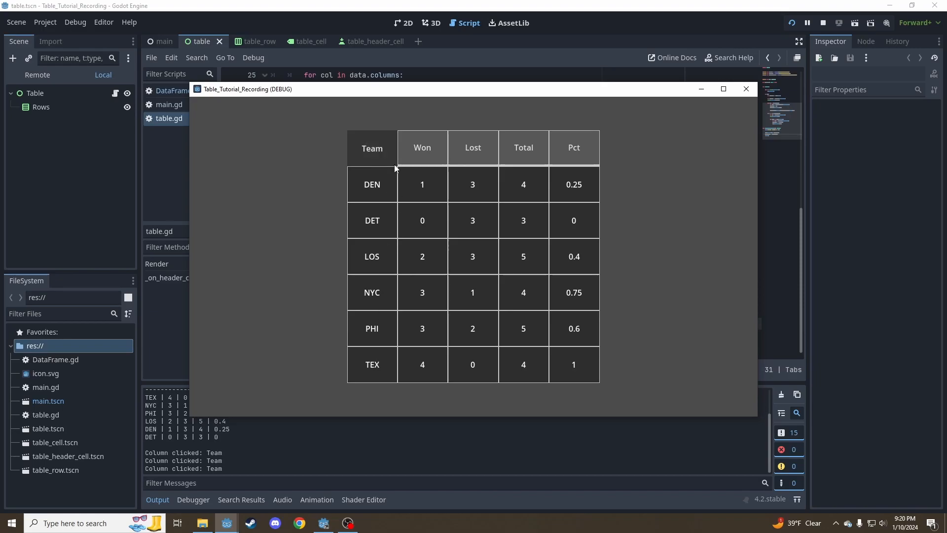
pyautogui.click(372, 148)
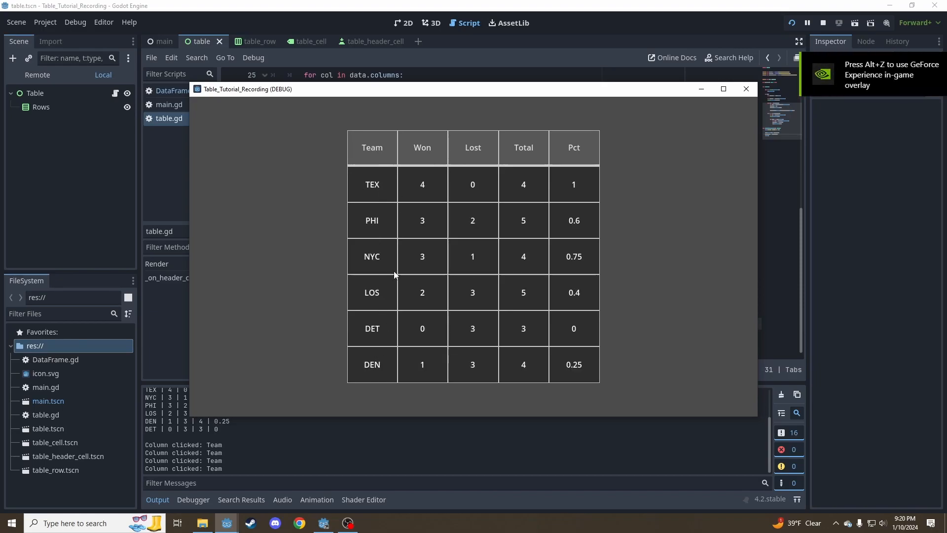
pyautogui.click(573, 147)
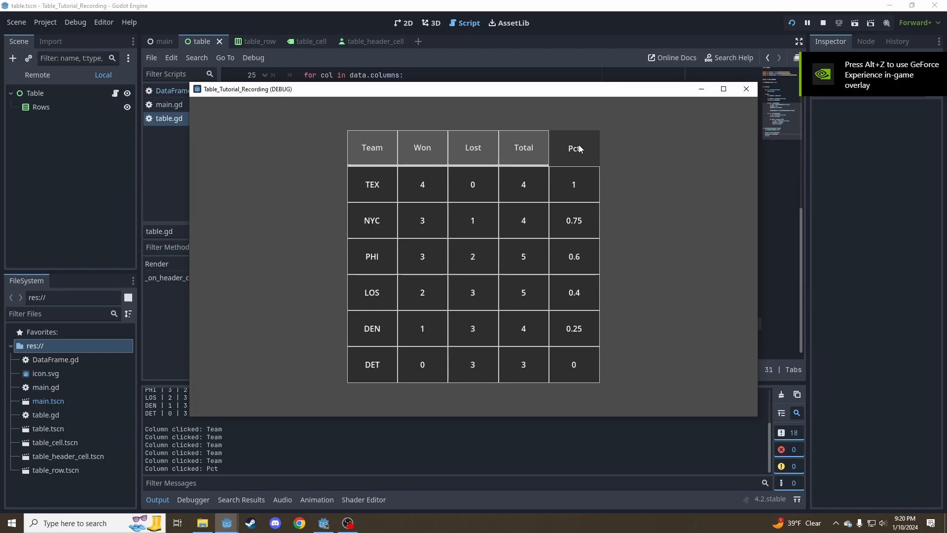
pyautogui.click(573, 147)
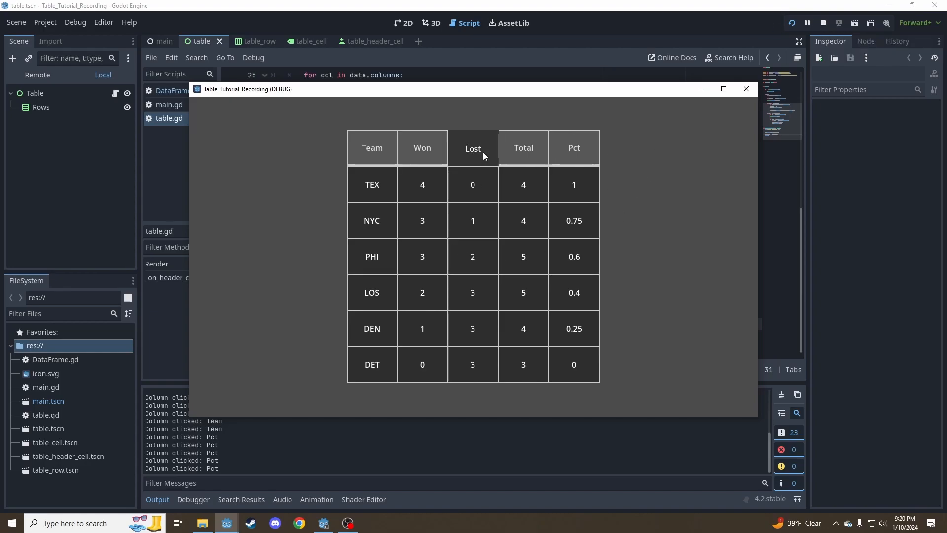
pyautogui.click(522, 147)
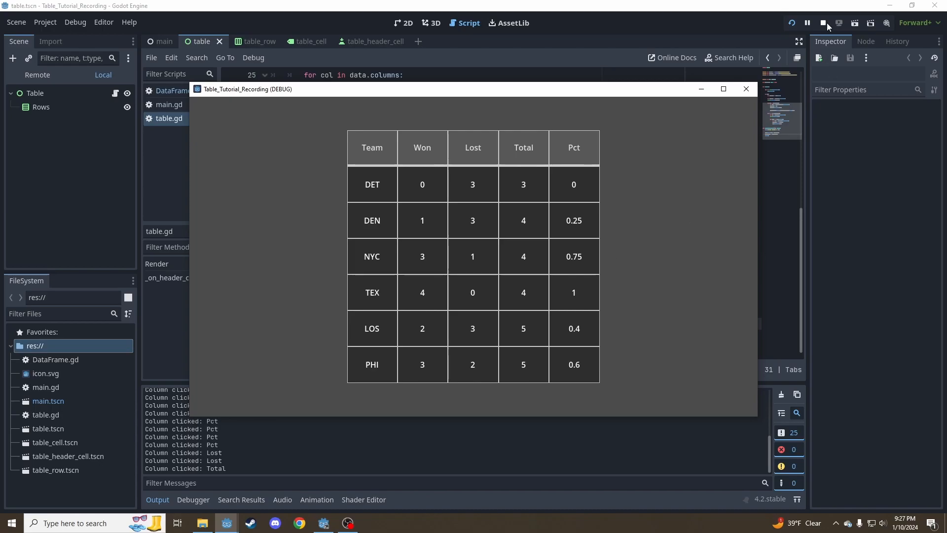
# Stop the game, add a ColorRect named RowHighlight under Table, and anchor it Top Wide
pyautogui.click(824, 23)
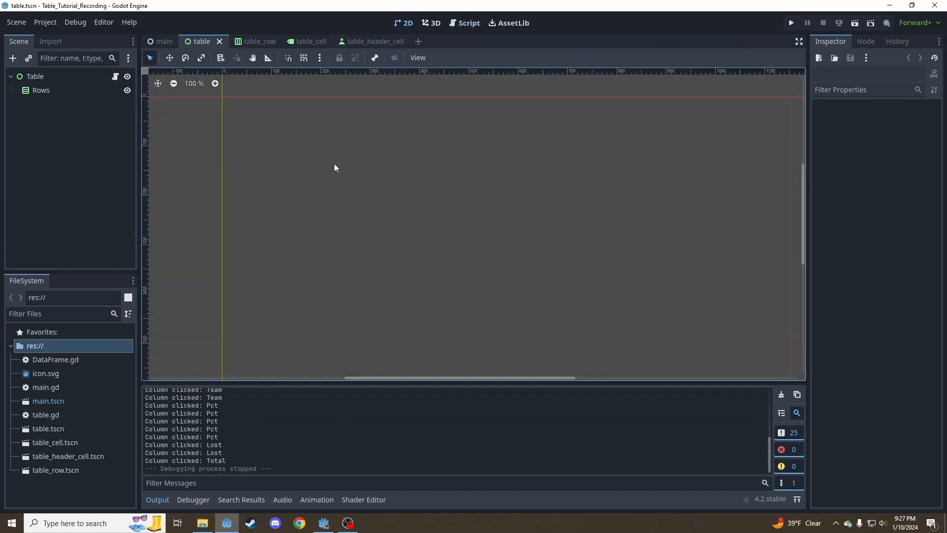
pyautogui.click(34, 76)
pyautogui.write('color')
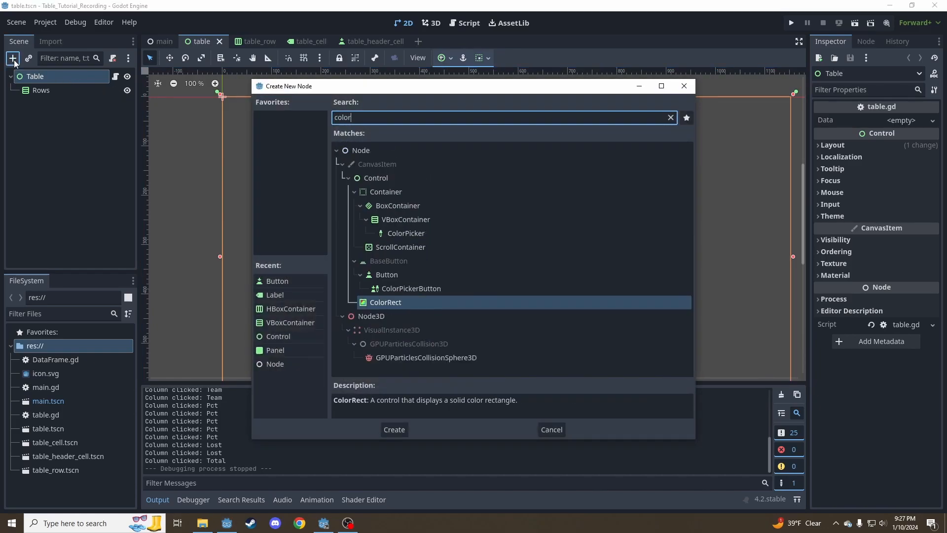
pyautogui.click(394, 430)
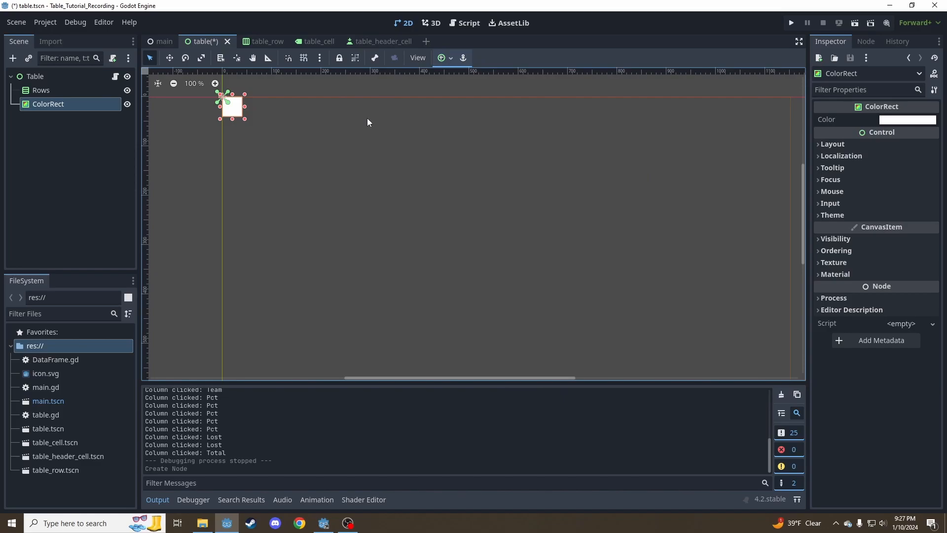
pyautogui.doubleClick(48, 104)
pyautogui.write('RowHighlight')
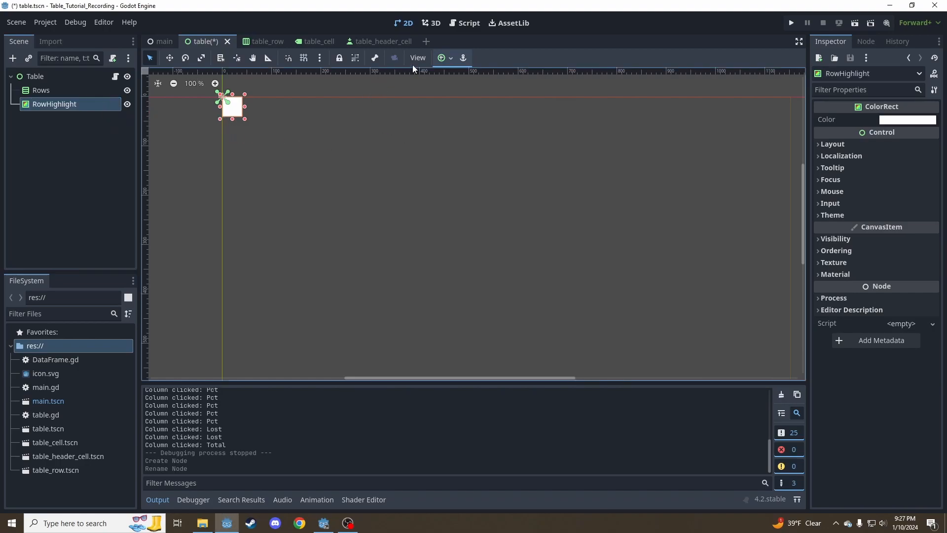
pyautogui.click(441, 58)
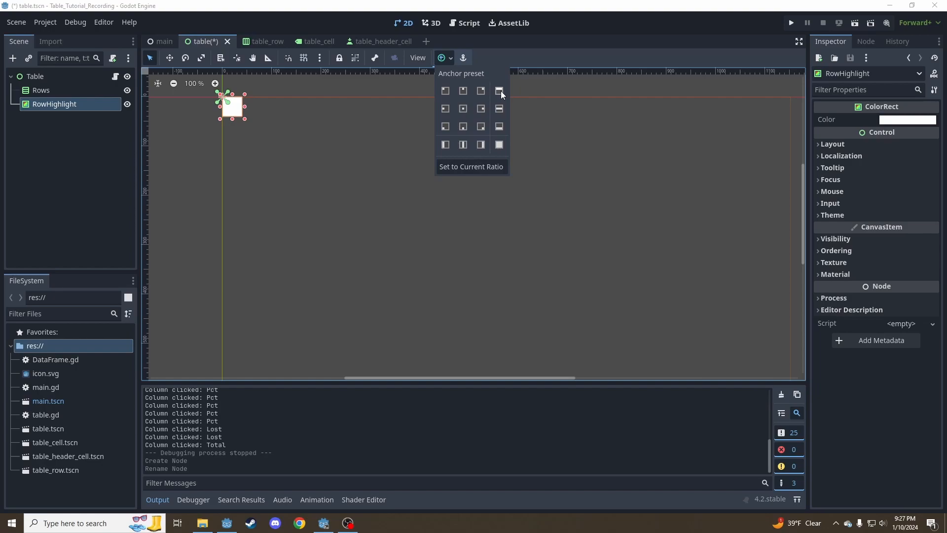
pyautogui.click(499, 91)
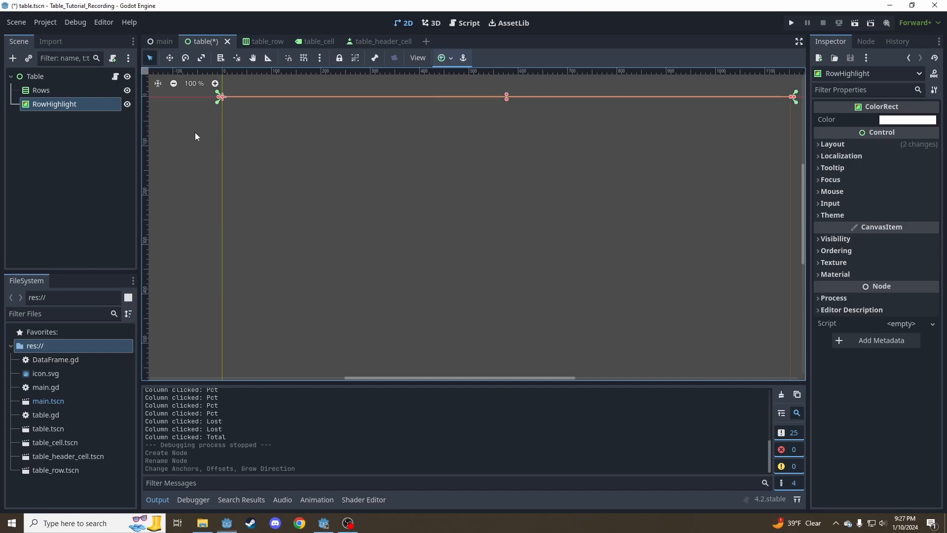
pyautogui.moveTo(314, 166)
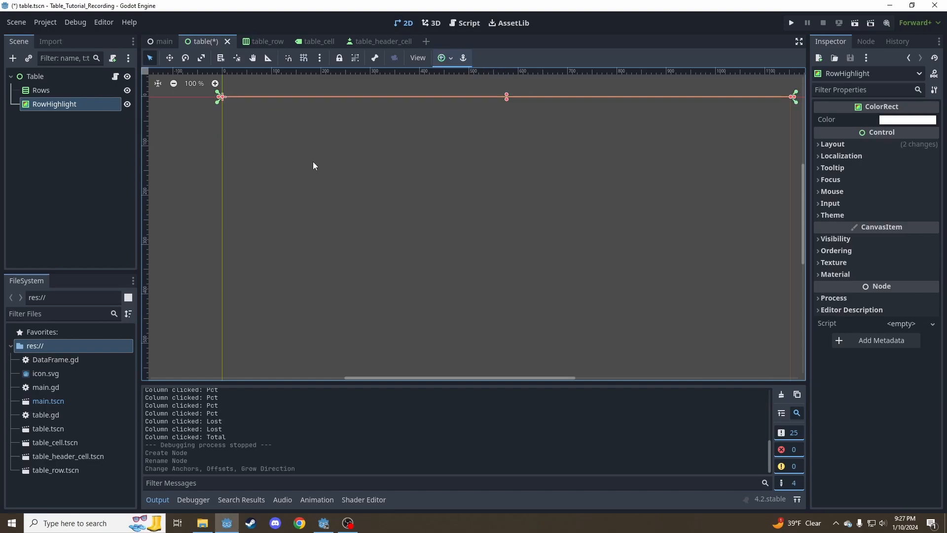
pyautogui.moveTo(443, 167)
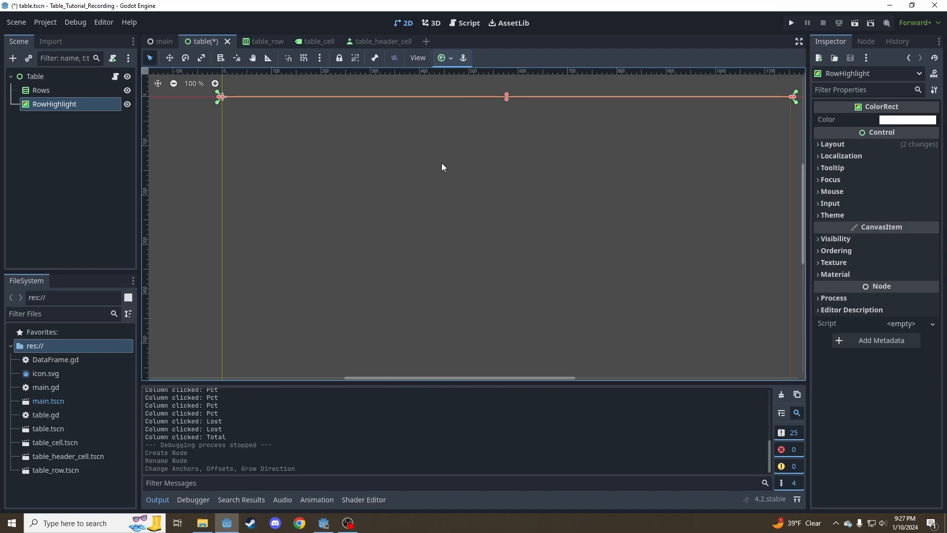
# Give RowHighlight a transparent colour and re-run the table scene
pyautogui.click(908, 119)
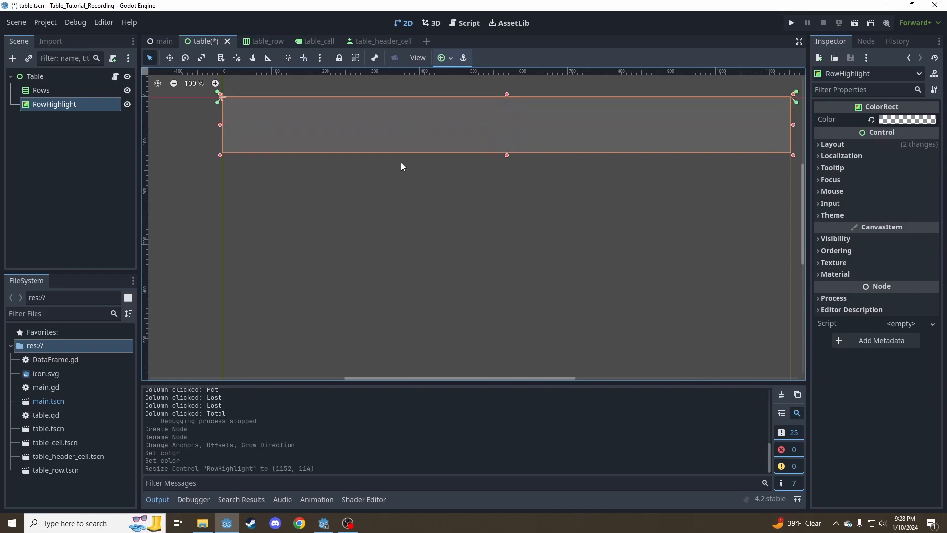
pyautogui.moveTo(556, 152)
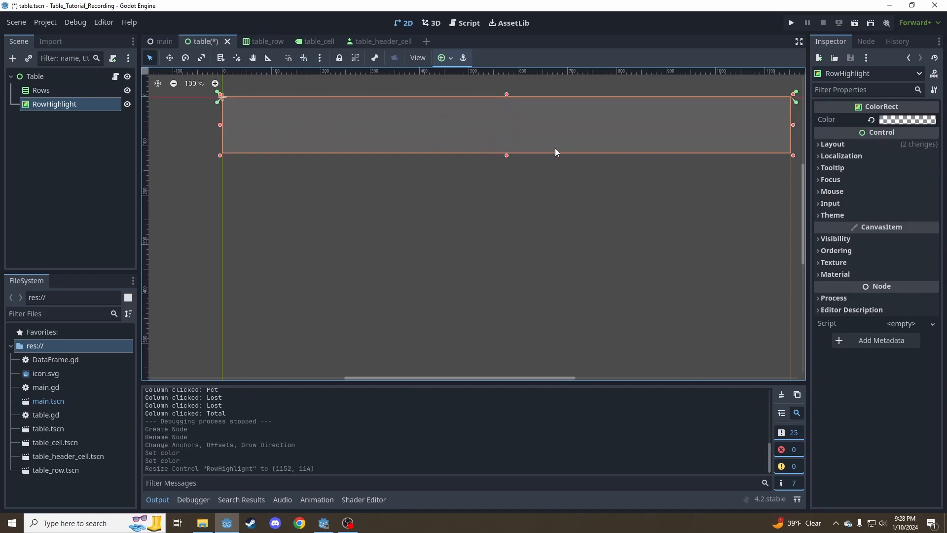
pyautogui.moveTo(501, 163)
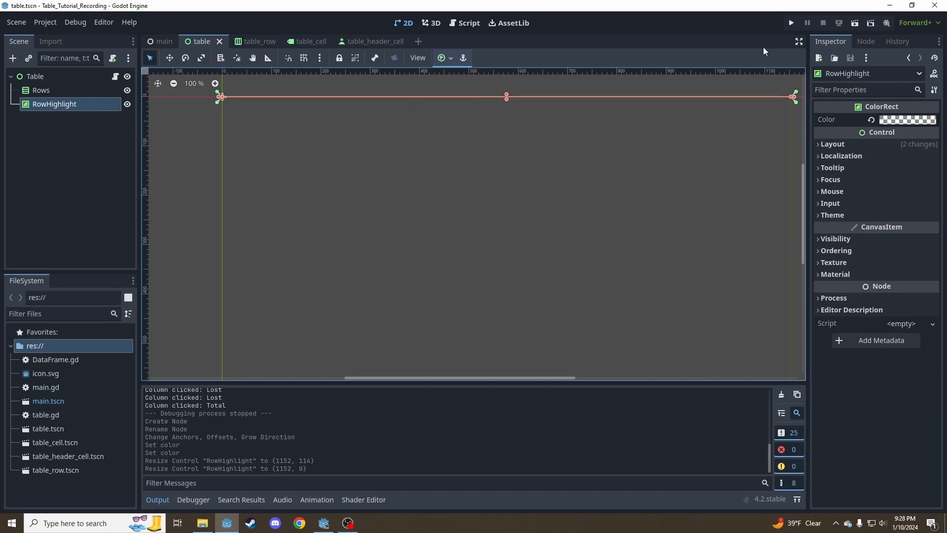
pyautogui.click(789, 22)
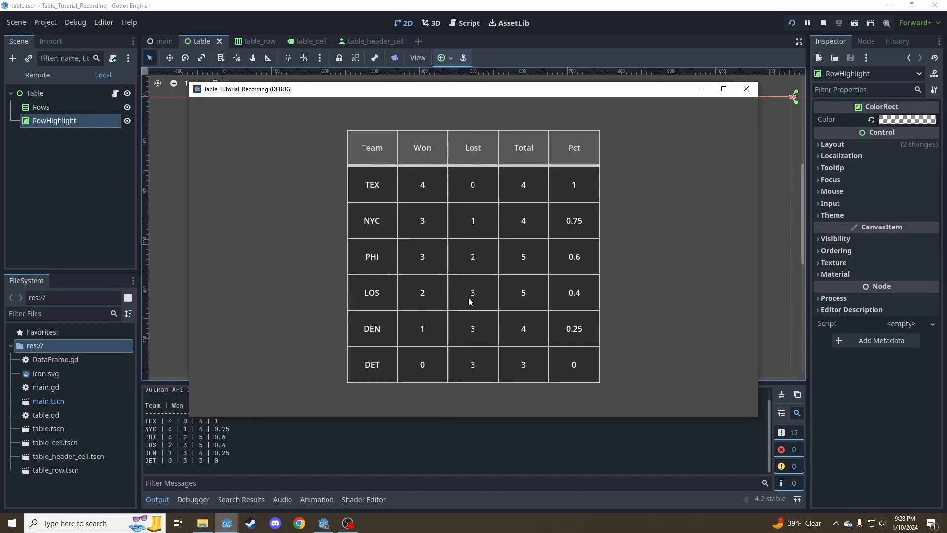
pyautogui.click(823, 22)
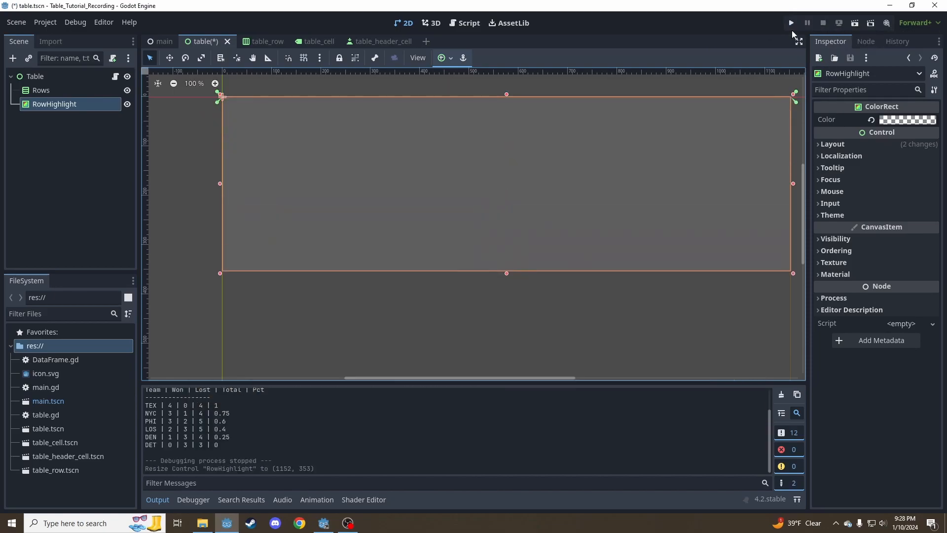
pyautogui.click(790, 22)
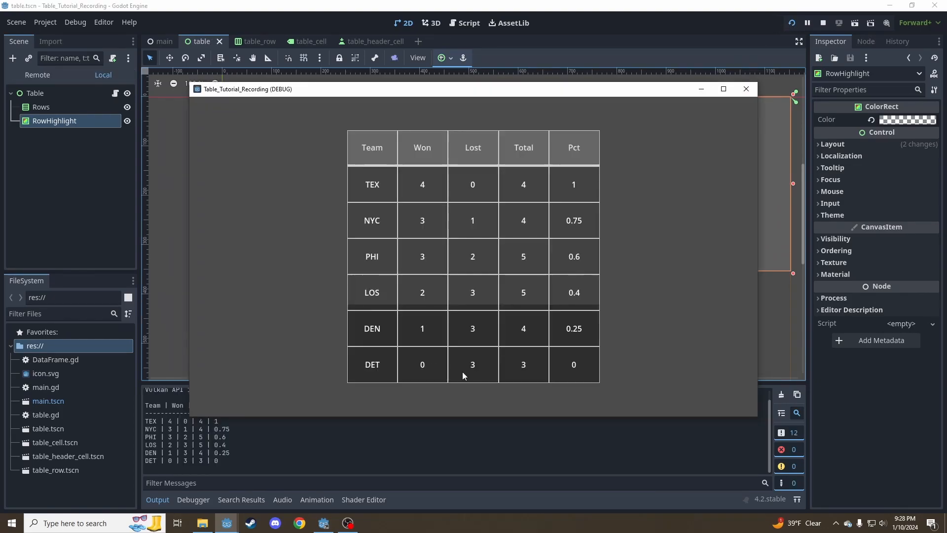
pyautogui.moveTo(551, 268)
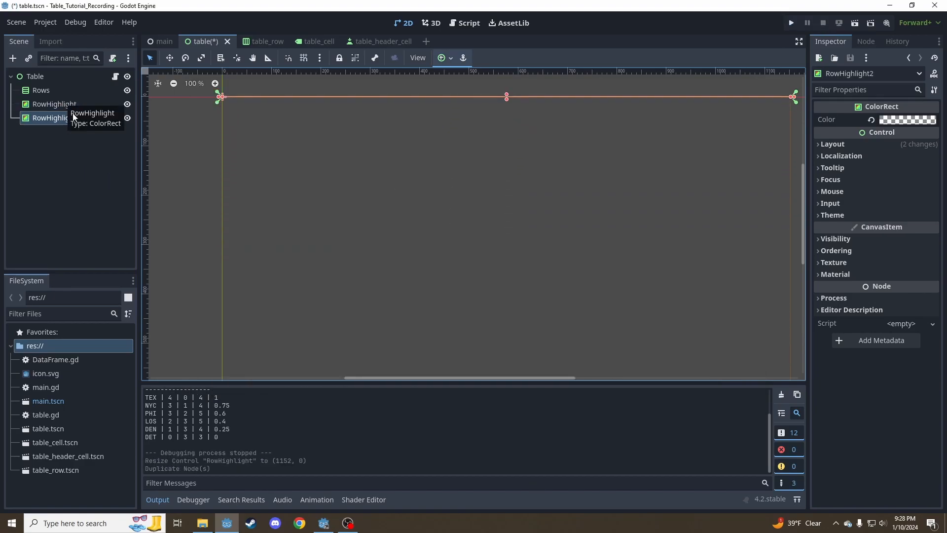
# Rename the duplicated rect ColumnHighlight and anchor it down the left edge
pyautogui.write('Column')
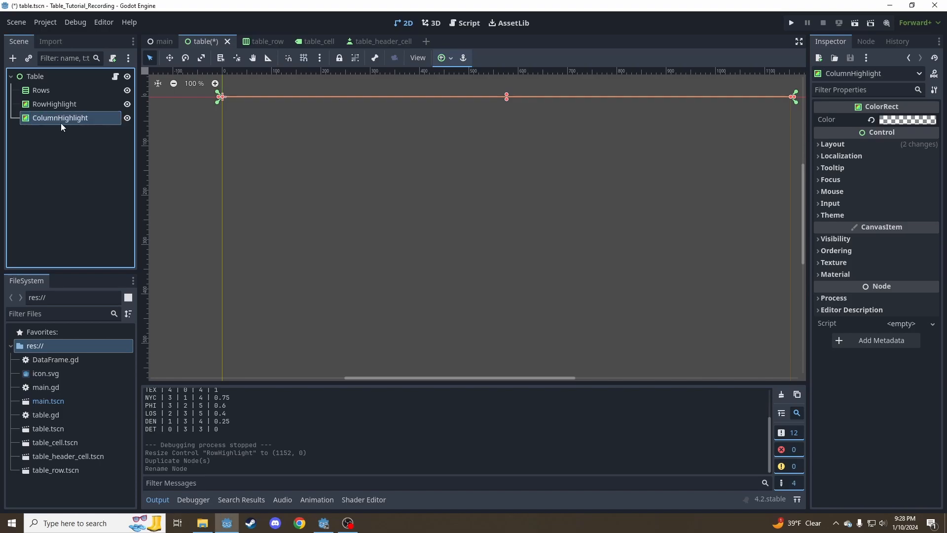
pyautogui.click(441, 57)
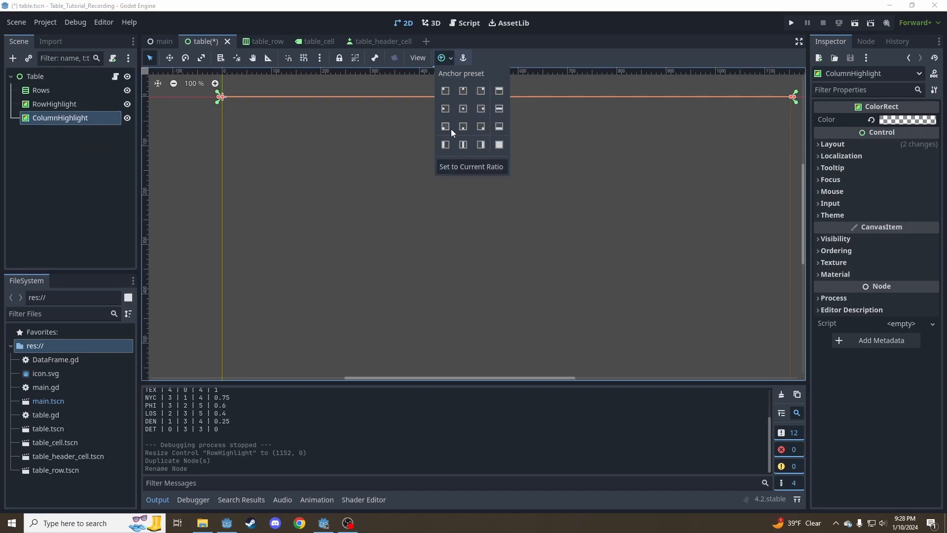
pyautogui.click(446, 145)
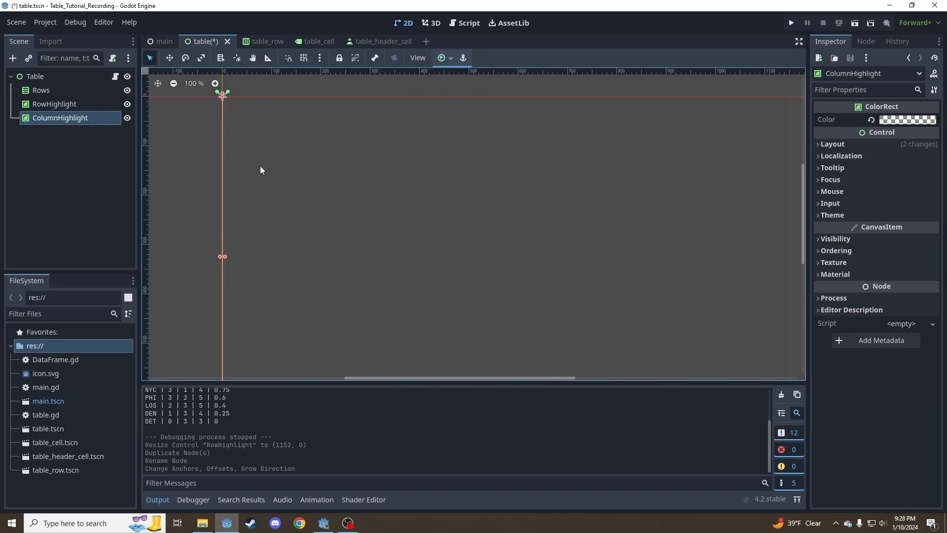
# In table.gd Render, set $ColumnHighlight.size.x to size.x divided by the data column count
pyautogui.click(467, 23)
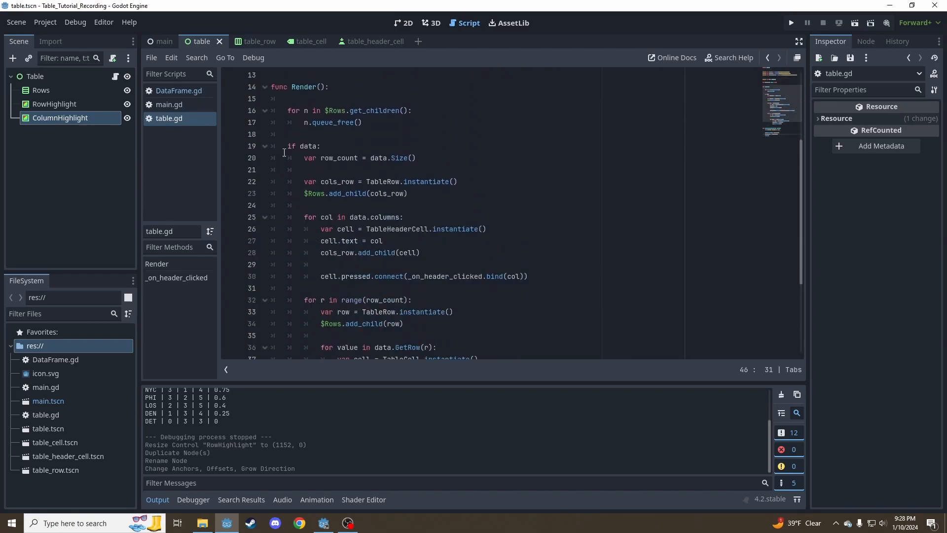
pyautogui.scroll(-3)
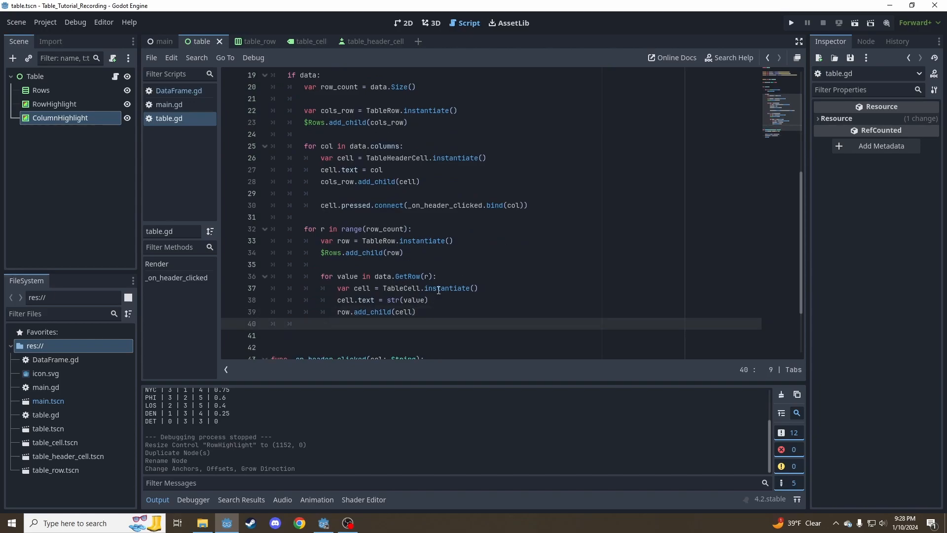
pyautogui.press('Down')
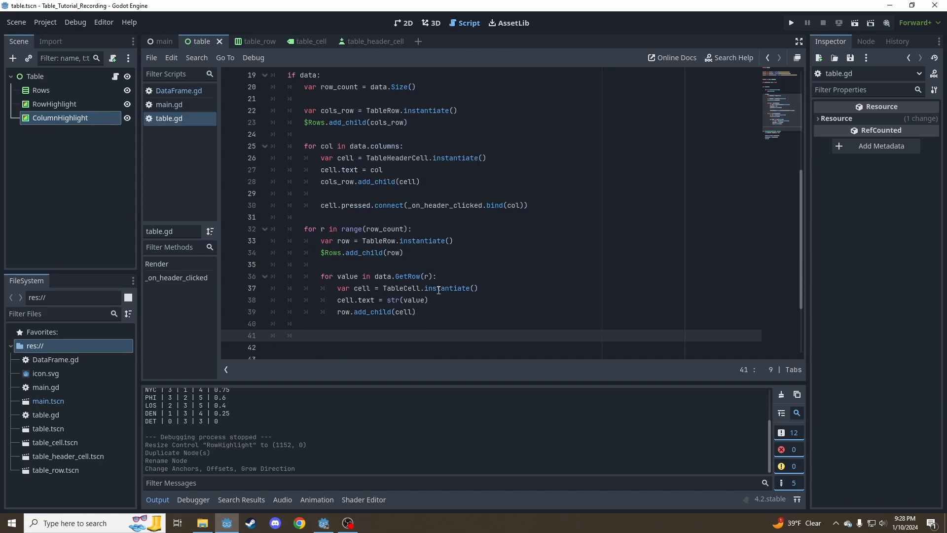
pyautogui.write('$ColumnHighlight.')
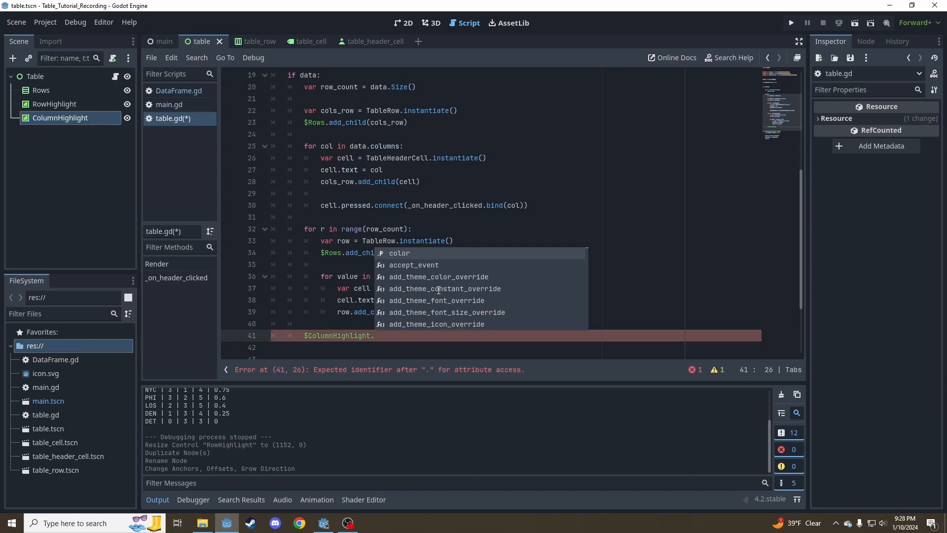
pyautogui.write('size.')
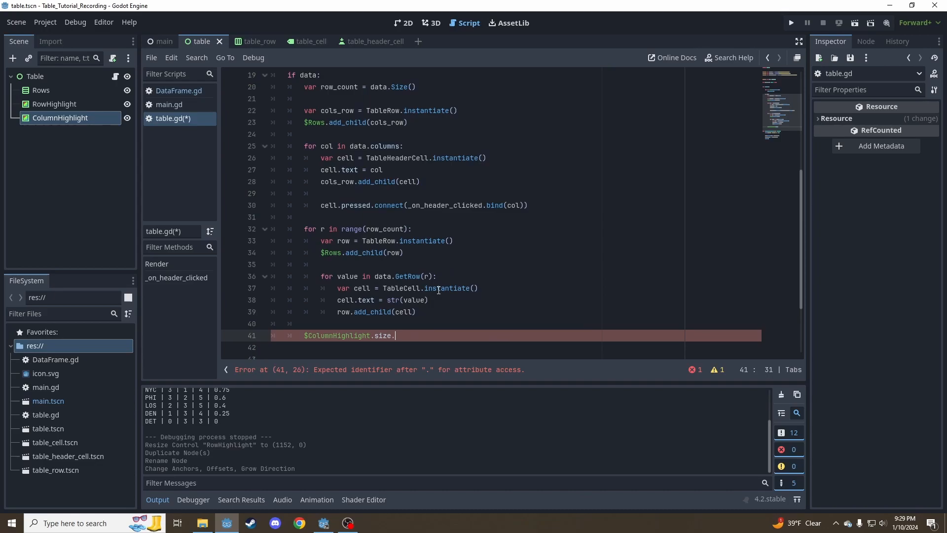
pyautogui.write('x')
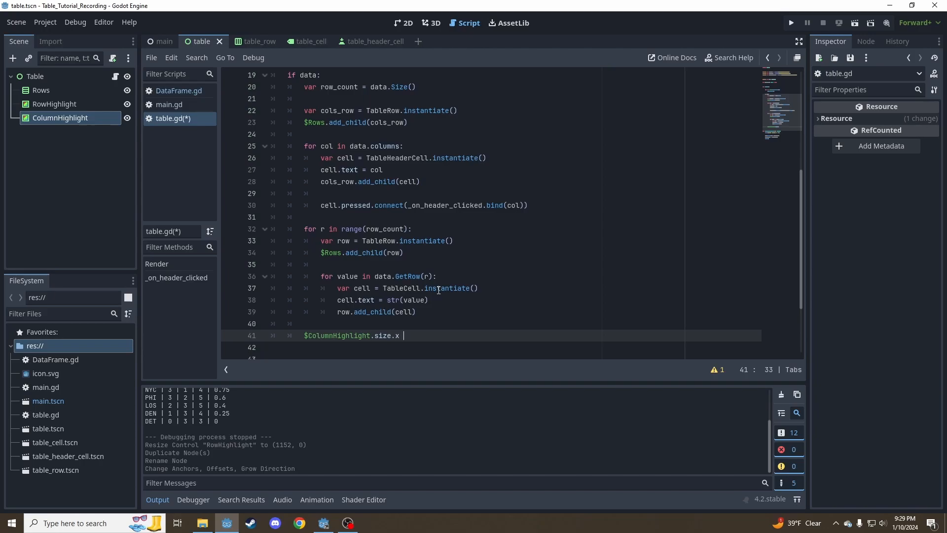
pyautogui.write('= siz')
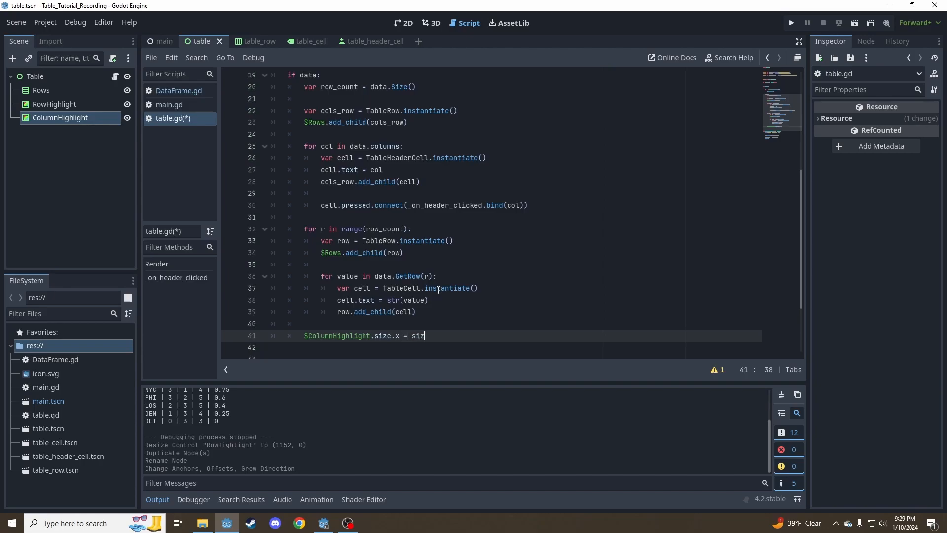
pyautogui.write('e.x')
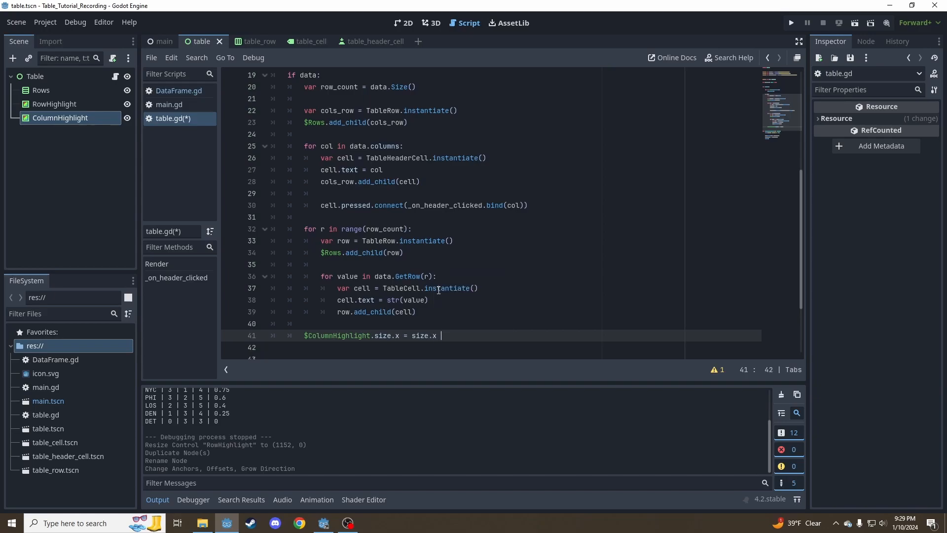
pyautogui.write('/ (len')
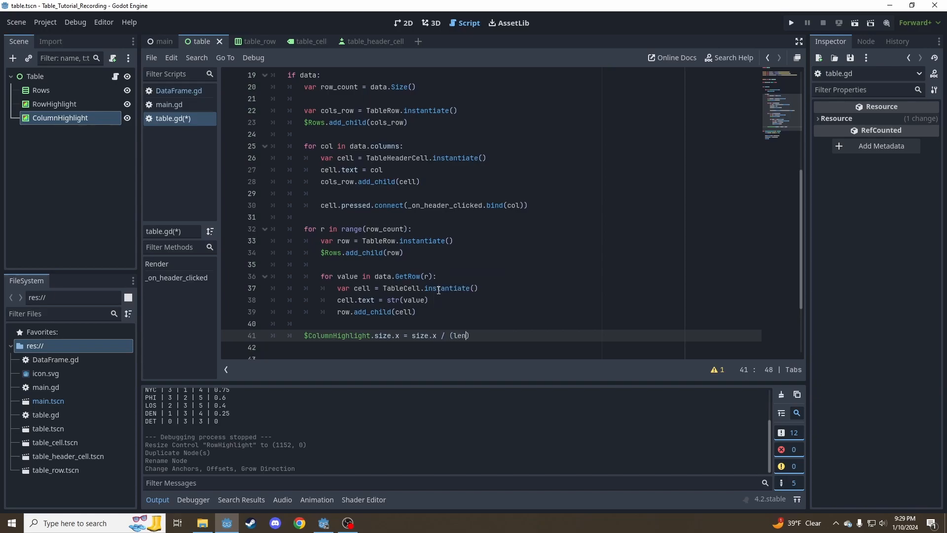
pyautogui.write('data.columns')
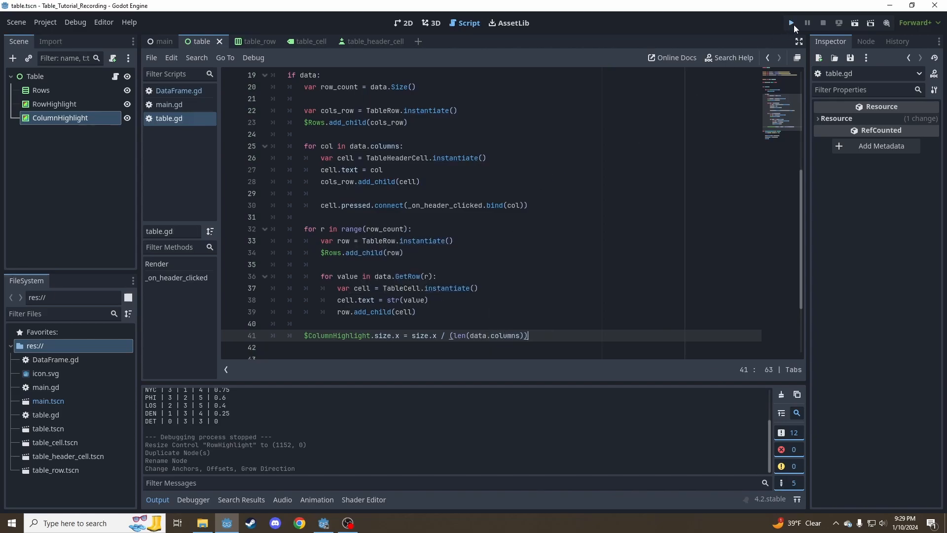
# Add $RowHighlight.size.y = size.y / (row_count + 1) to Render and re-run the table
pyautogui.click(791, 23)
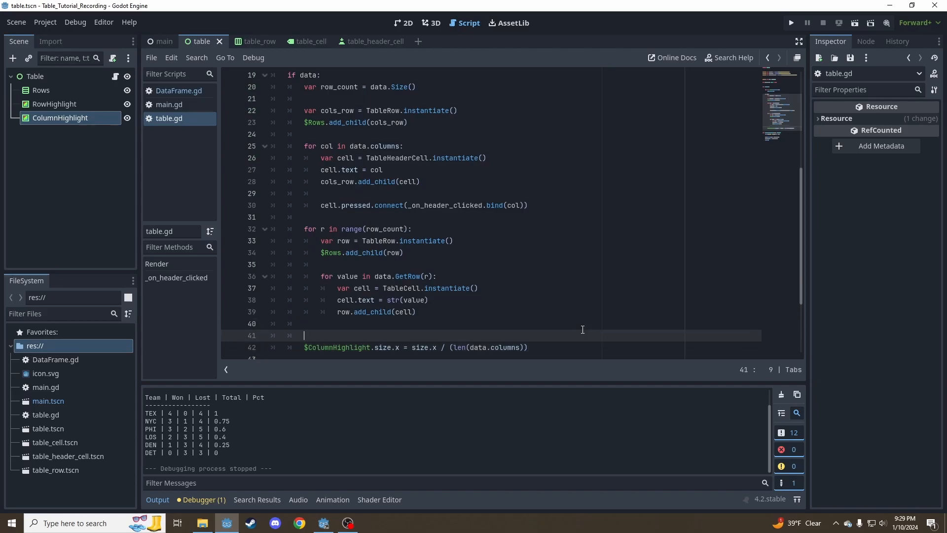
pyautogui.write('$RowHighlight.')
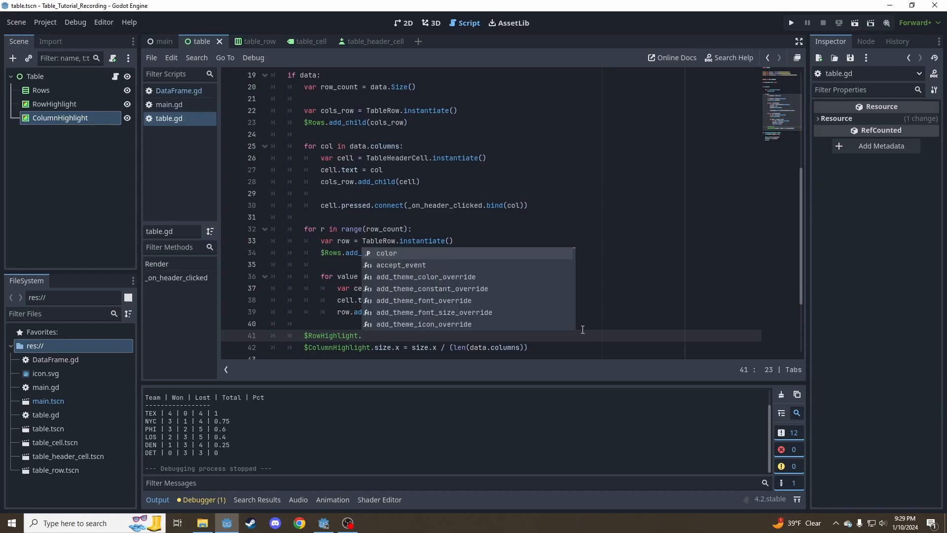
pyautogui.write('size.y = size.y /')
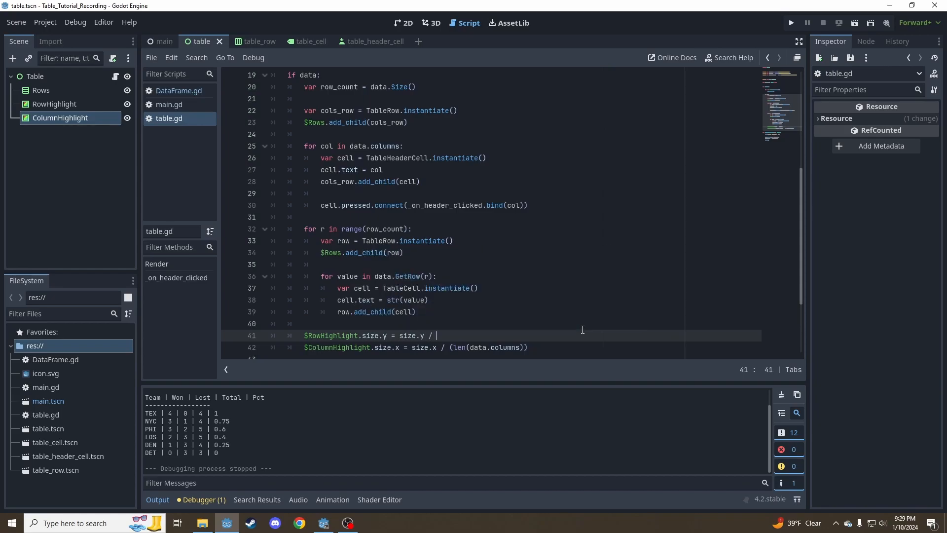
pyautogui.write('row_count + 1)')
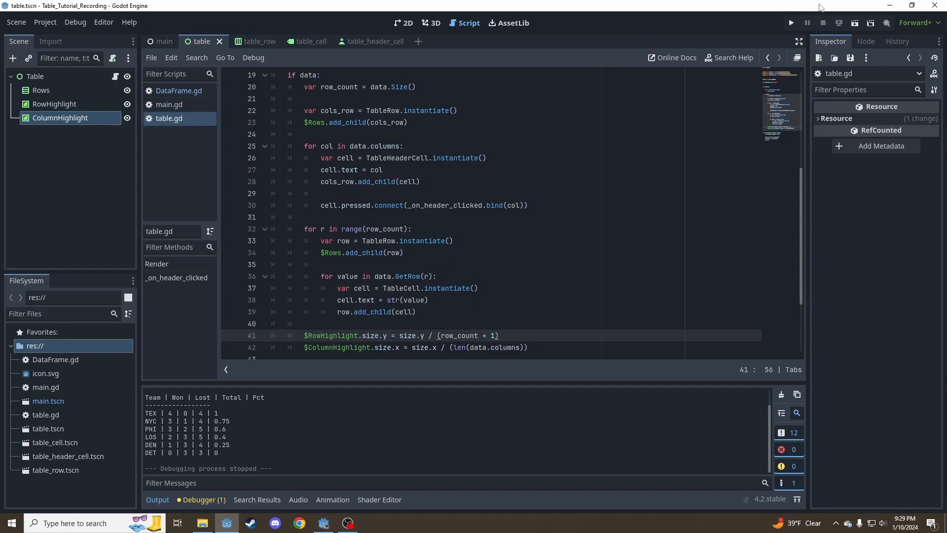
pyautogui.click(791, 22)
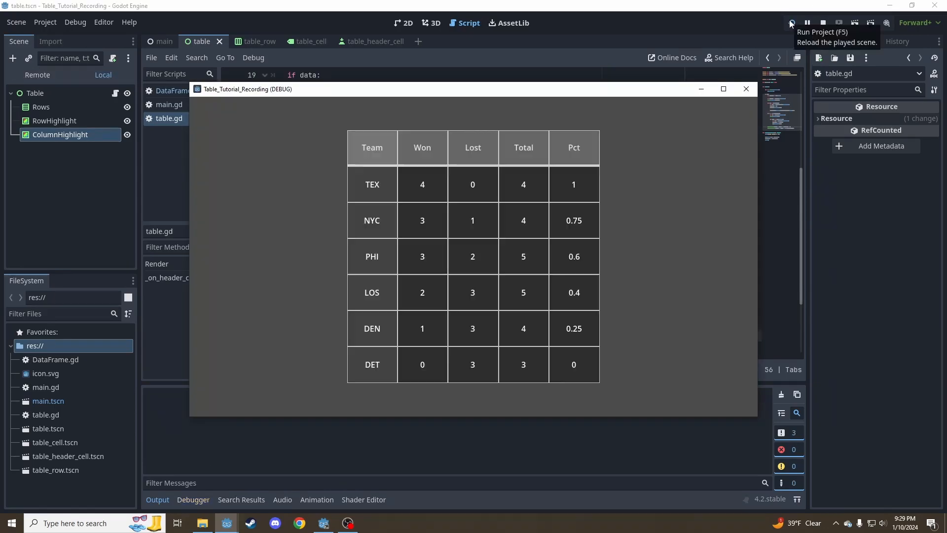
pyautogui.click(791, 23)
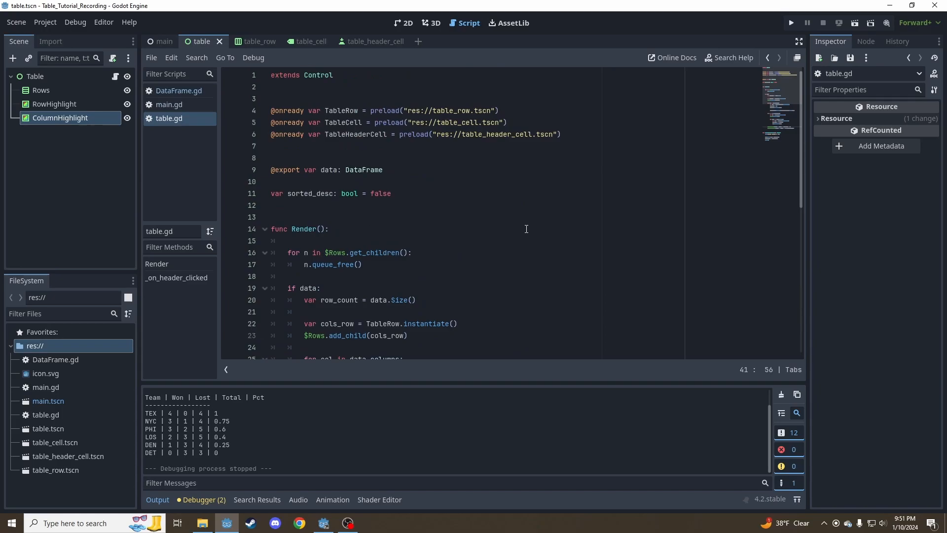
# Add func _process(delta) storing mouse_pos = get_local_mouse_position() above Render
pyautogui.click(391, 194)
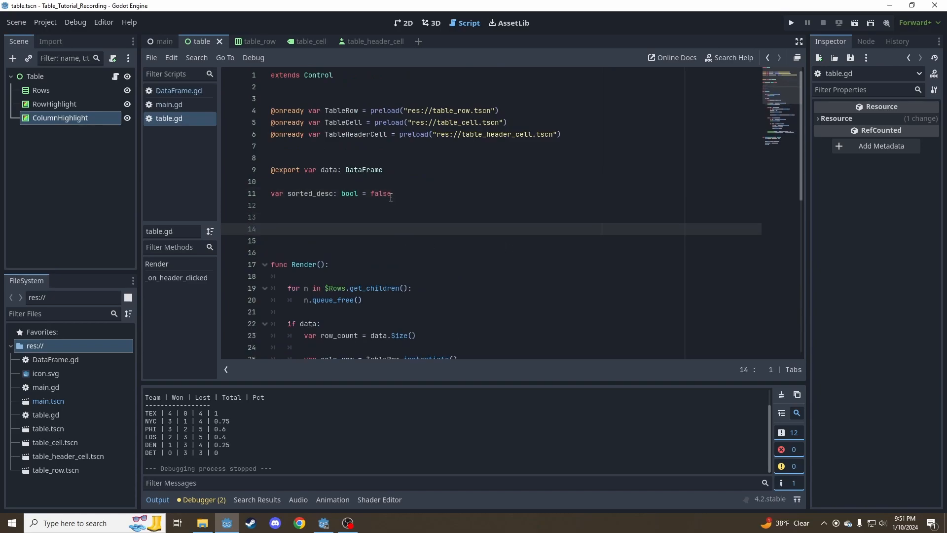
pyautogui.write('func _process(delta):')
pyautogui.click(492, 241)
pyautogui.write('var')
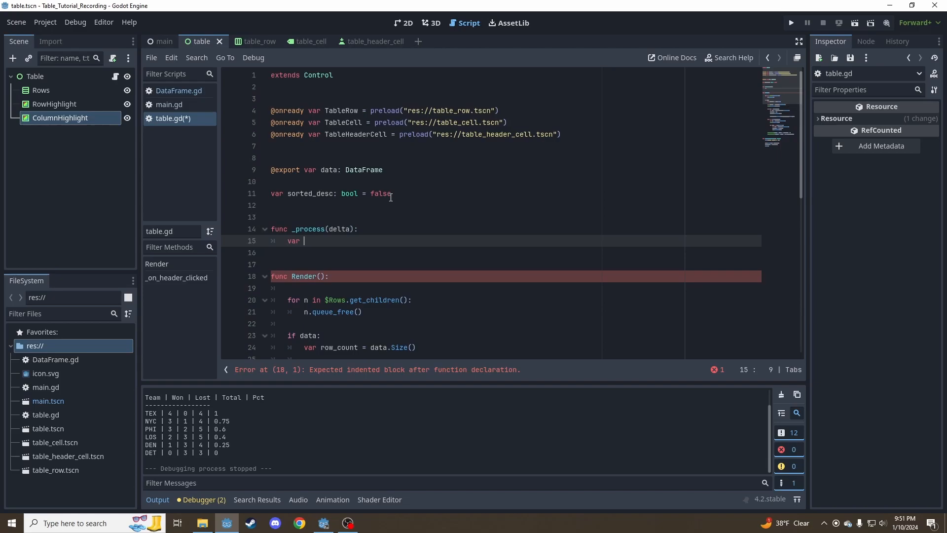
pyautogui.write('mouse_')
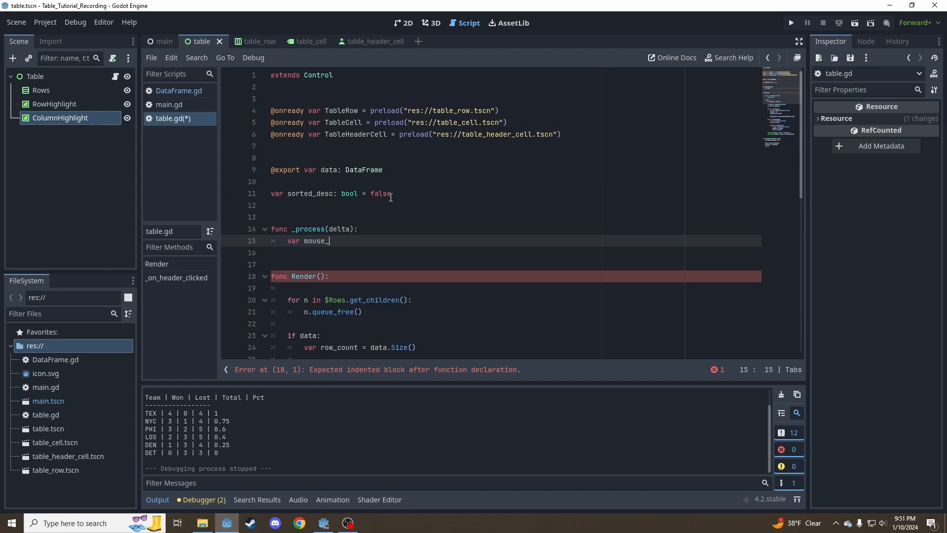
pyautogui.write('pos = get_local_mouse_position(')
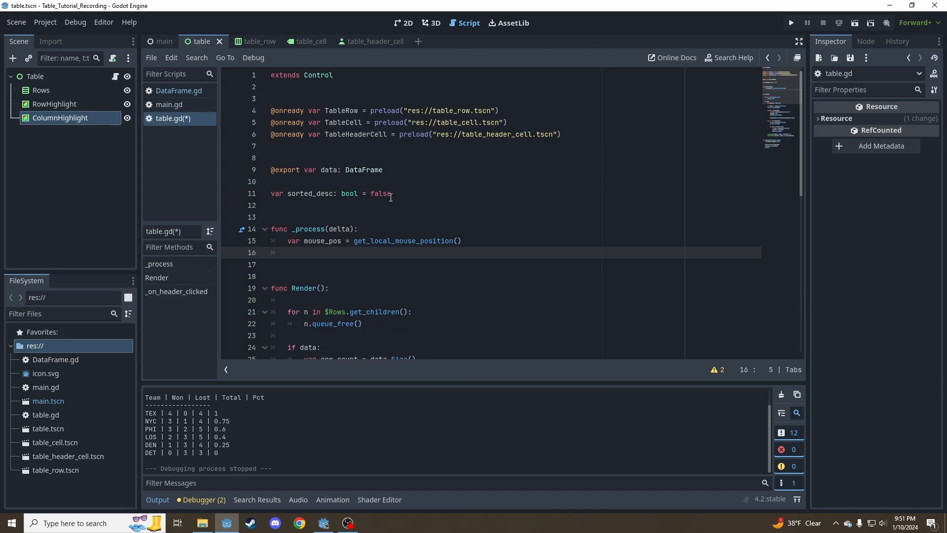
# Add an if Rect2(Vector2.ZERO, size).has_point(mouse_pos) check with pass as placeholder
pyautogui.write('if')
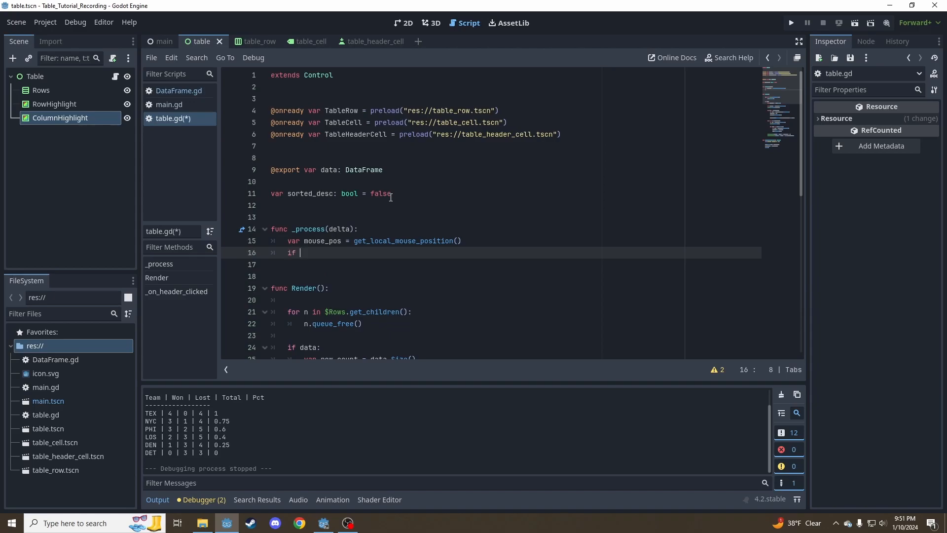
pyautogui.write('Rect2(')
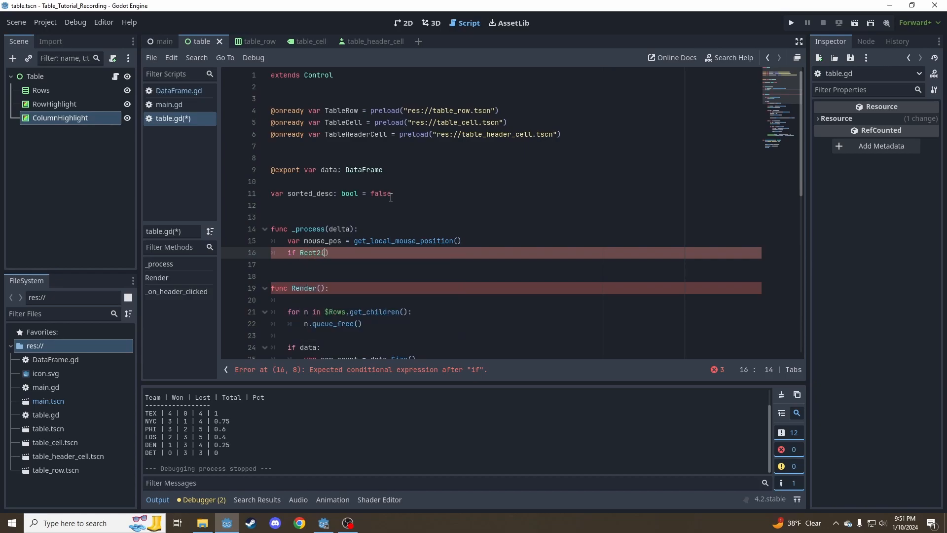
pyautogui.write('Vector2.')
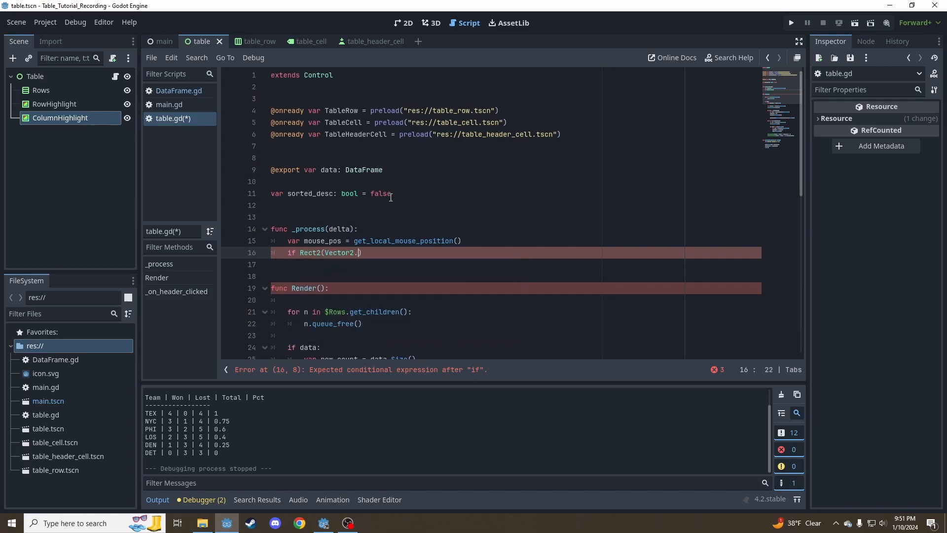
pyautogui.write('ZER')
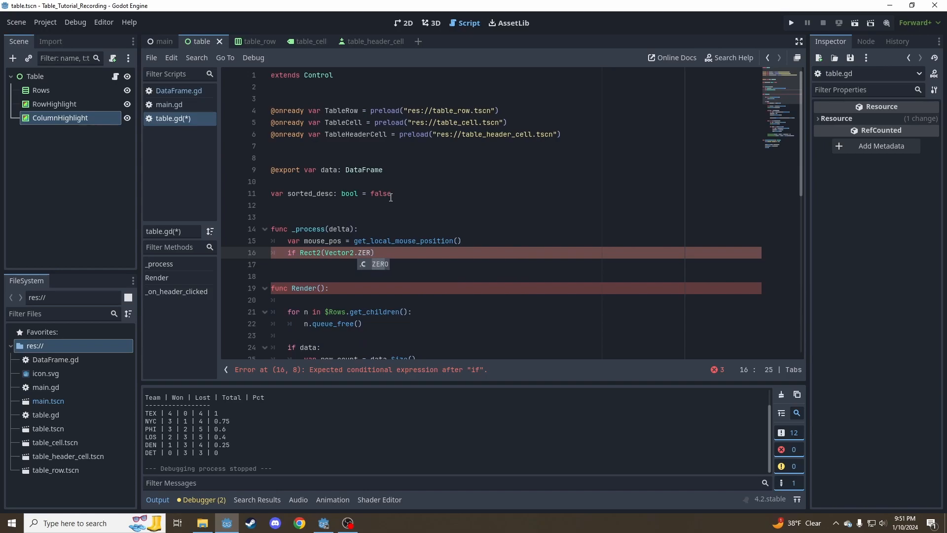
pyautogui.write(', size')
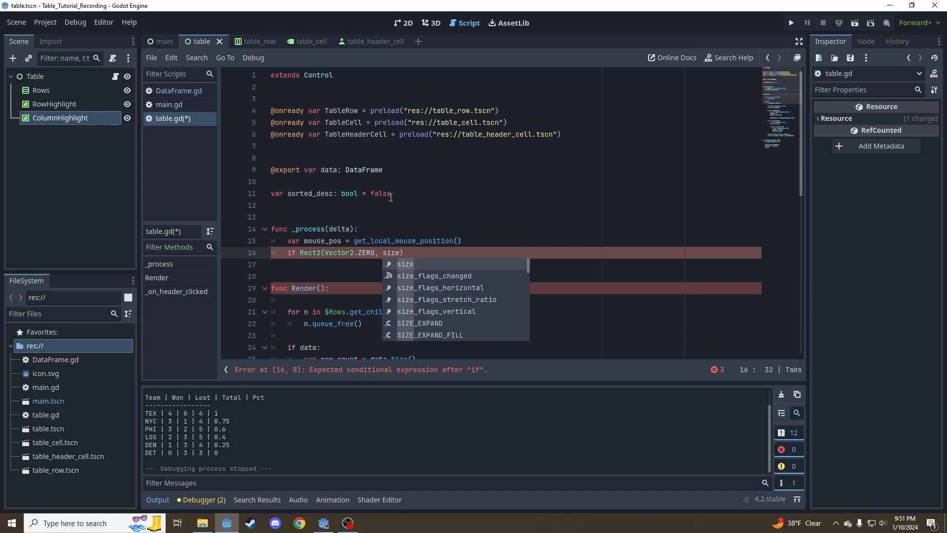
pyautogui.write('.has_point(m')
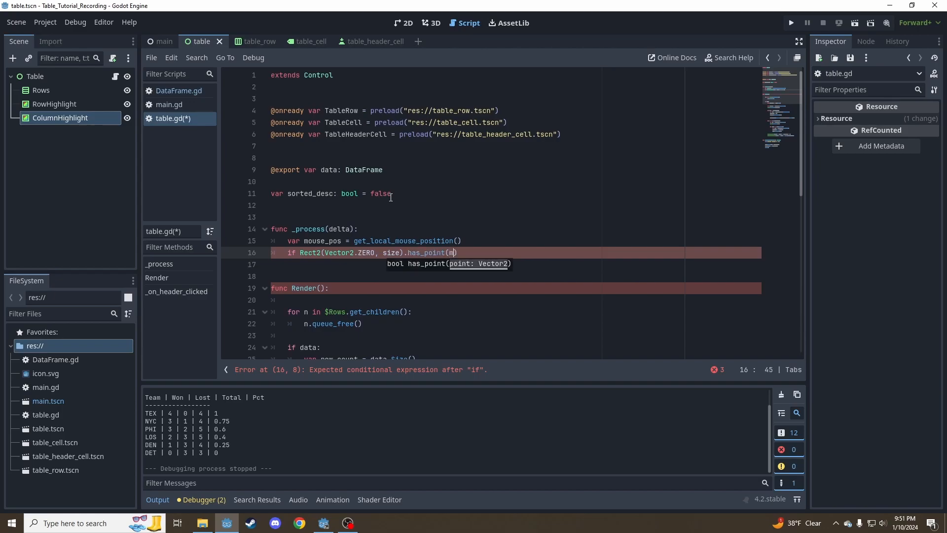
pyautogui.write('ouse_pos')
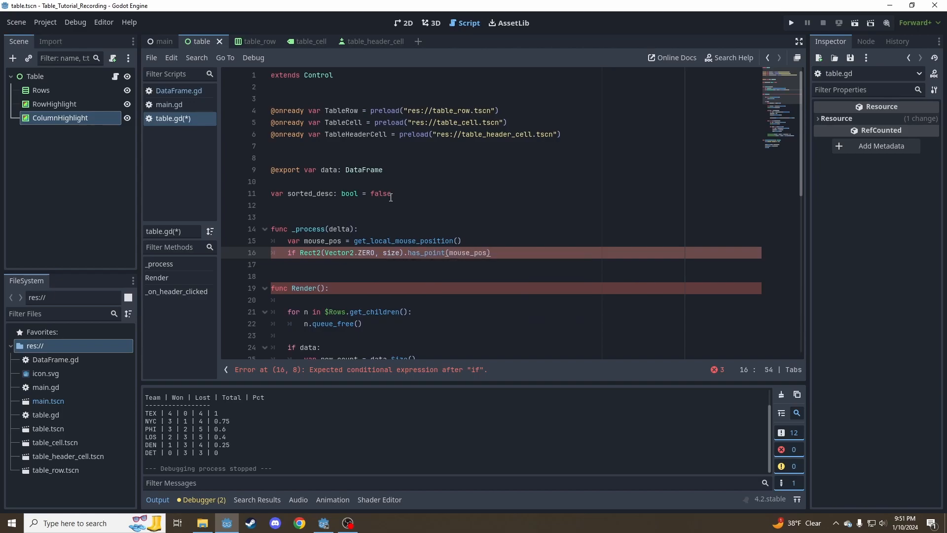
pyautogui.write('pass')
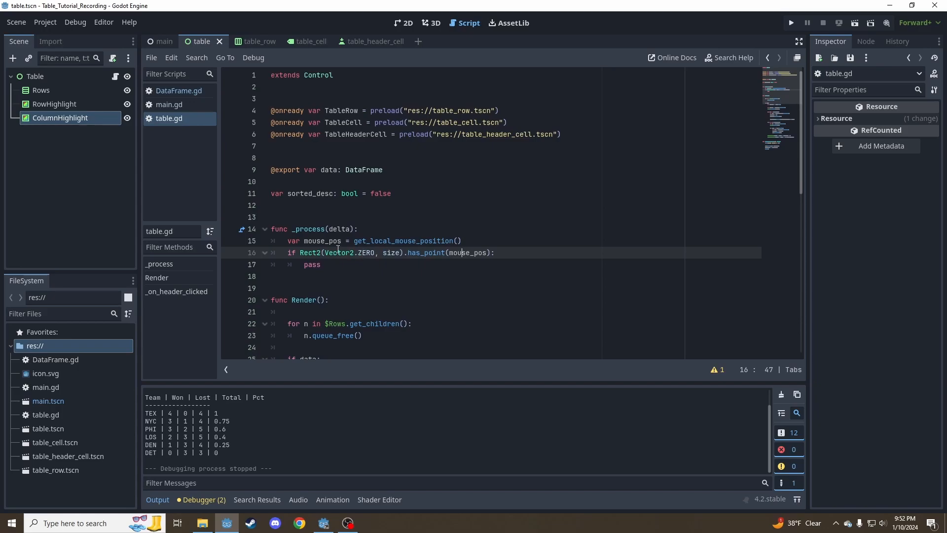
pyautogui.moveTo(386, 30)
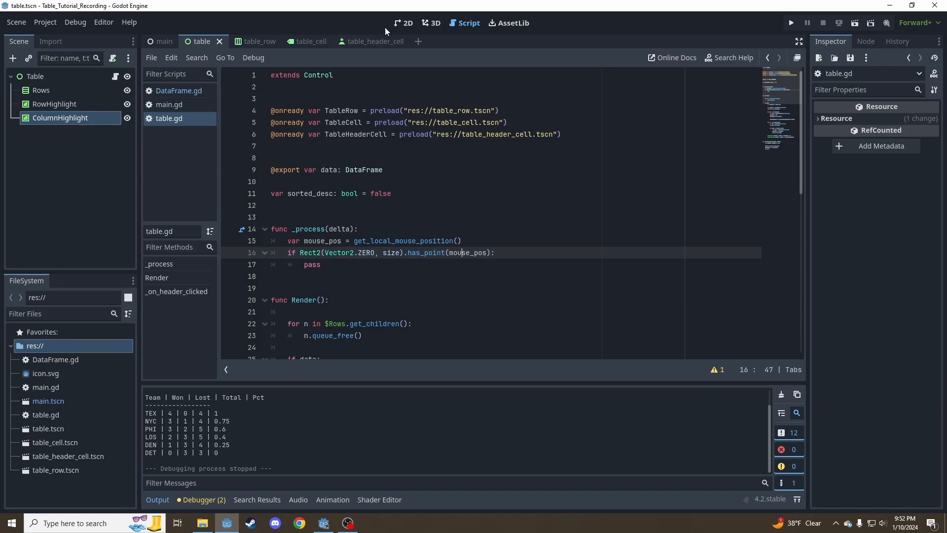
# Inside the check, set $RowHighlight.position.y = mouse_pos.position.y
pyautogui.click(403, 23)
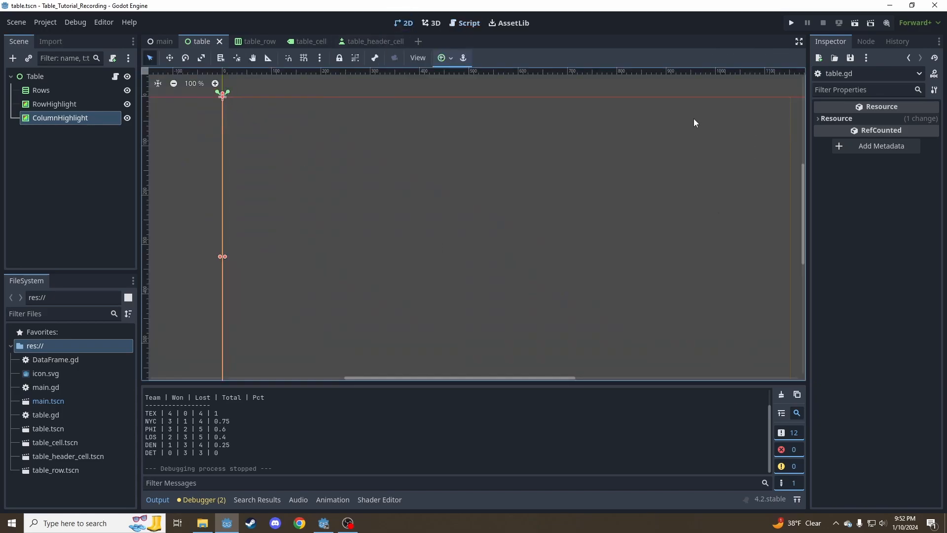
pyautogui.click(468, 23)
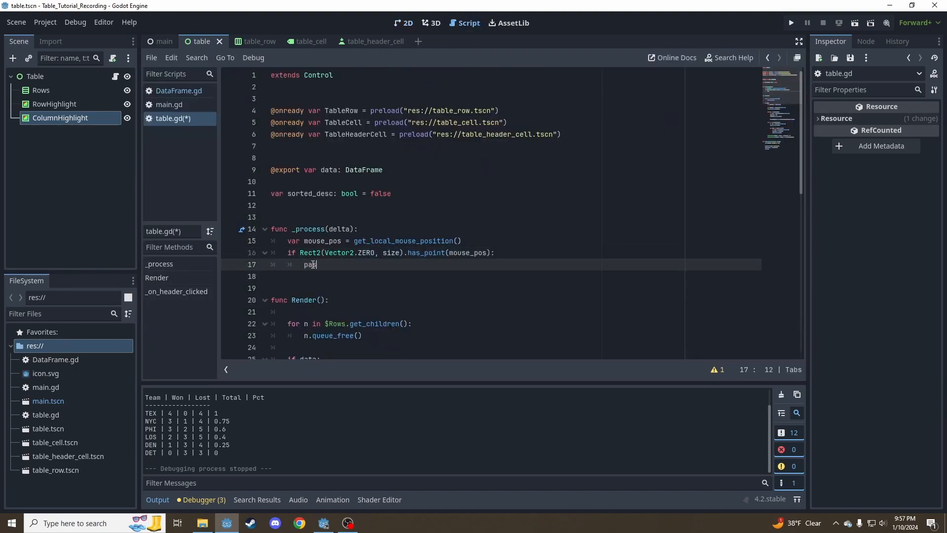
pyautogui.write('$Row')
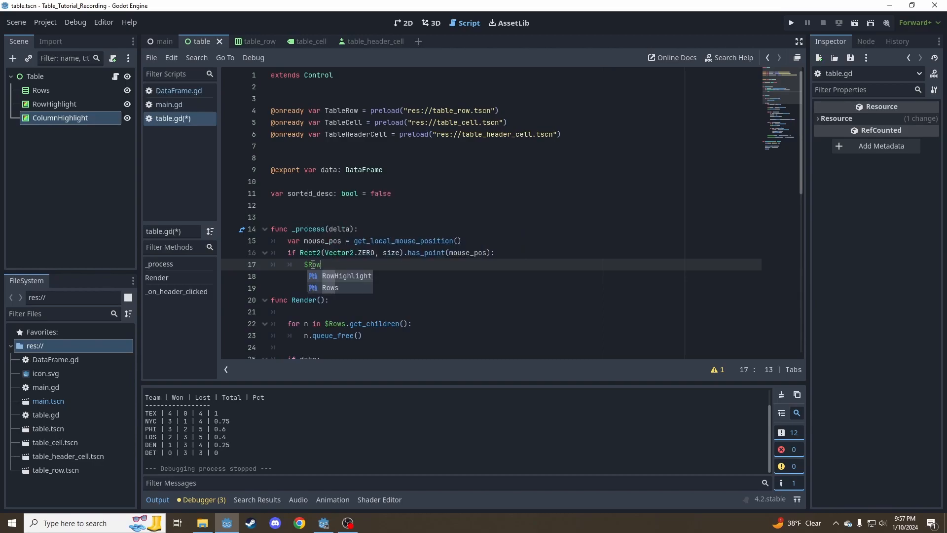
pyautogui.write('Highlight.position')
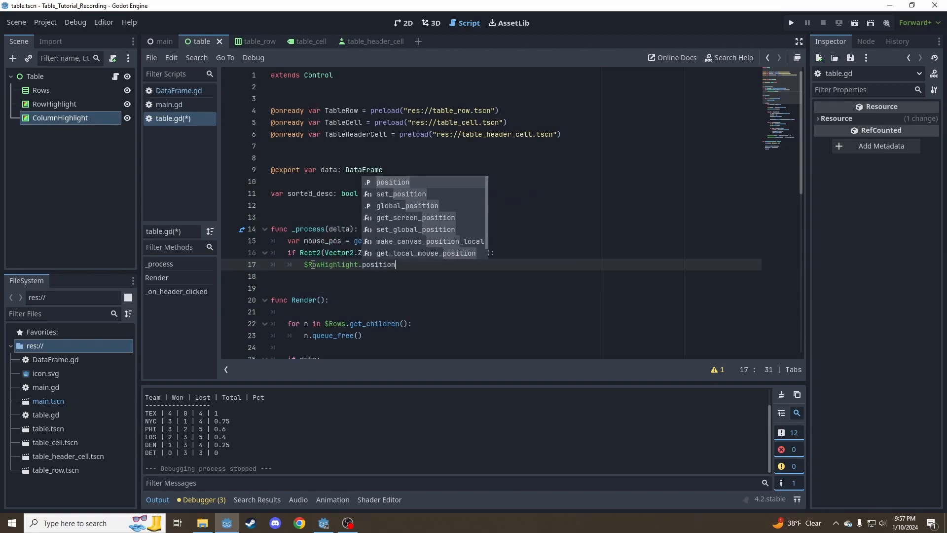
pyautogui.write('.y =')
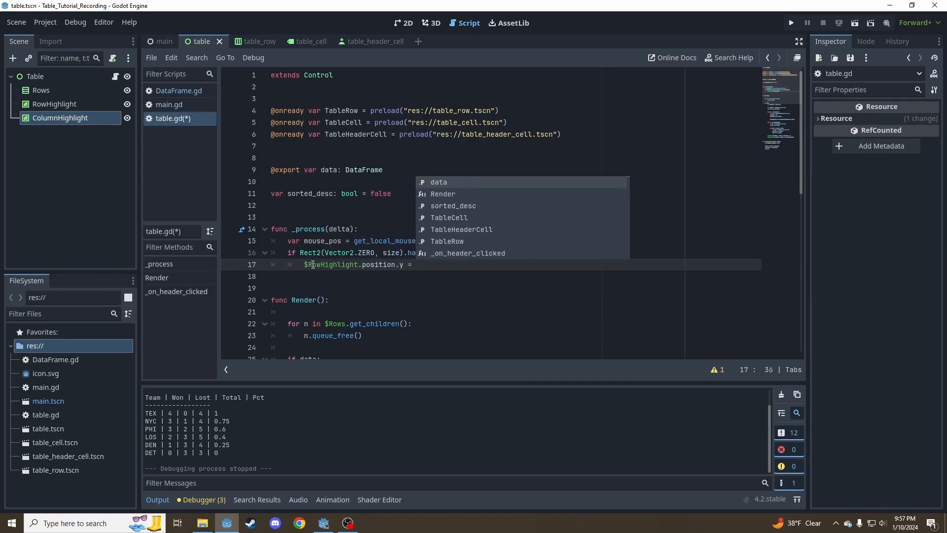
pyautogui.write('moi')
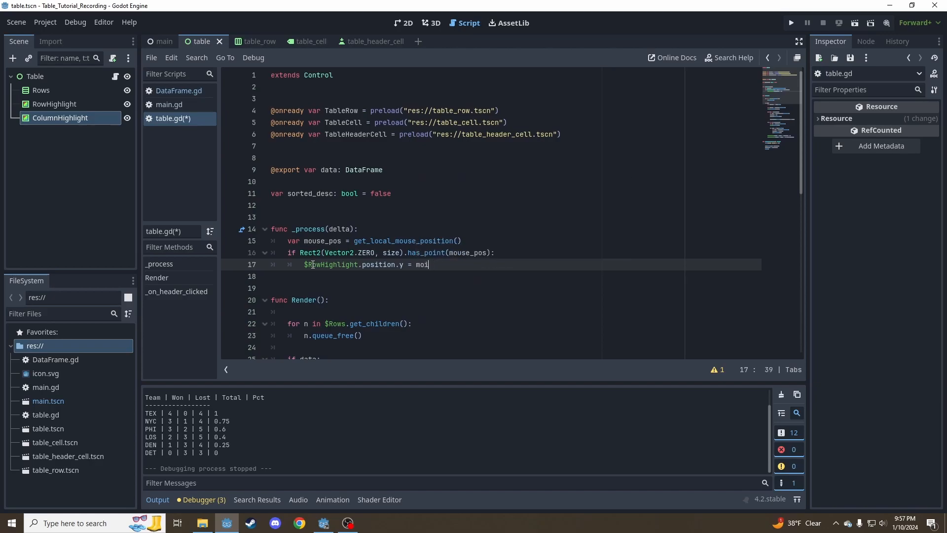
pyautogui.write('use_pos')
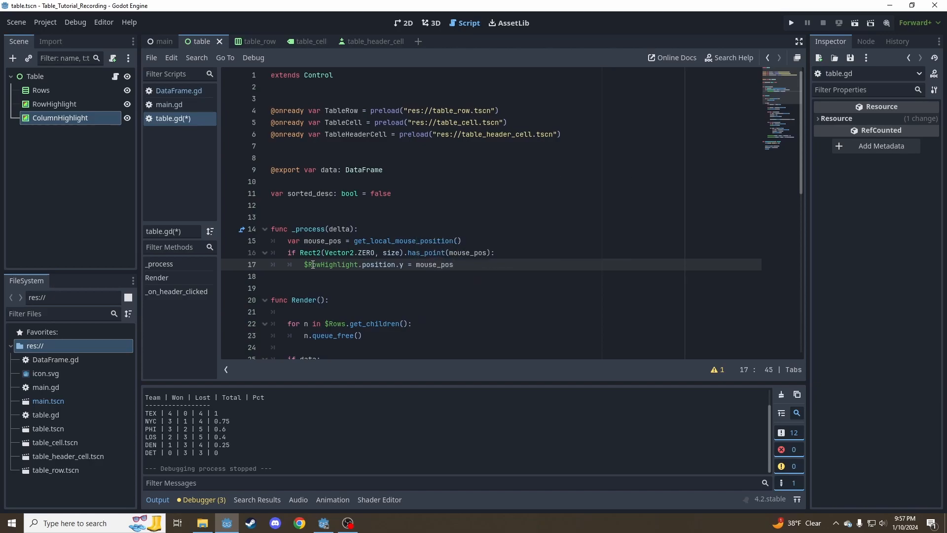
pyautogui.write('.position.y')
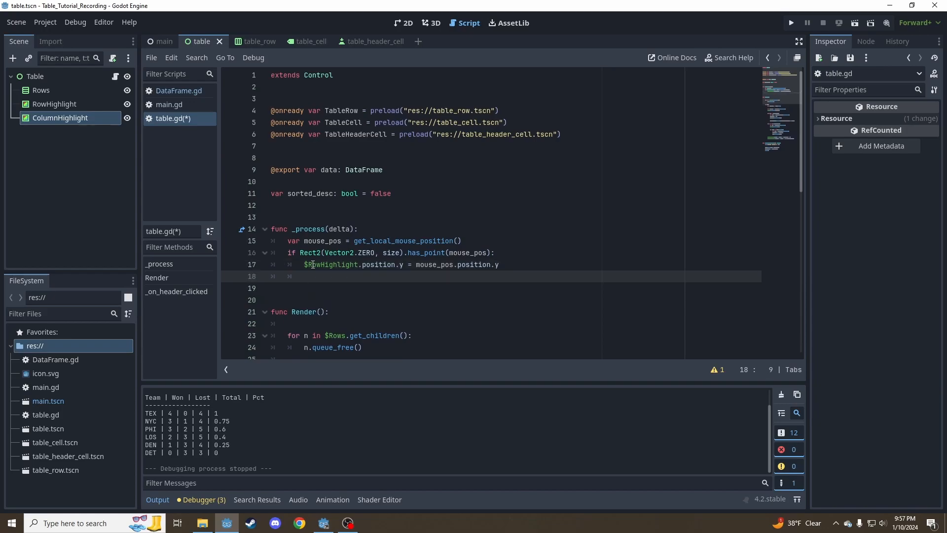
# Set $ColumnHighlight.position.x = mouse_pos.position.x
pyautogui.write('$ColumnHighlight.')
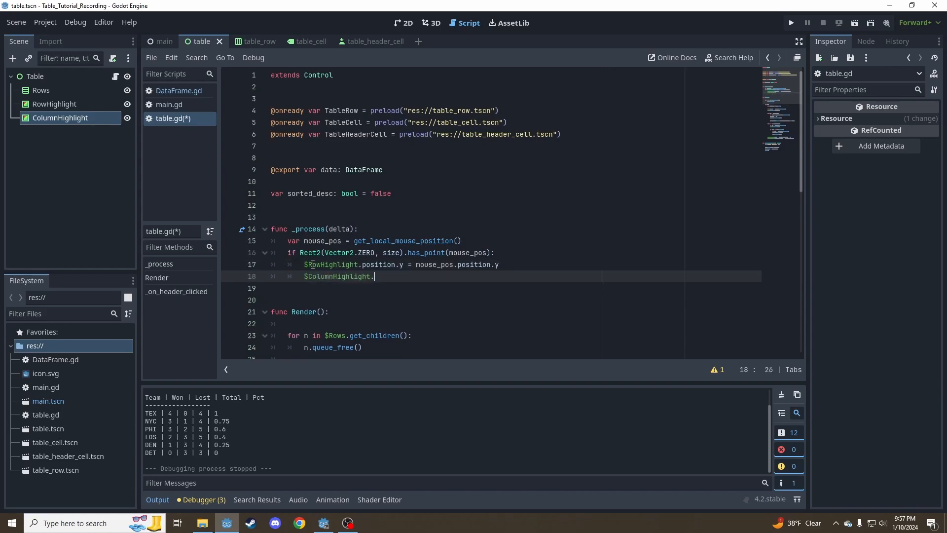
pyautogui.write('position.x =')
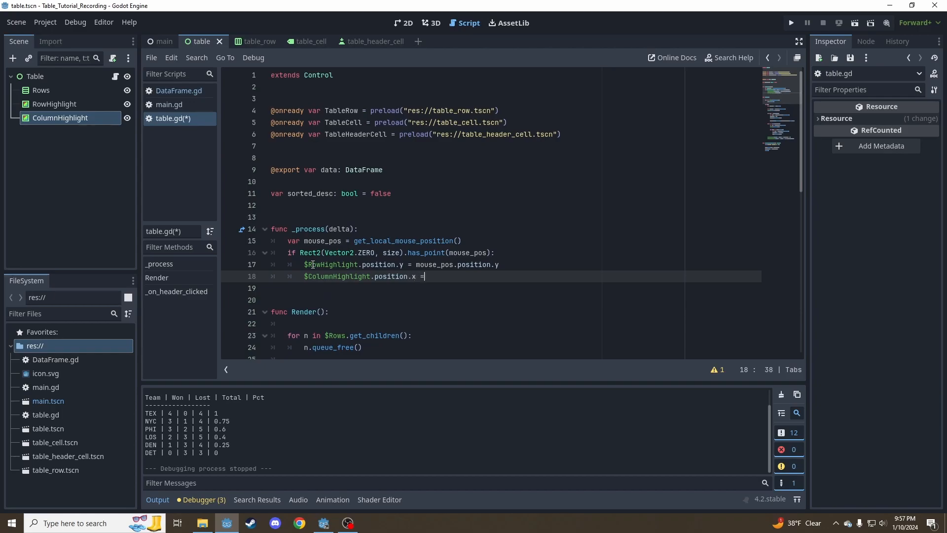
pyautogui.write('mouse_pos.')
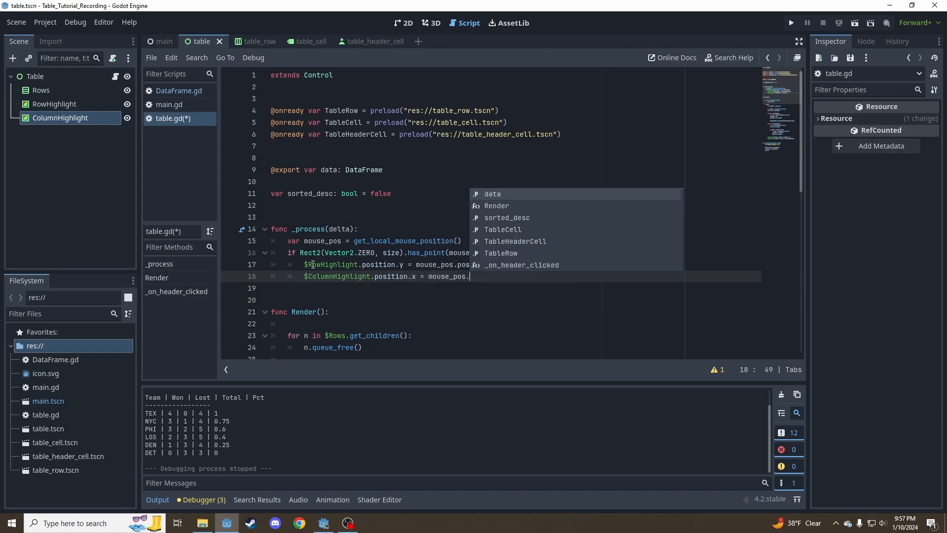
pyautogui.write('p')
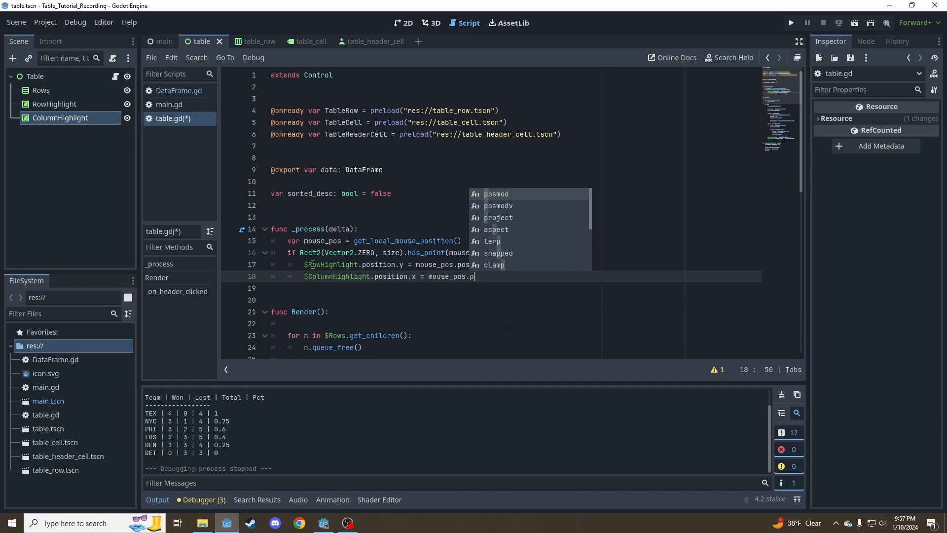
pyautogui.write('osition.x')
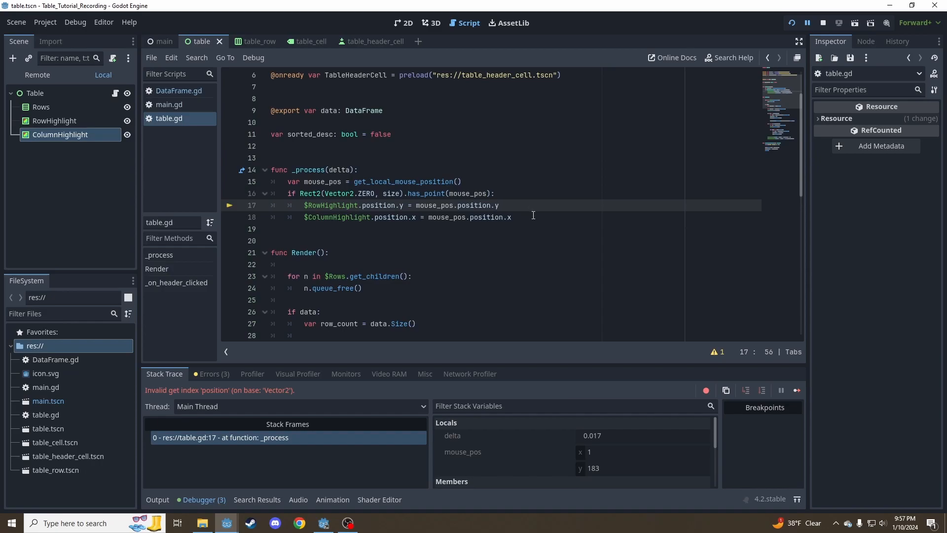
pyautogui.moveTo(551, 210)
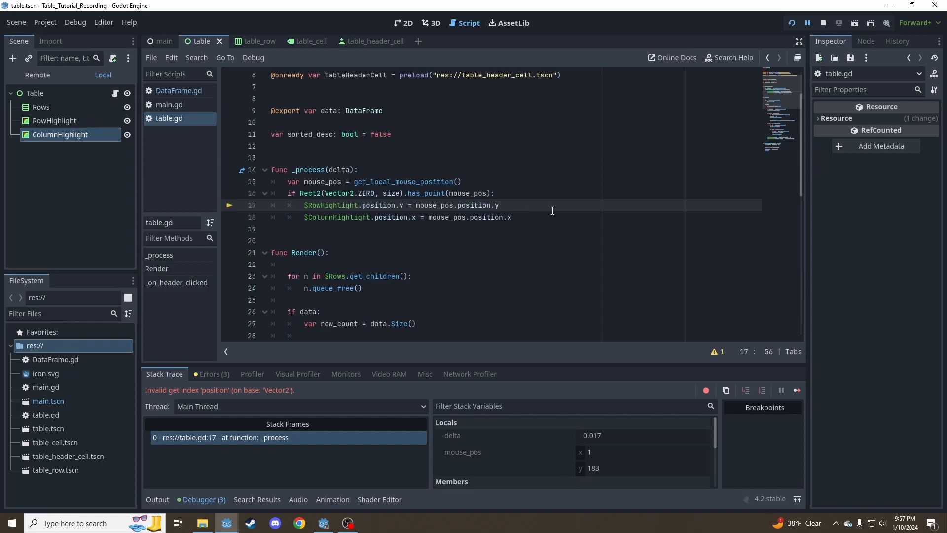
# Review the invalid 'position' index error on line 17 and relaunch the table window
pyautogui.doubleClick(479, 204)
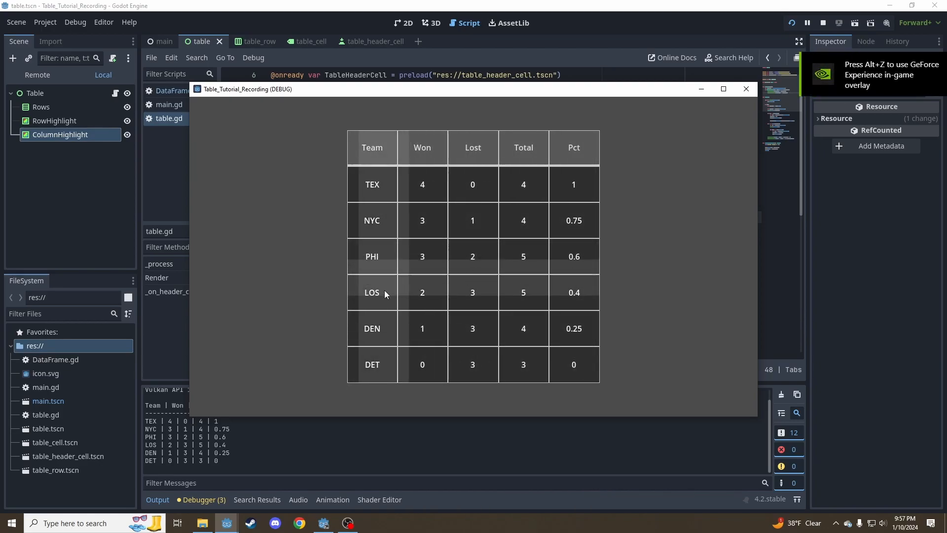
pyautogui.moveTo(409, 264)
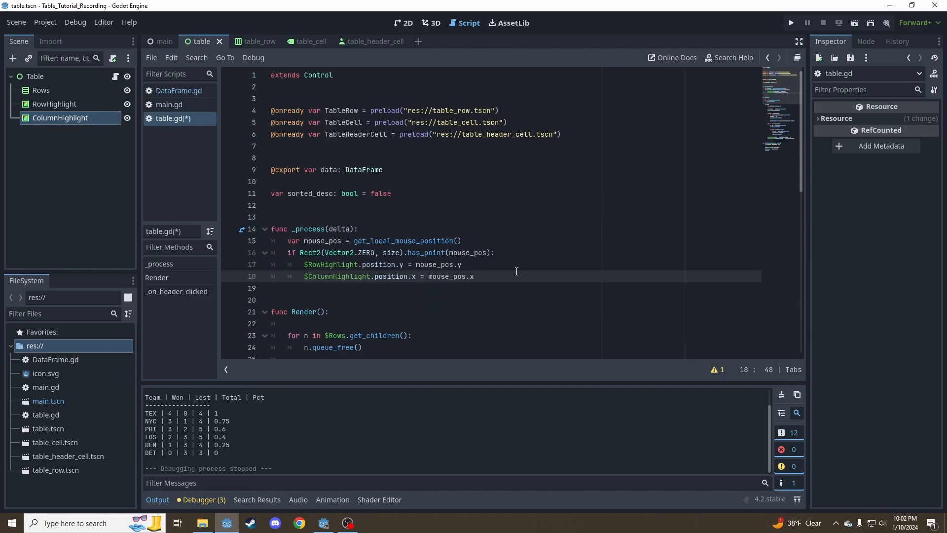
# Declare var cell_size: Vector2i = Vector2i.ZERO below sorted_desc in table.gd
pyautogui.scroll(-3)
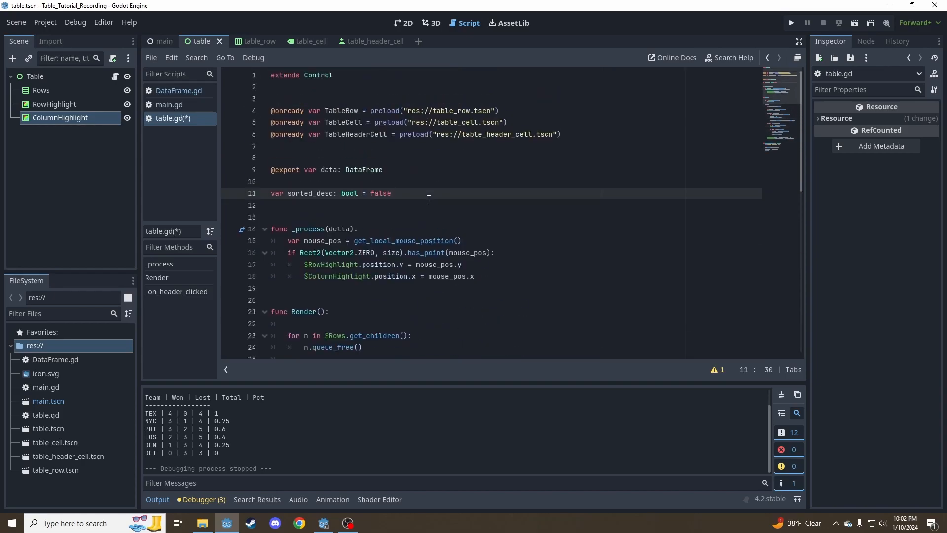
pyautogui.write('var')
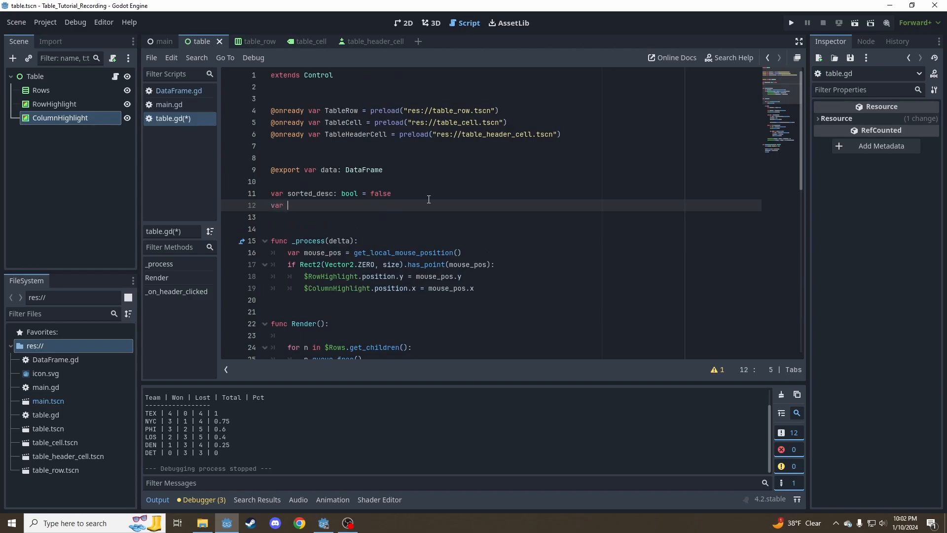
pyautogui.write('cell')
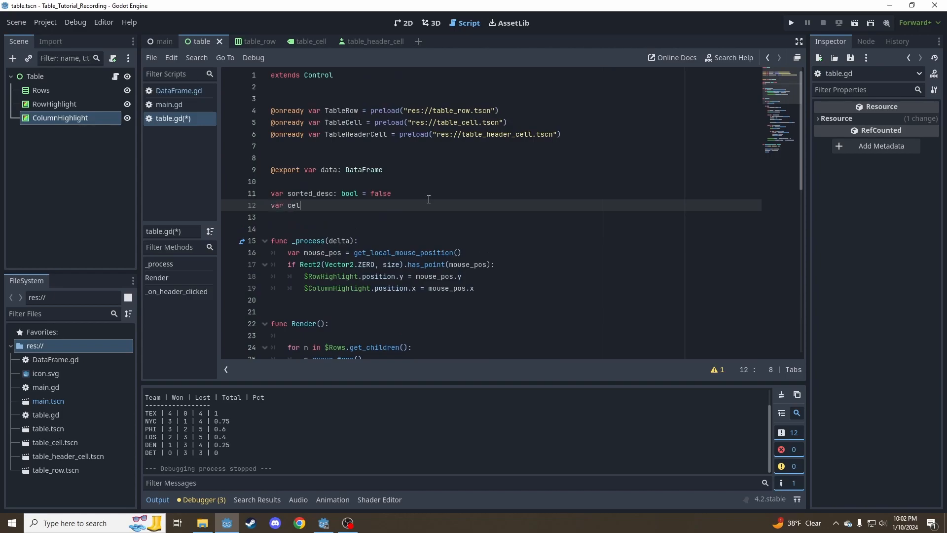
pyautogui.write('l_size:')
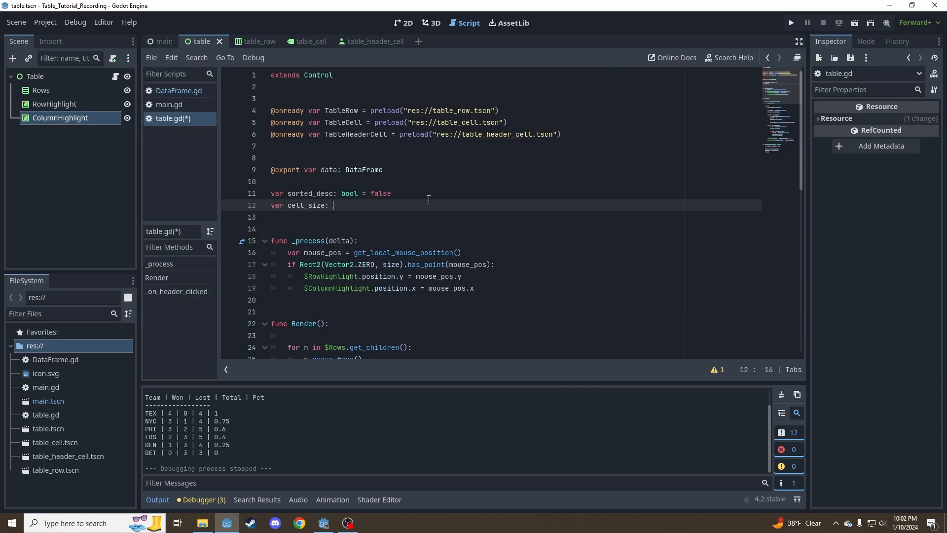
pyautogui.write('Vector2')
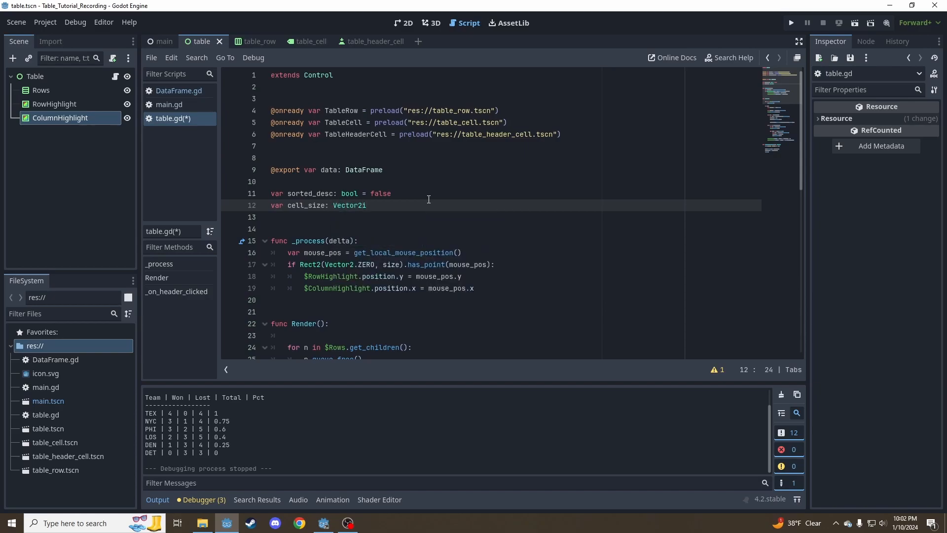
pyautogui.write('i:')
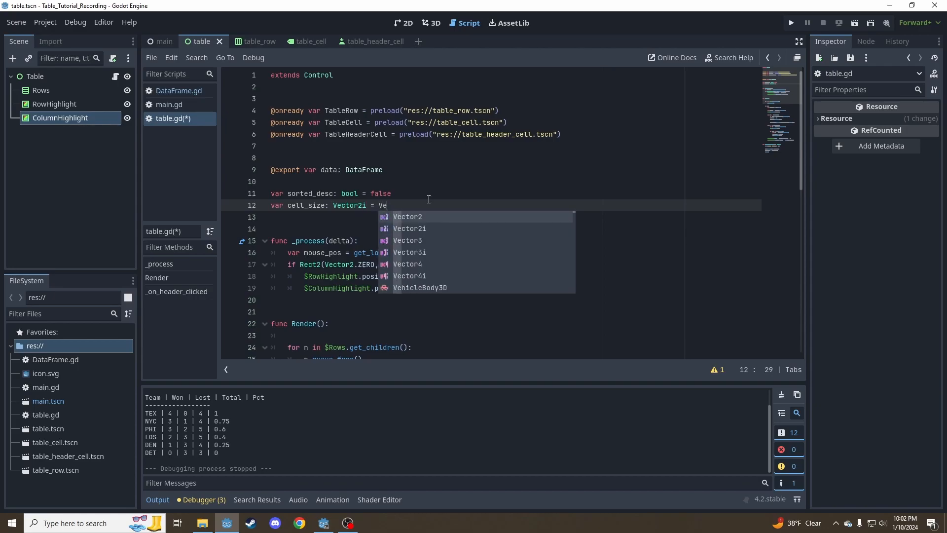
pyautogui.write('ctor2i.ZERO')
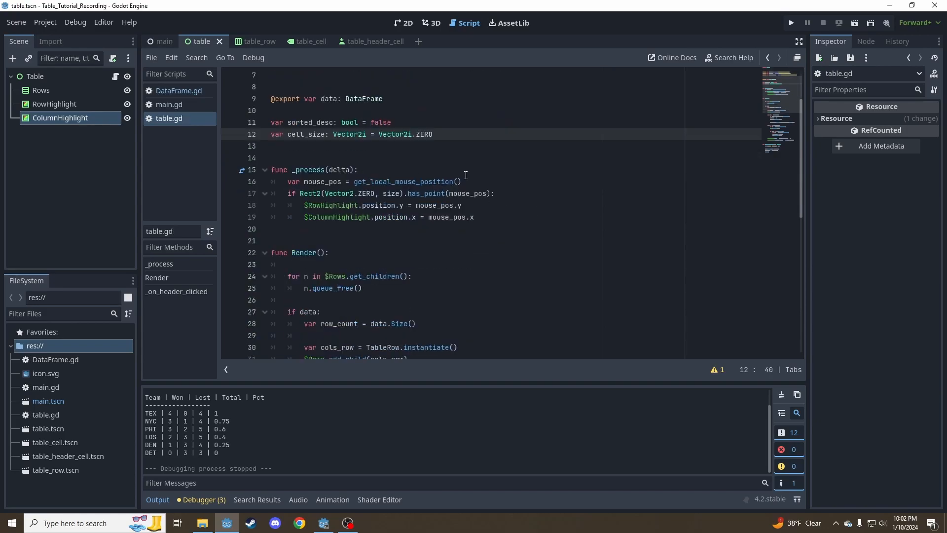
pyautogui.scroll(-3)
pyautogui.write('v = size.x / (len(data.columns')
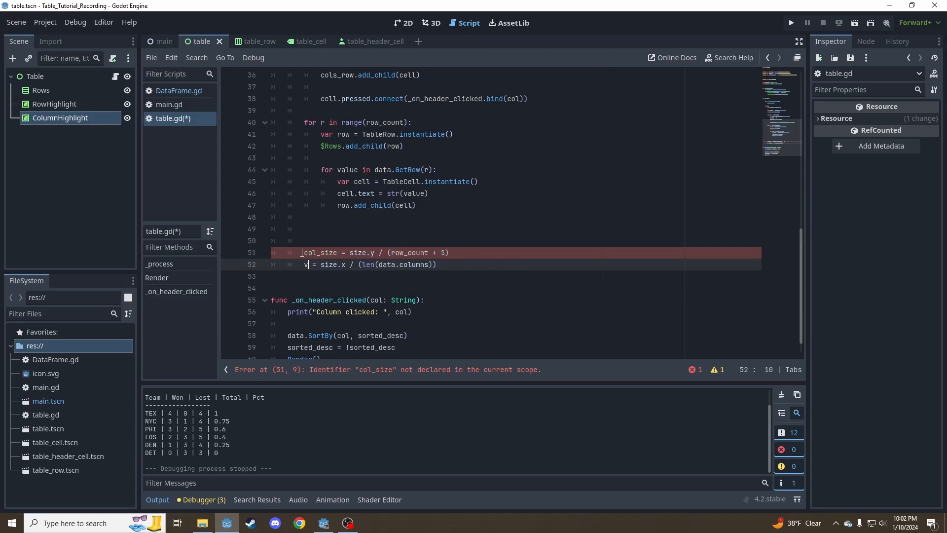
# In Render, assign cell_size a Vector2i built from col_size and row_size, and save
pyautogui.write('ar row_size')
pyautogui.click(531, 252)
pyautogui.write('var ')
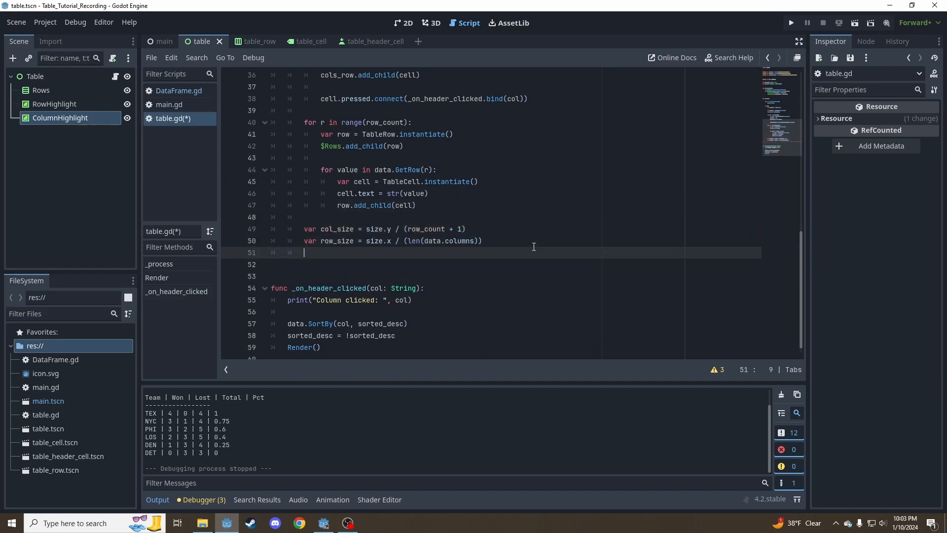
pyautogui.write('cell_size')
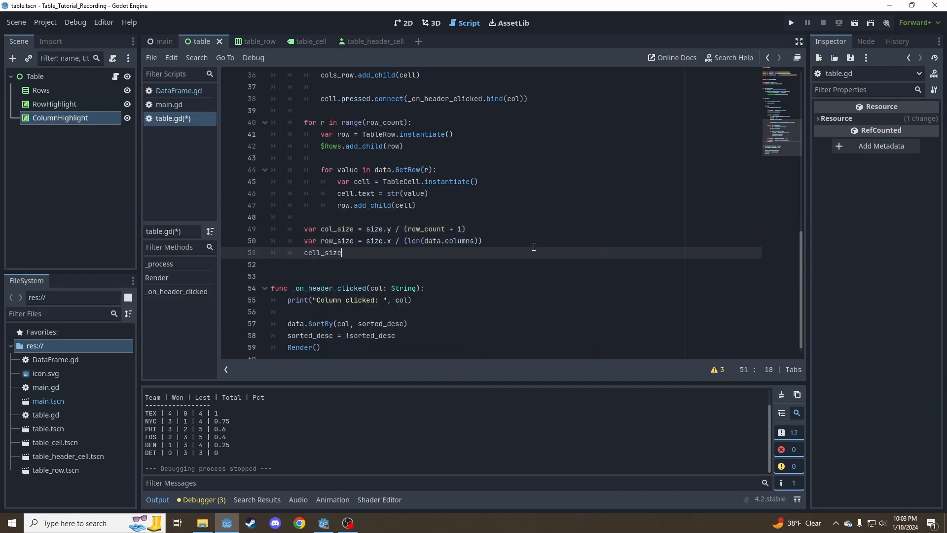
pyautogui.write('= Vector2i')
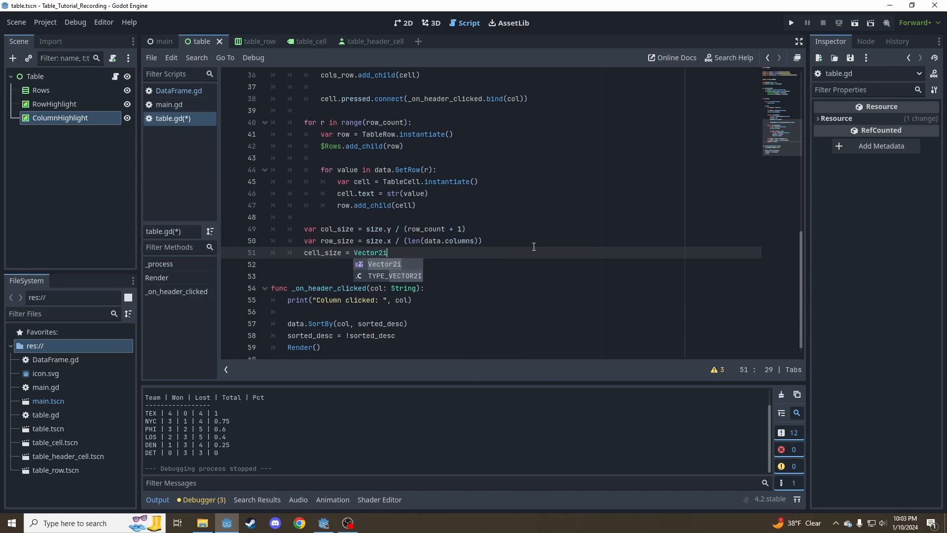
pyautogui.write('(col)')
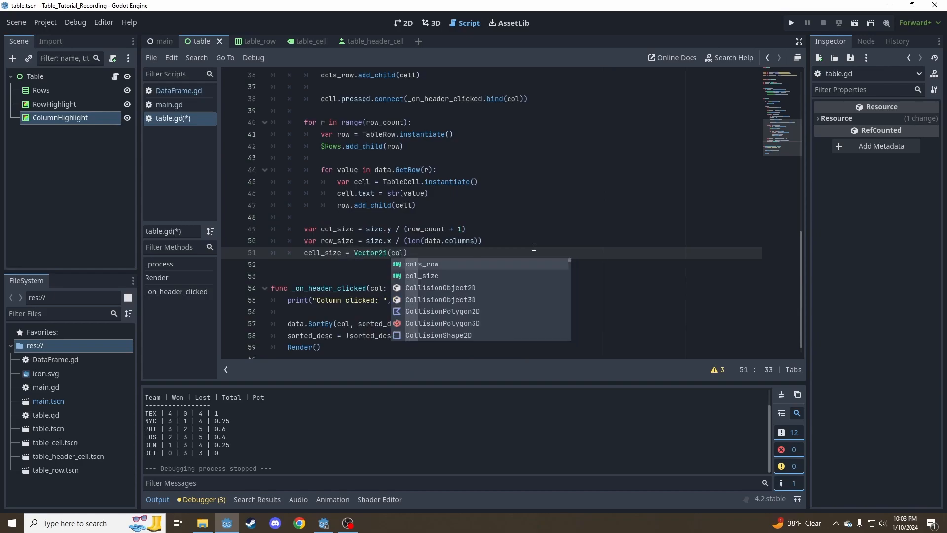
pyautogui.write('row_size,')
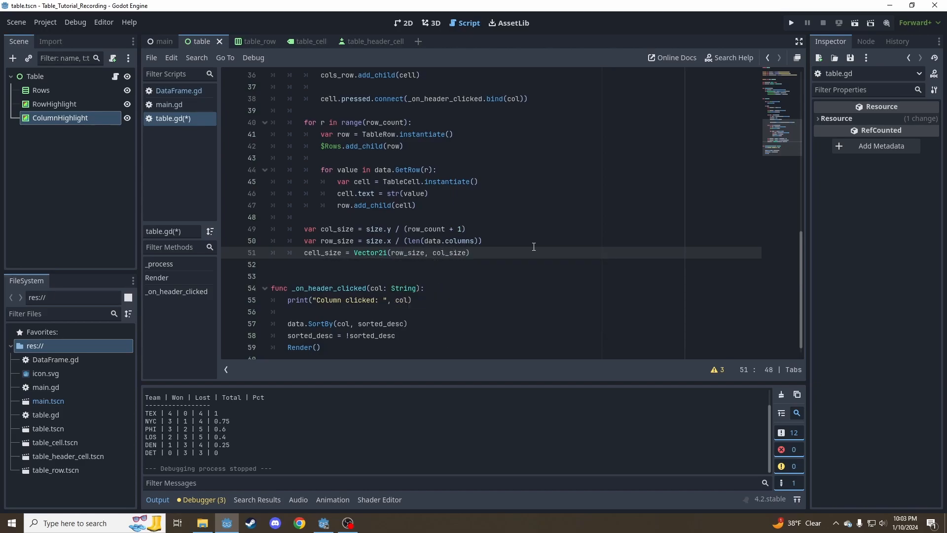
pyautogui.press('ctrl+s')
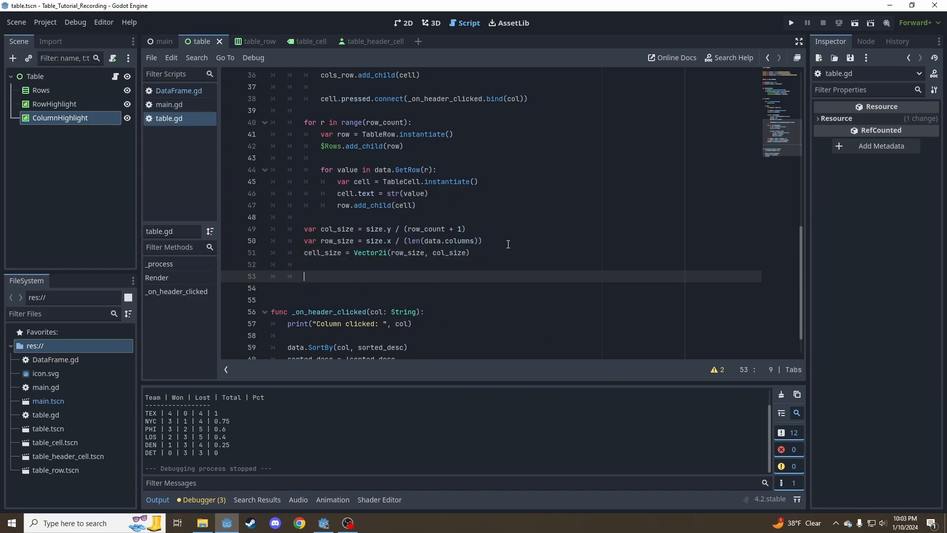
# Set $RowHighlight.size.y = col_size and $ColumnHighlight.size.x = row_size, then run the project
pyautogui.write('$')
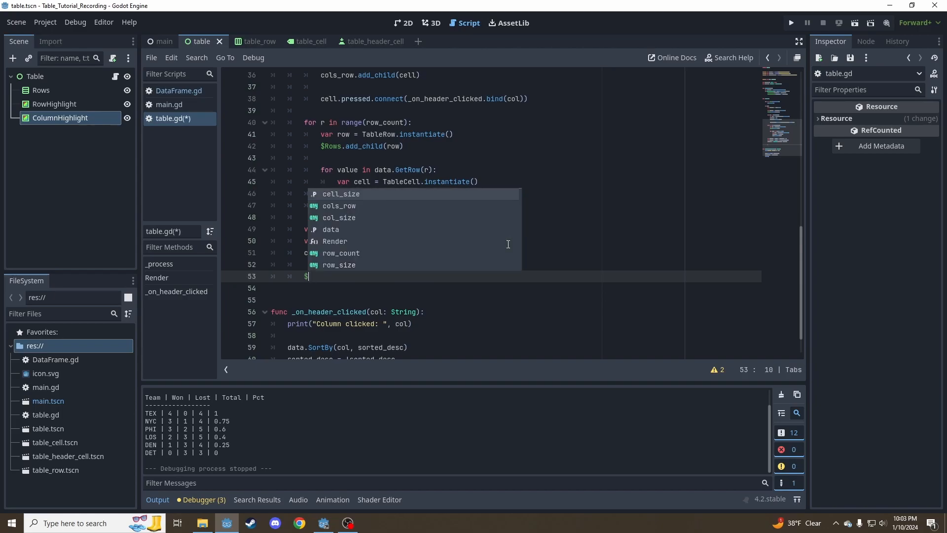
pyautogui.write('RowHighlight.')
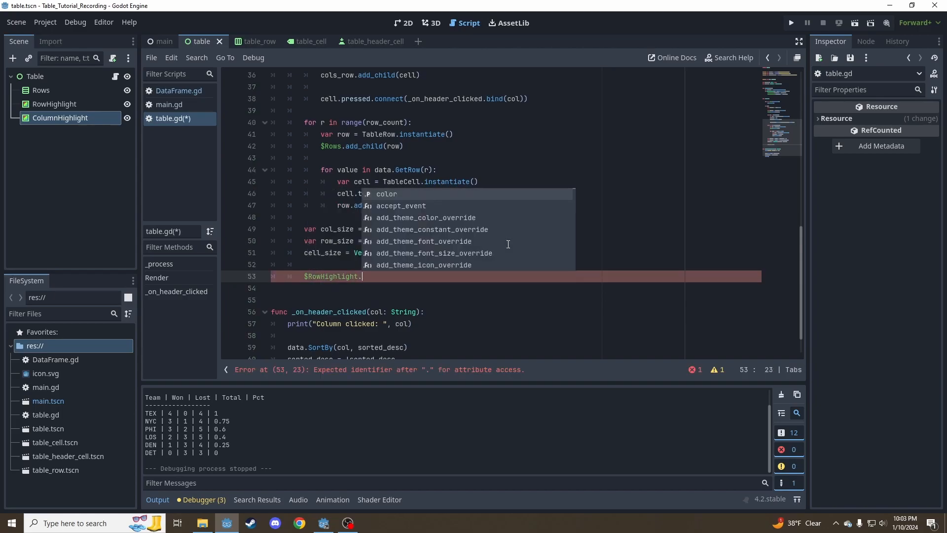
pyautogui.write('size.y = col')
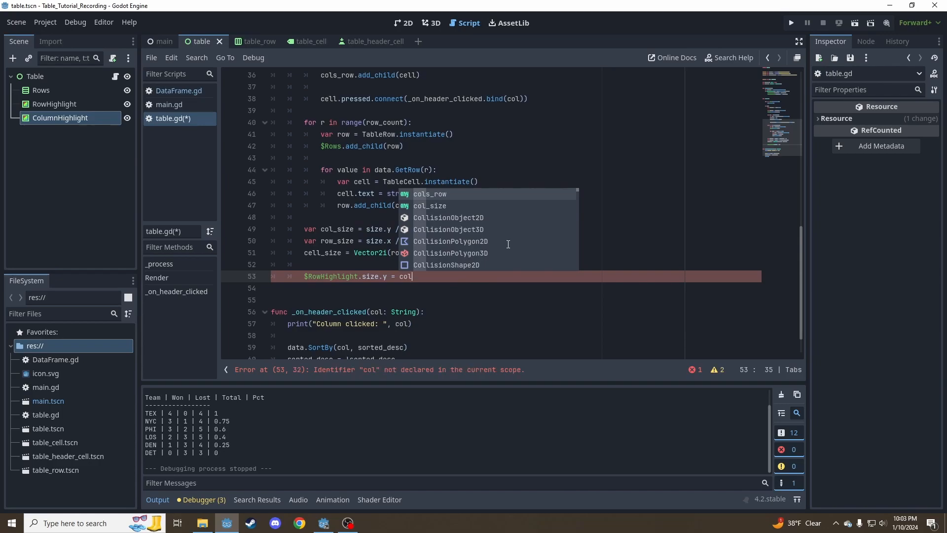
pyautogui.write('ro')
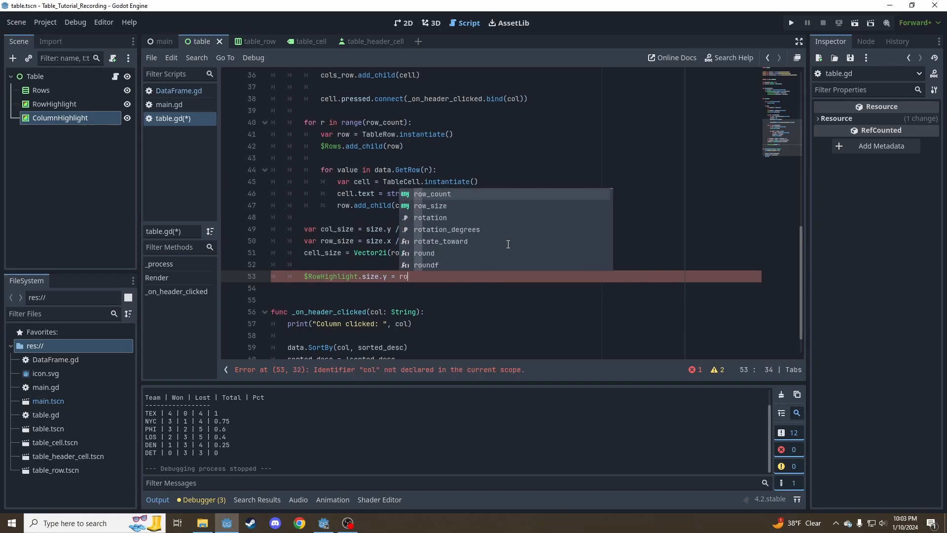
pyautogui.write('row_size')
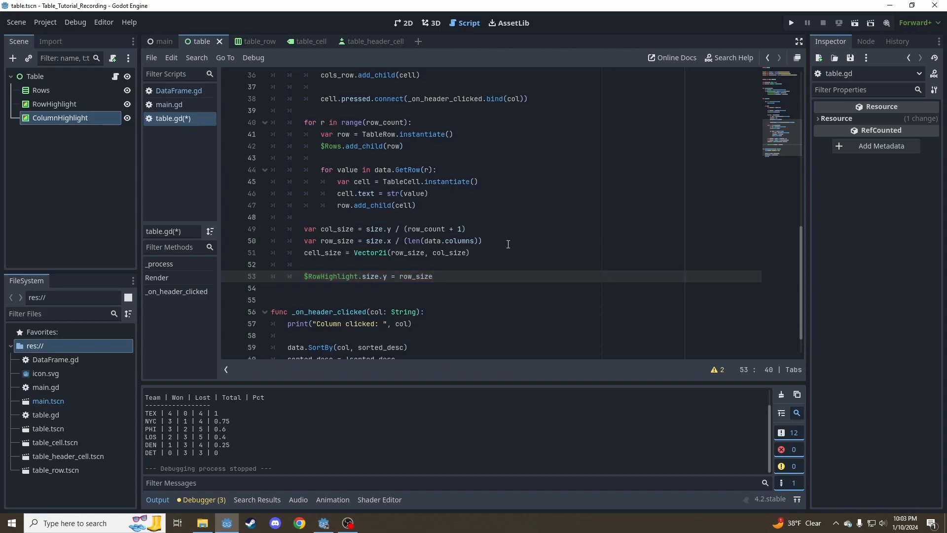
pyautogui.press('BackSpace')
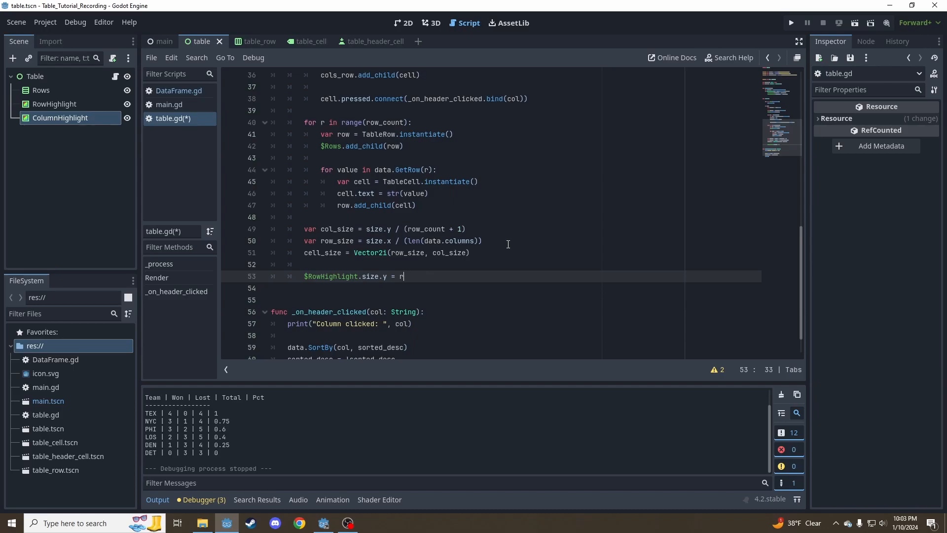
pyautogui.write('ol_size')
pyautogui.click(492, 288)
pyautogui.write('$')
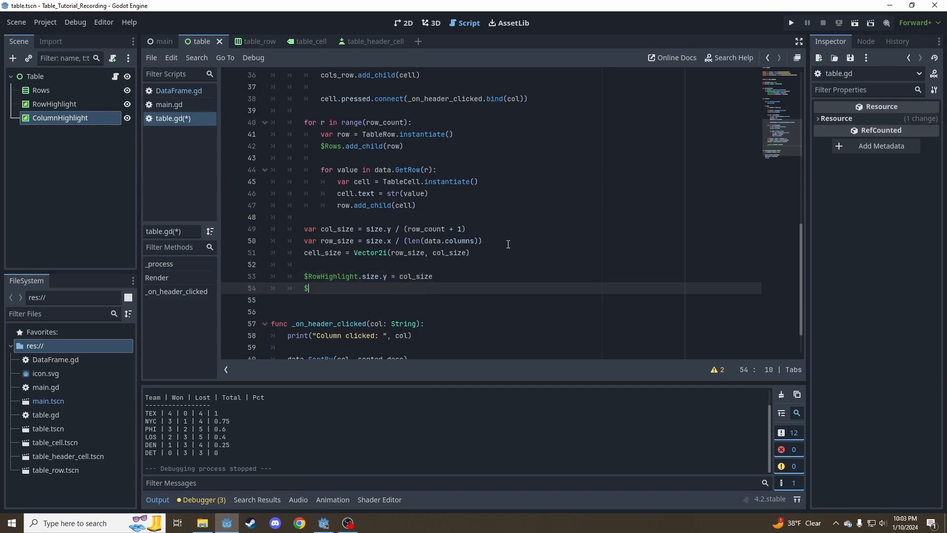
pyautogui.write('ColumnHighlight.size.')
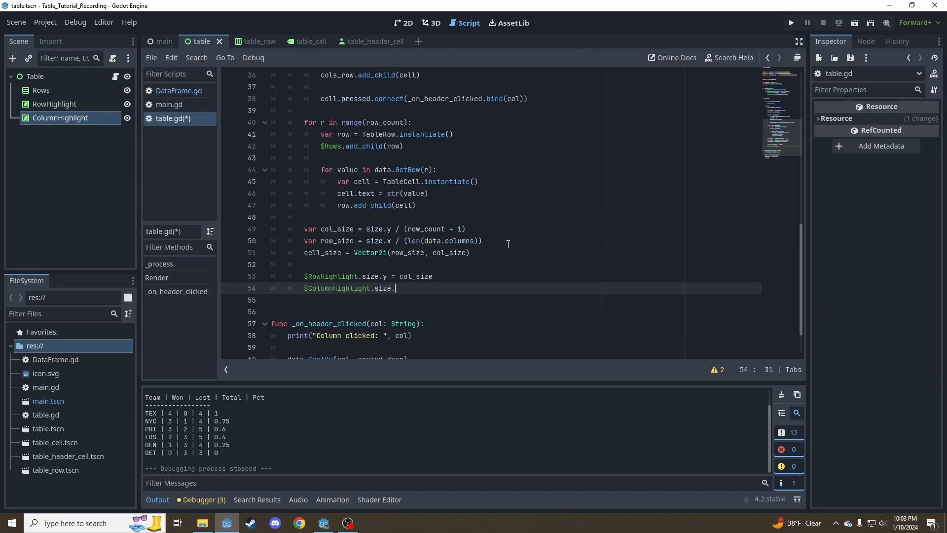
pyautogui.write('x = row_size')
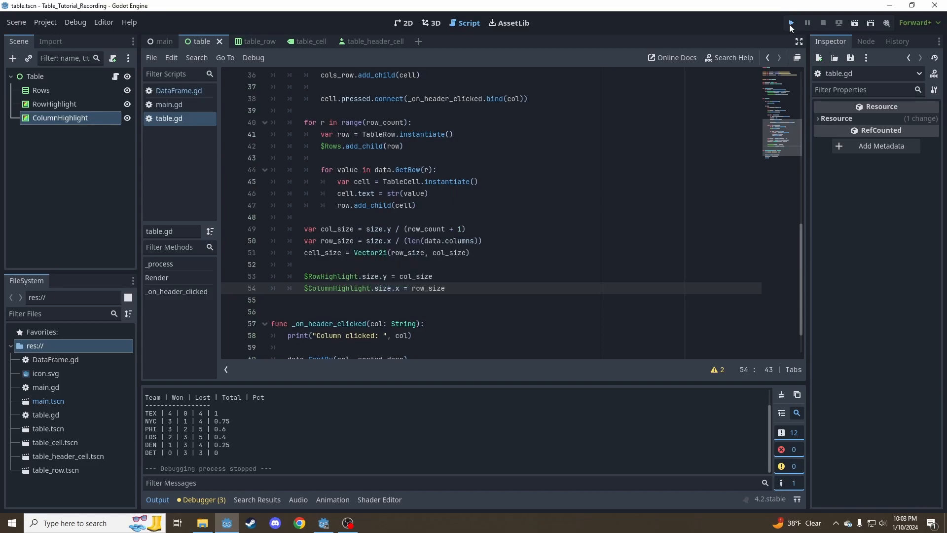
pyautogui.click(791, 24)
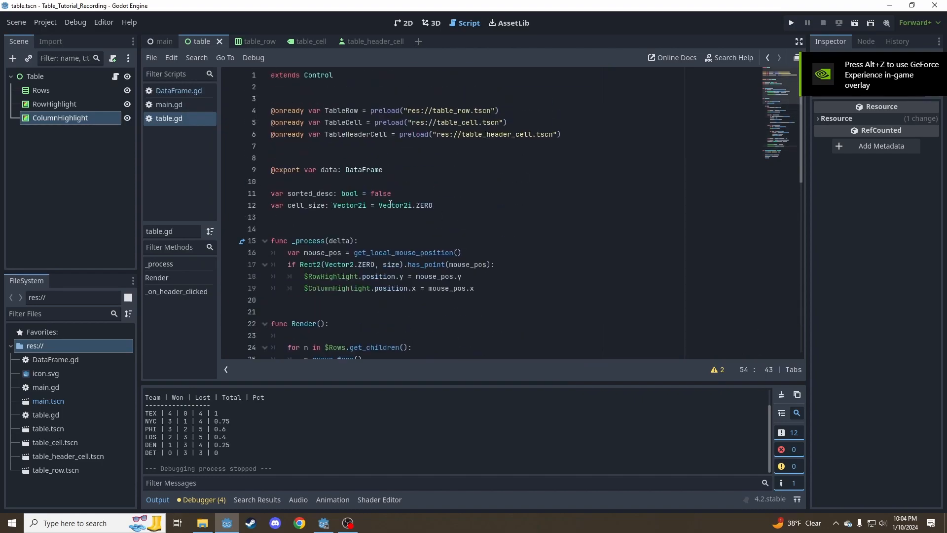
pyautogui.click(475, 217)
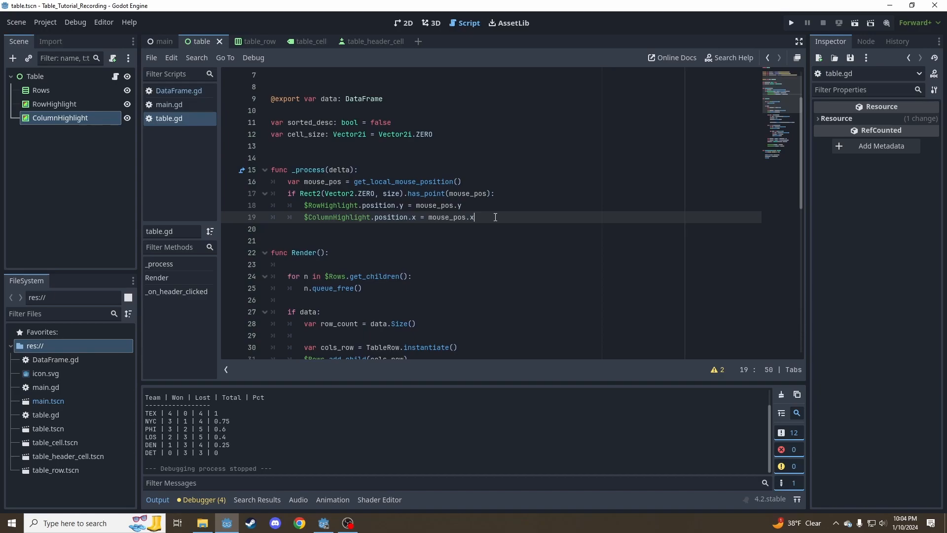
pyautogui.moveTo(386, 213)
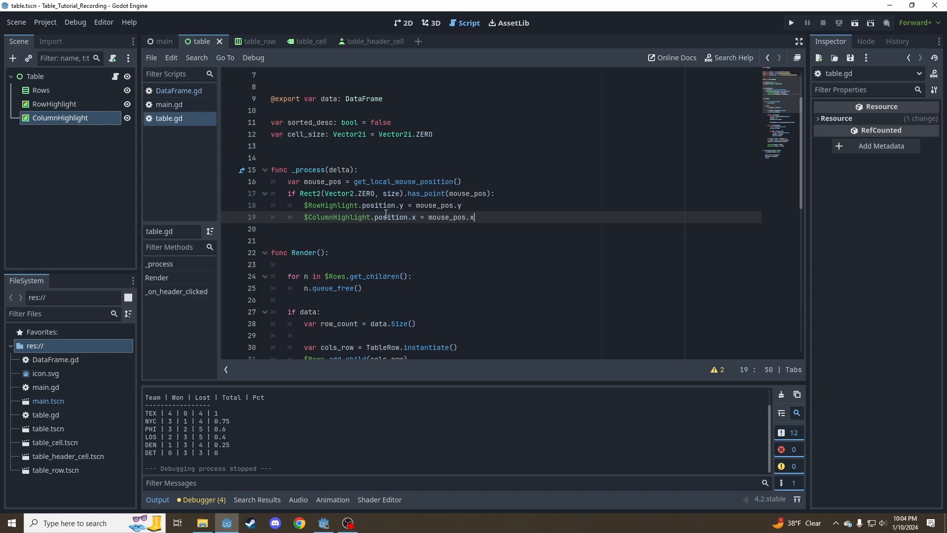
pyautogui.moveTo(562, 252)
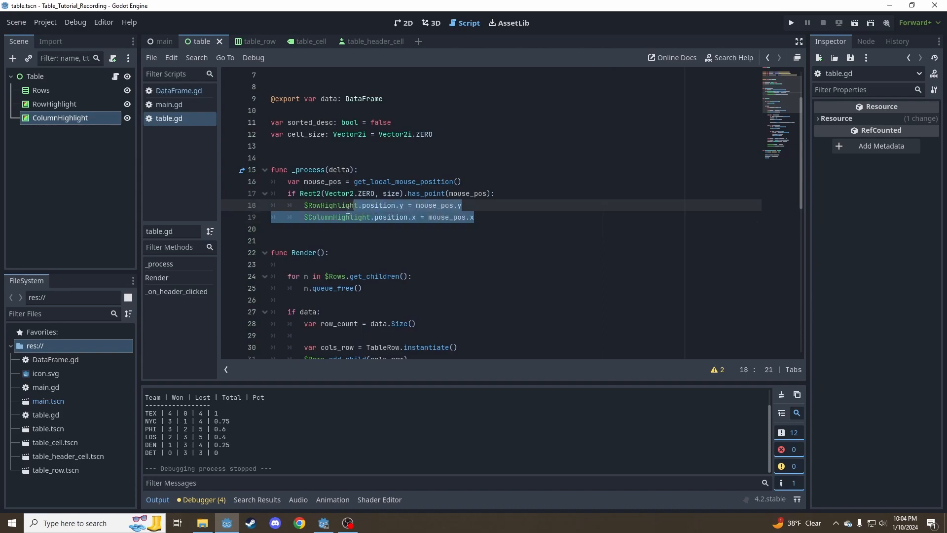
# Replace the highlight lines with var mouse_snapped = mouse_pos.snapped(cell_size)
pyautogui.press('Delete')
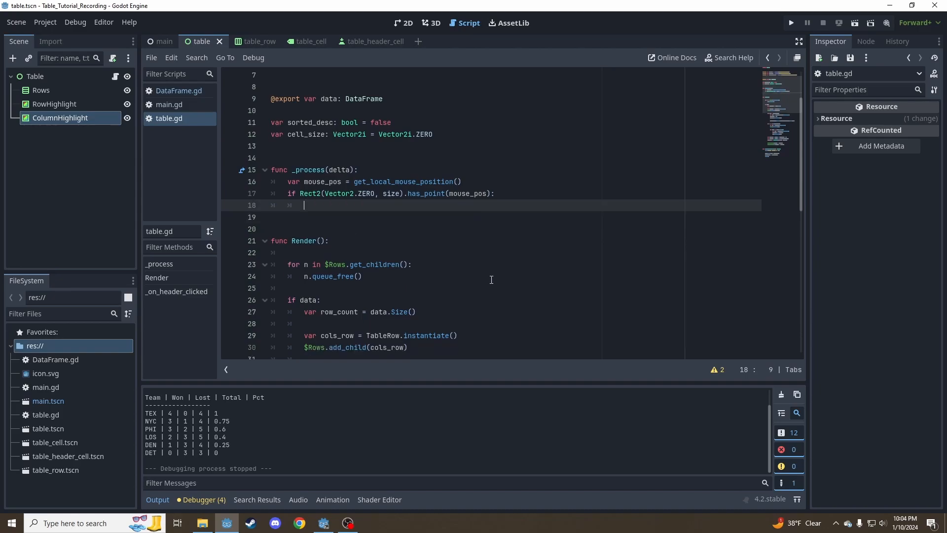
pyautogui.write('var mouse_snapped')
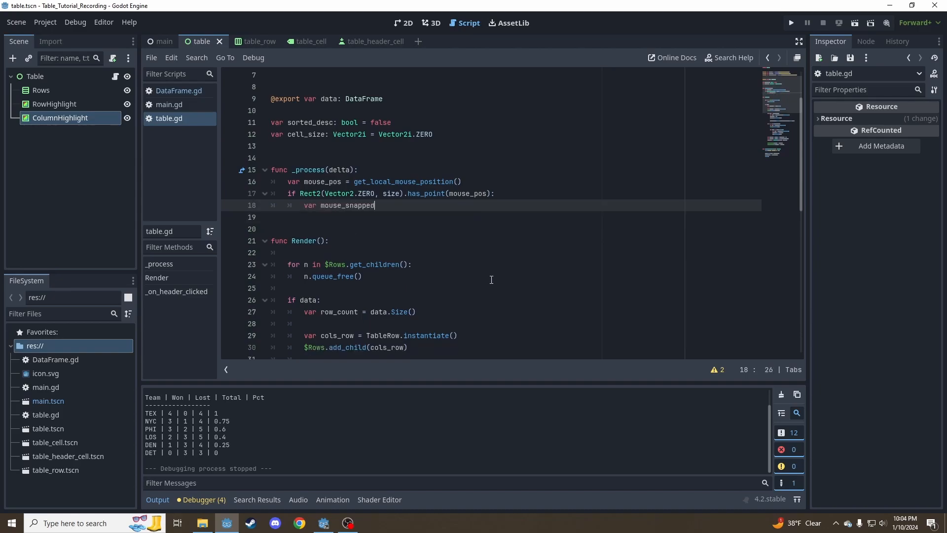
pyautogui.write('= mouse_pos')
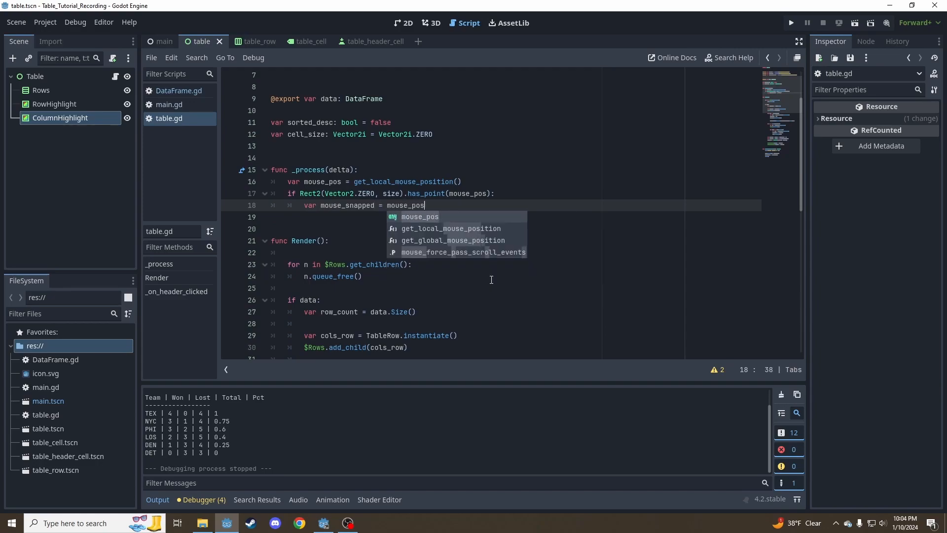
pyautogui.write('.snapped(c')
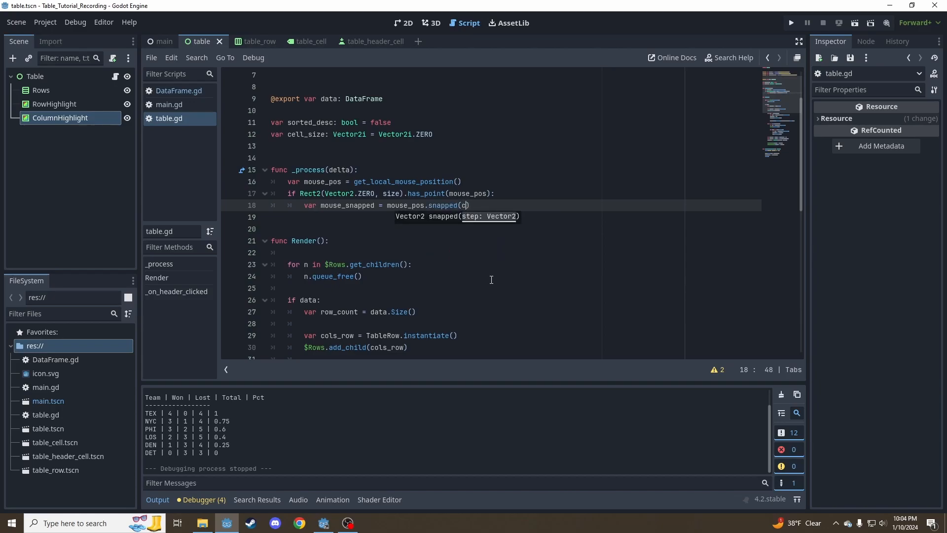
pyautogui.write('ell_size)')
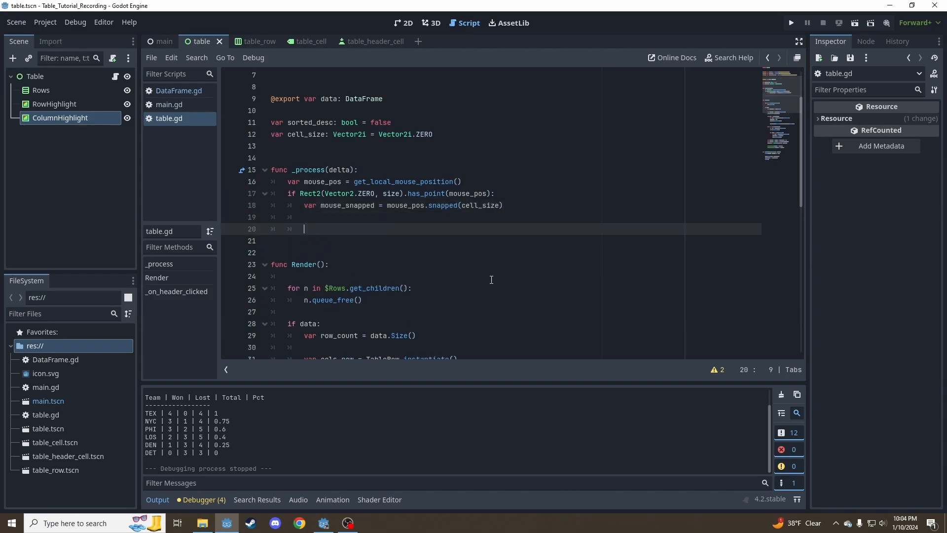
# Set RowHighlight.position.y to mouse_snapped.y and ColumnHighlight.position.x to mouse_snapped.x
pyautogui.write('$RowHighlight.p')
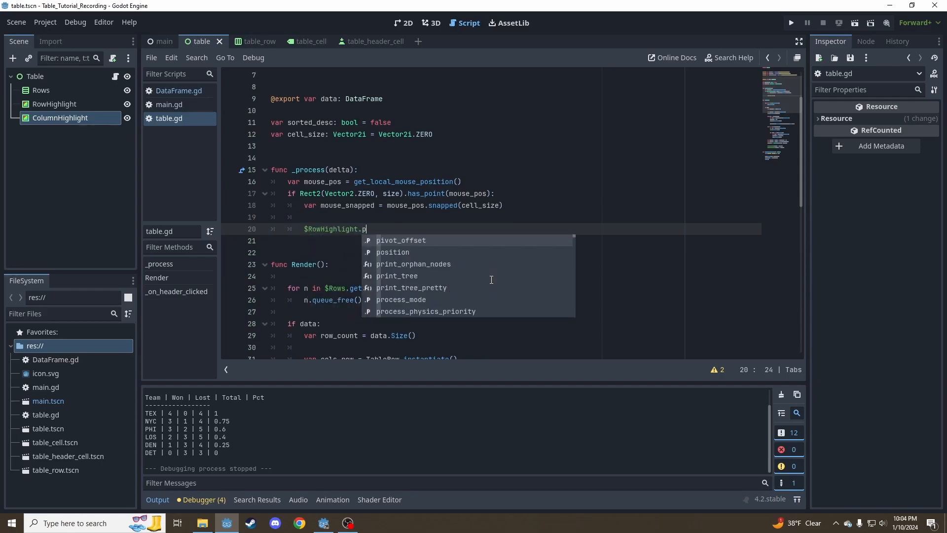
pyautogui.write('osition.y =')
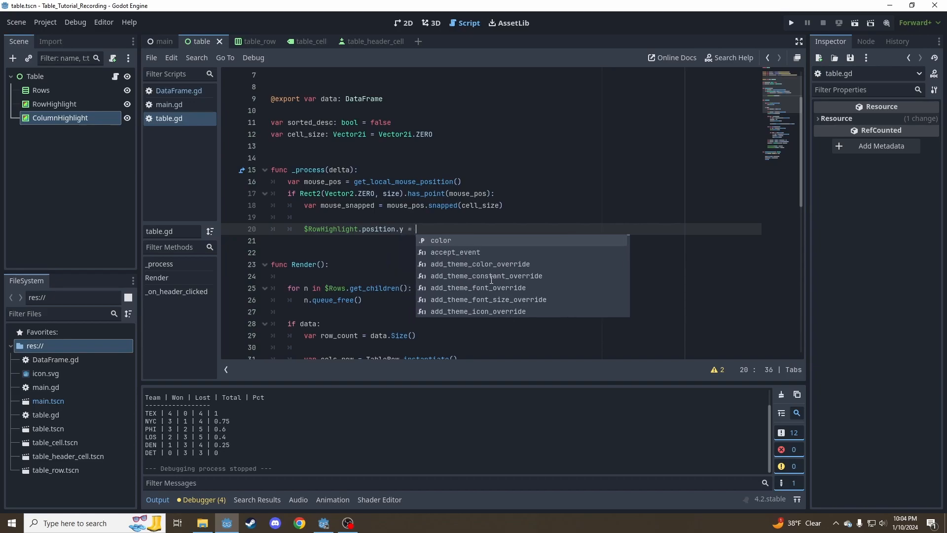
pyautogui.write('mouse_snapped')
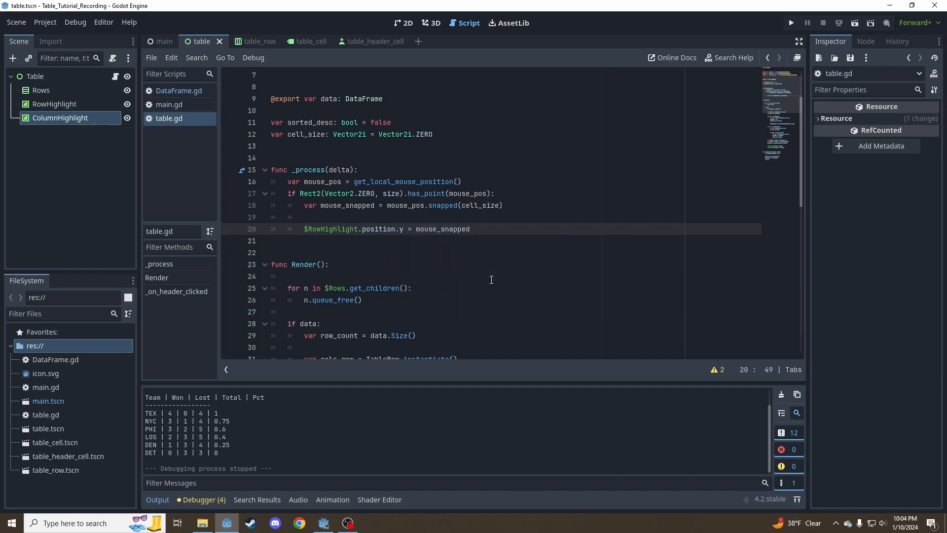
pyautogui.write('.y')
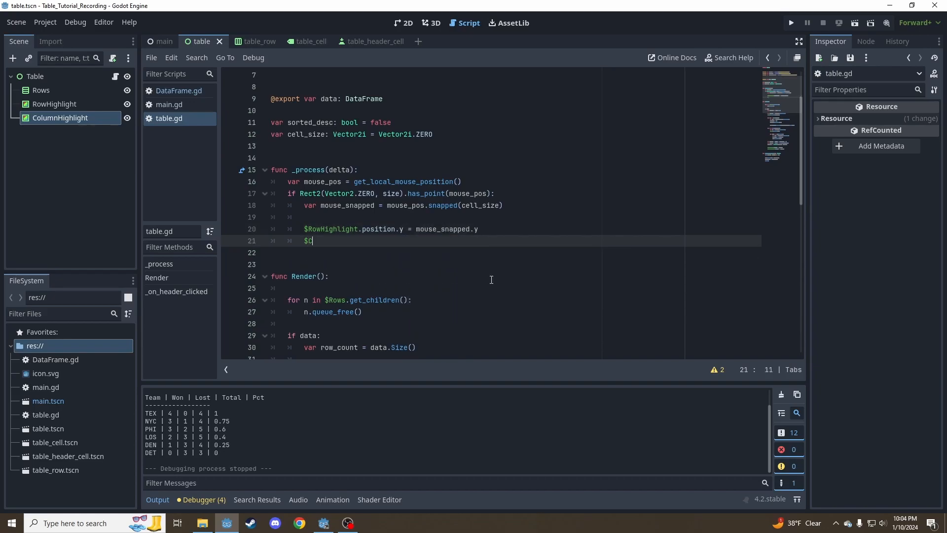
pyautogui.write('olumnHighlight.position.x = mouse_sna')
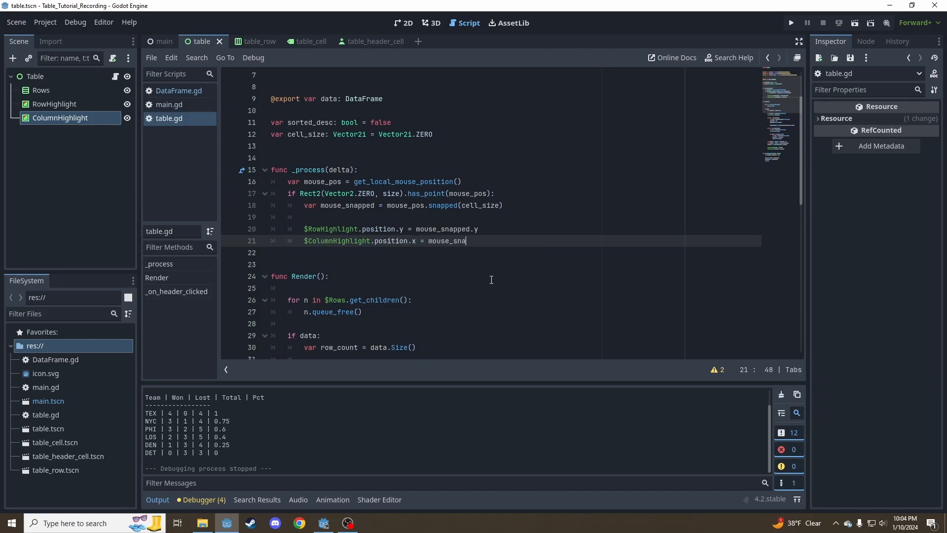
pyautogui.write('pped.x')
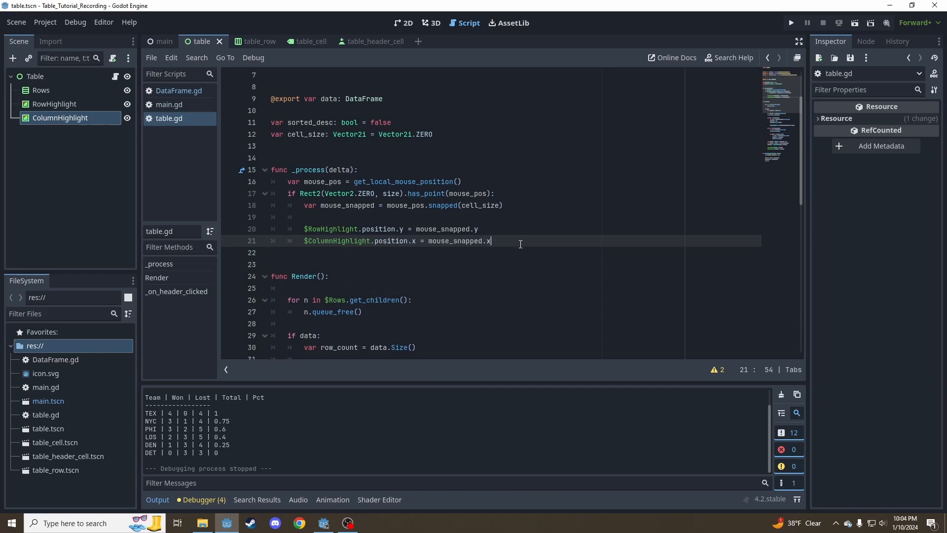
pyautogui.click(789, 22)
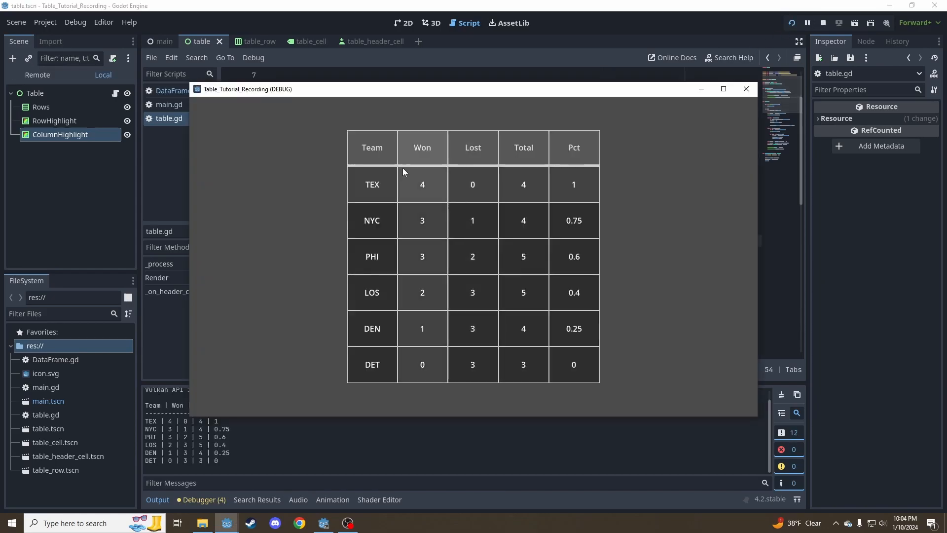
pyautogui.moveTo(453, 285)
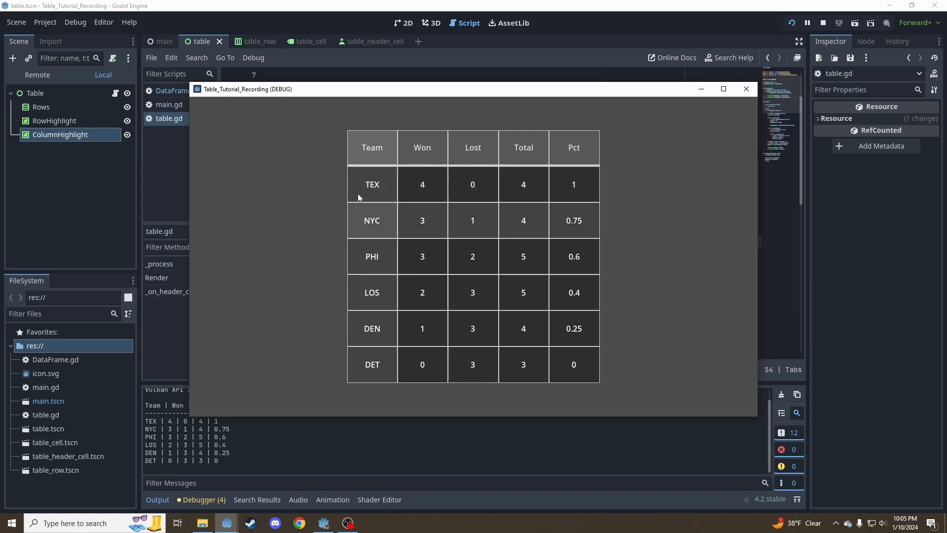
pyautogui.moveTo(358, 190)
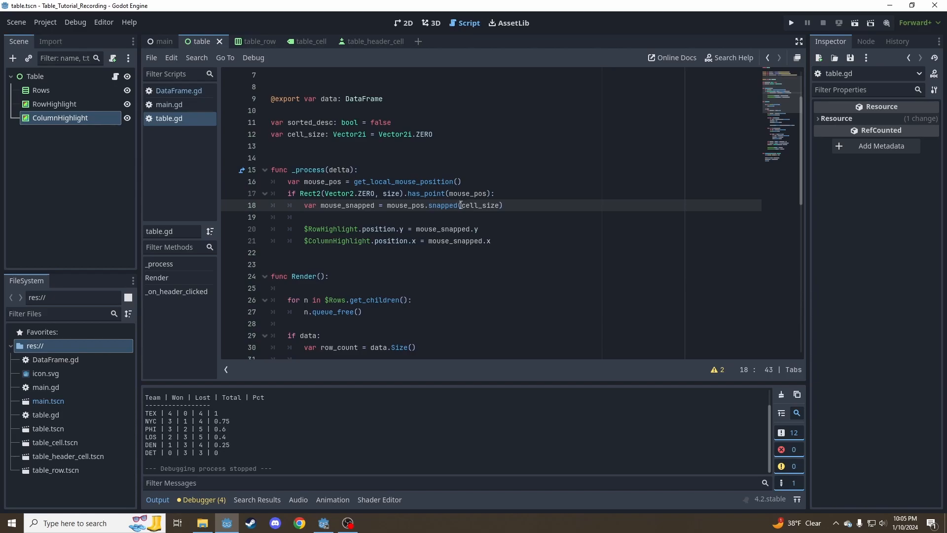
# On line 18, change the snap expression to (mouse_pos - 0.5 * cell_size).snapped(cell_size)
pyautogui.click(488, 205)
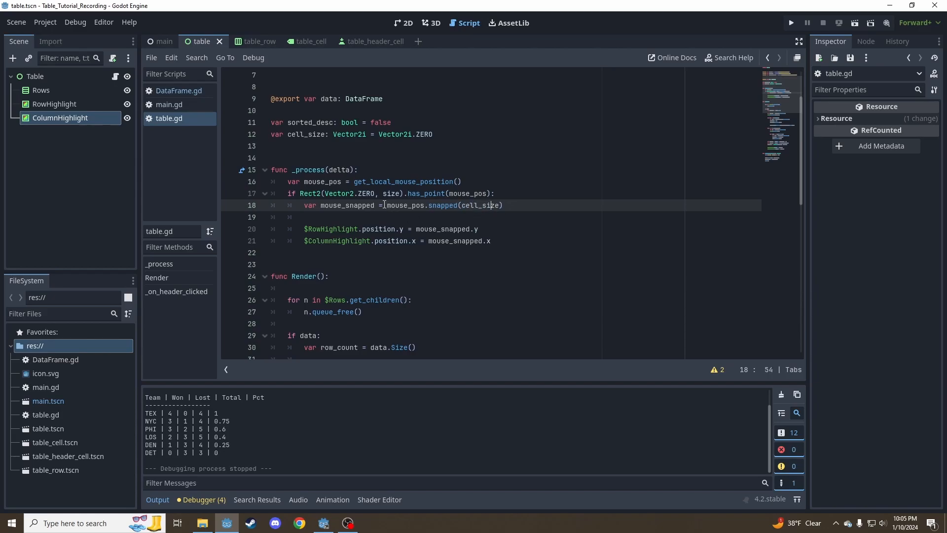
pyautogui.write('(m')
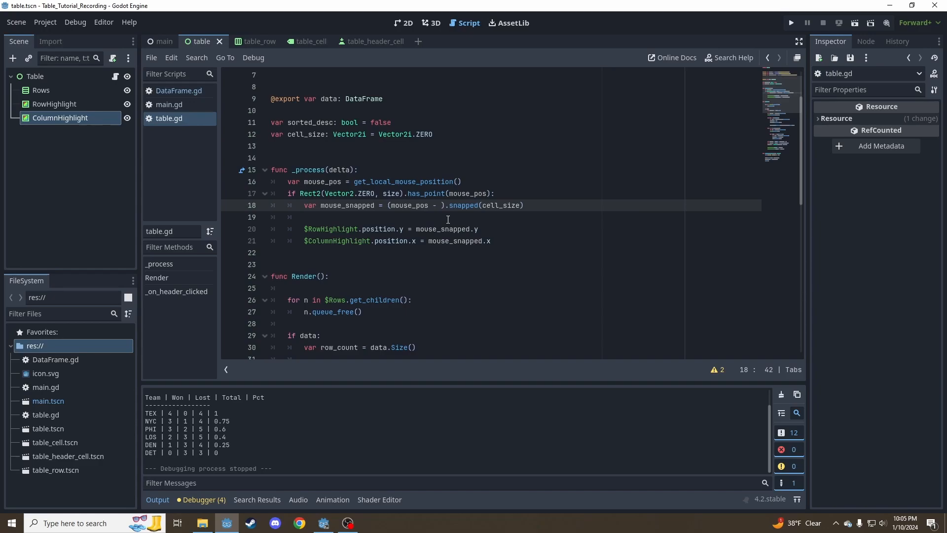
pyautogui.write('0.5 * cell_size')
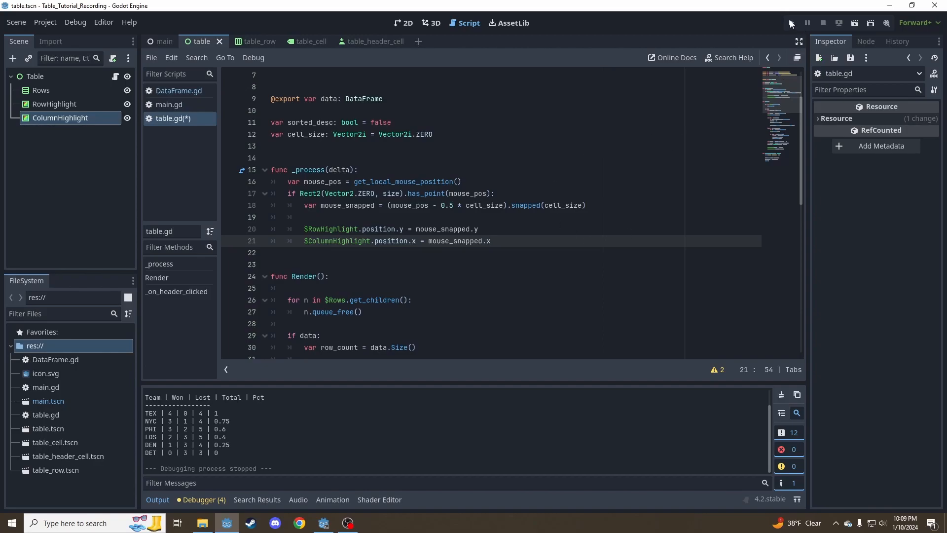
# Run the project to test the half-cell-offset row and column highlights
pyautogui.click(791, 23)
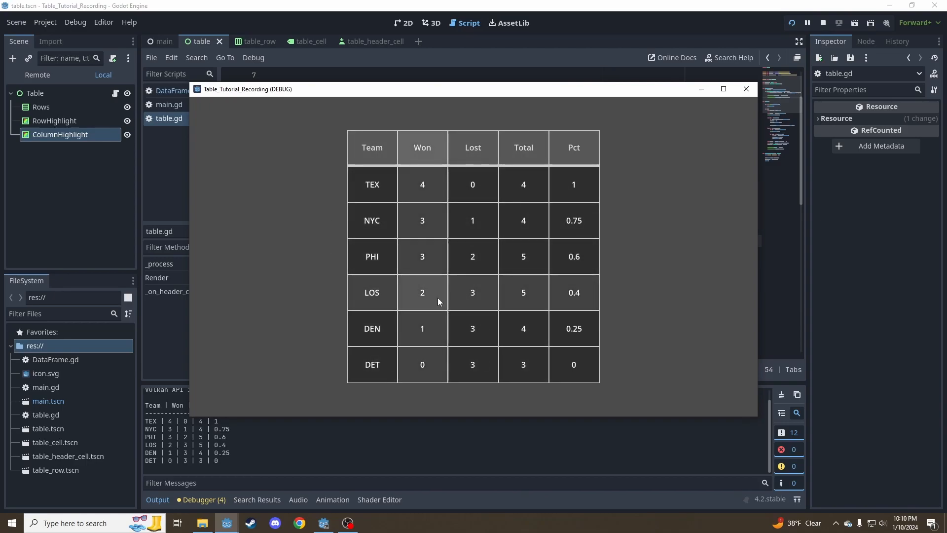
pyautogui.moveTo(509, 317)
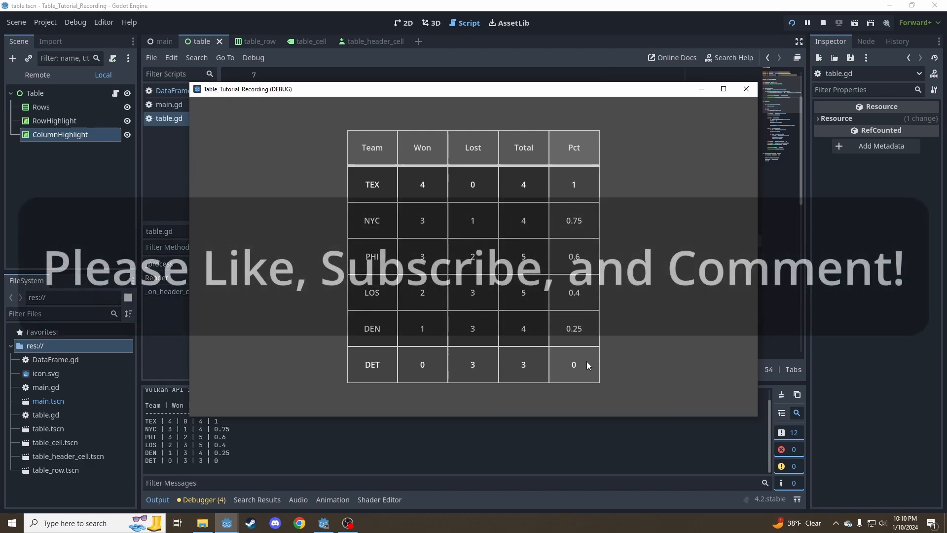
pyautogui.moveTo(387, 184)
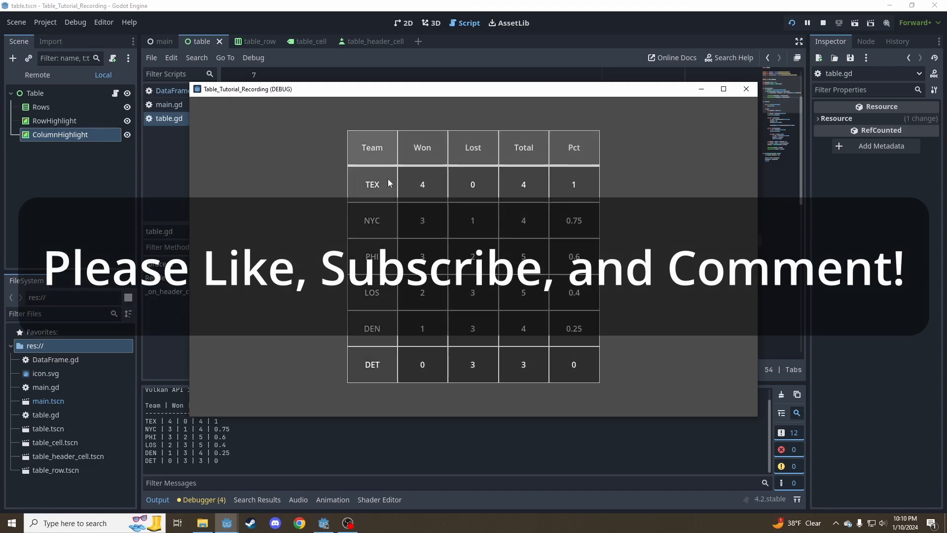
pyautogui.moveTo(390, 182)
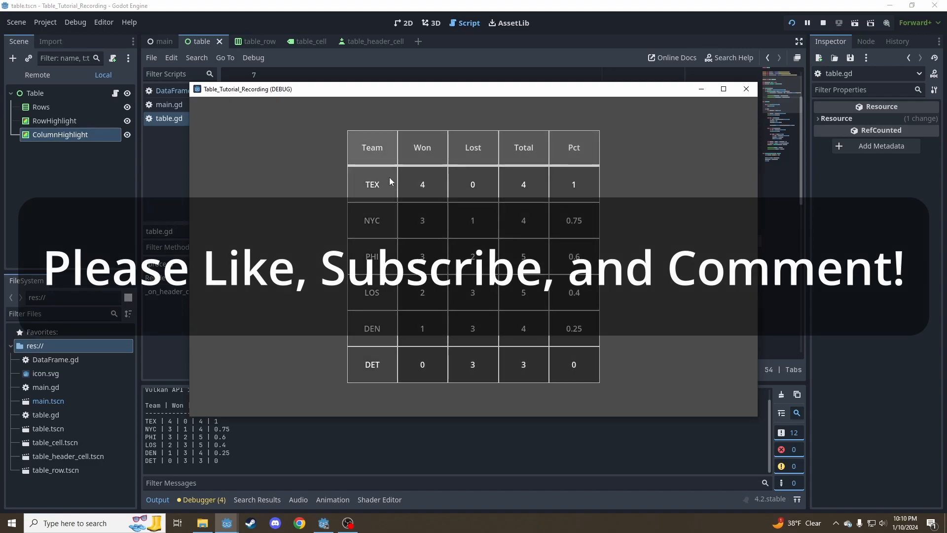